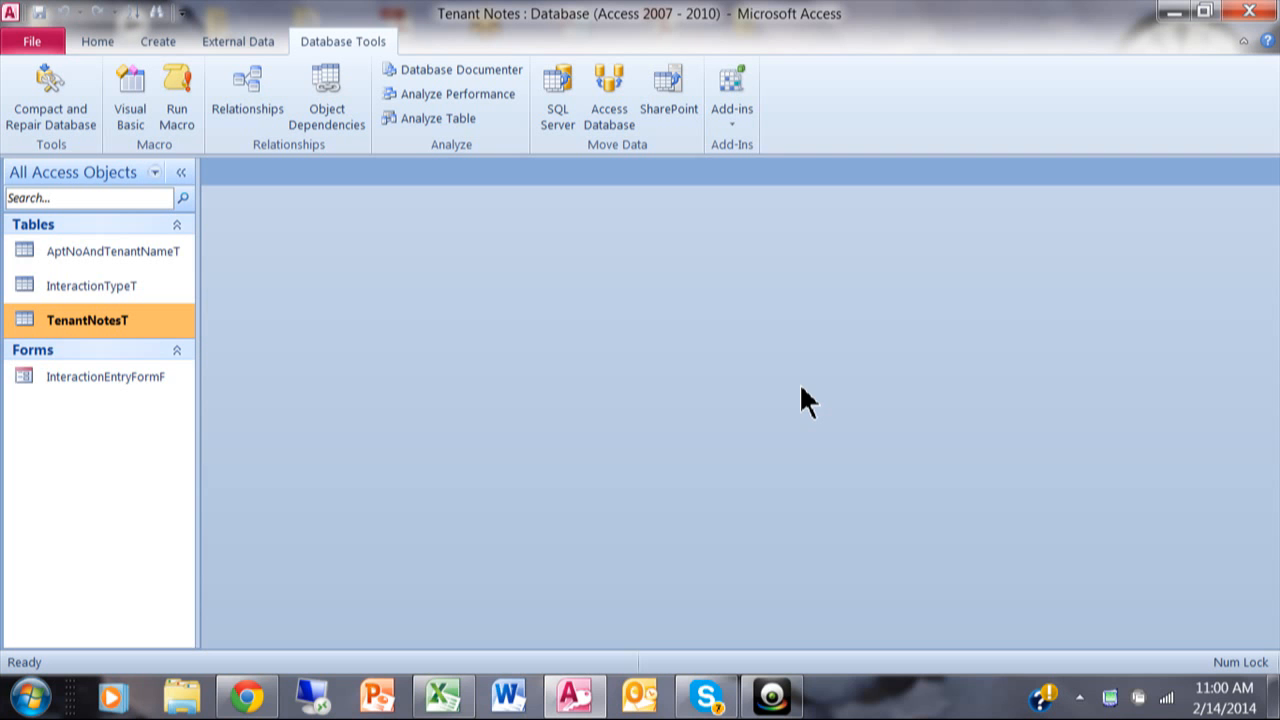
{"action": "mouse_move", "coordinate": [330, 390]}
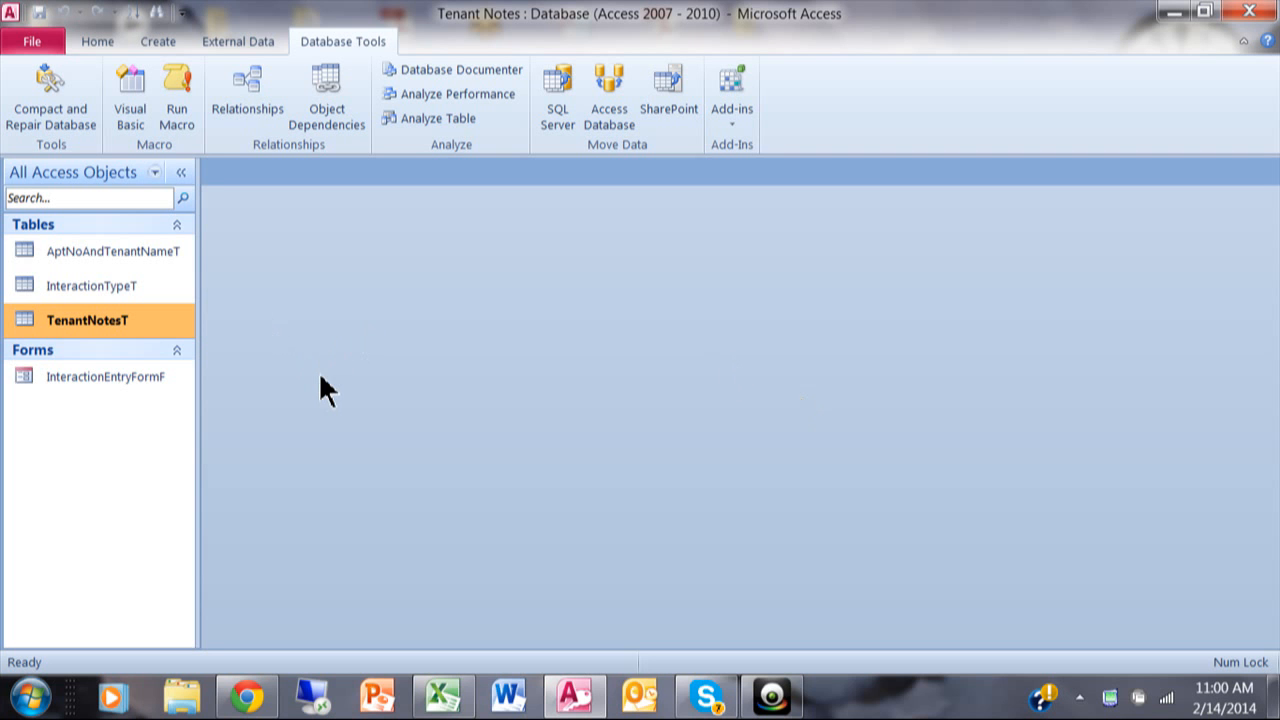
- Open the AptNoAndTenantNameT table from the navigation pane in Datasheet View
{"action": "left_click", "coordinate": [112, 252]}
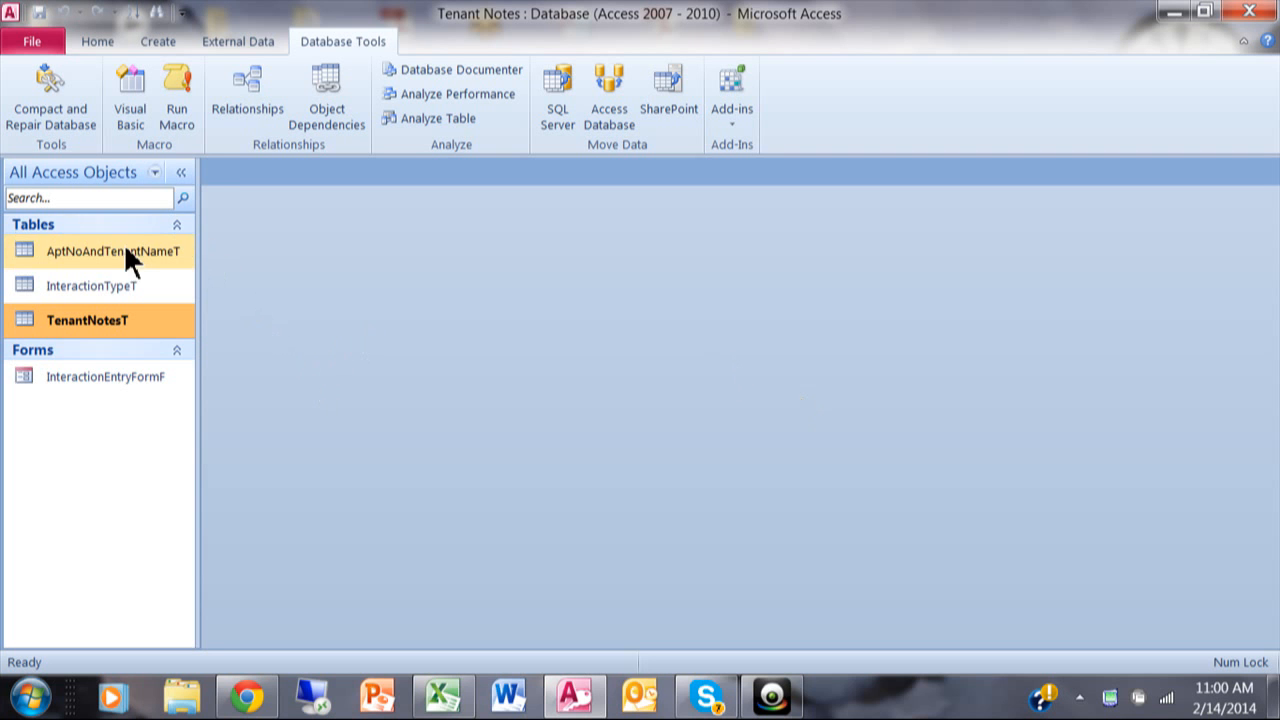
{"action": "mouse_move", "coordinate": [116, 264]}
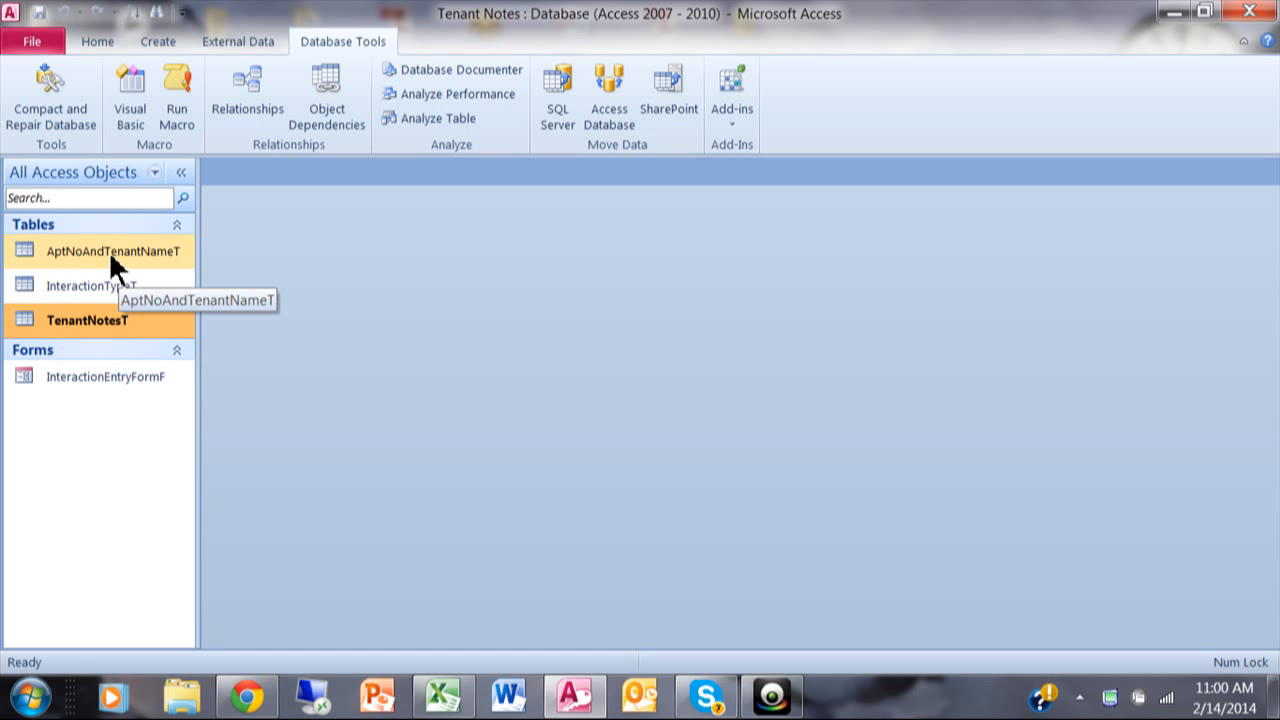
{"action": "double_click", "coordinate": [112, 252]}
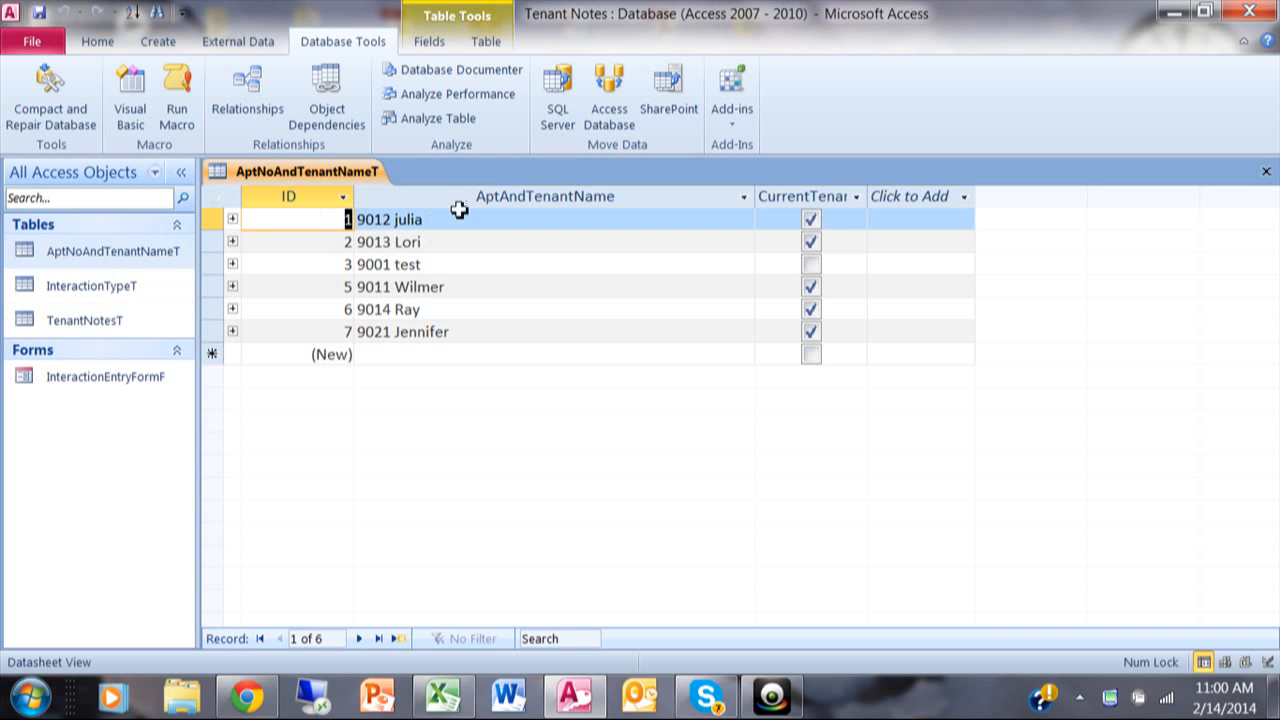
{"action": "mouse_move", "coordinate": [524, 252]}
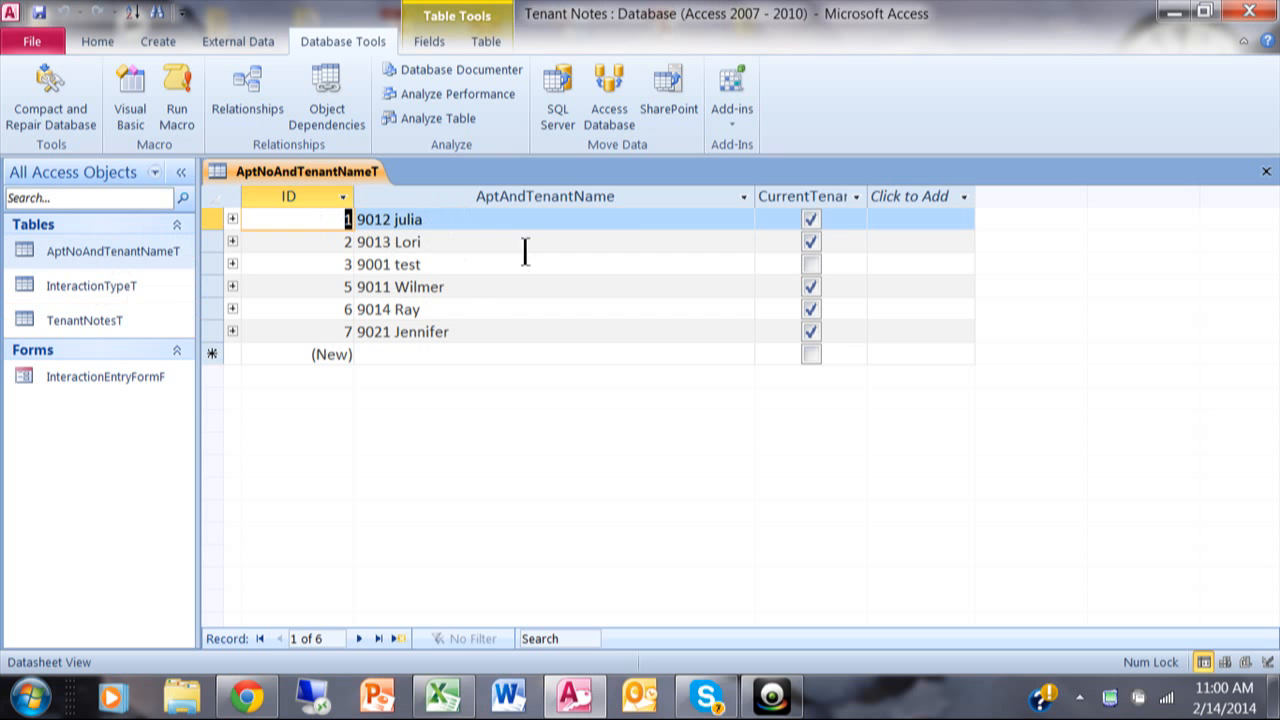
{"action": "mouse_move", "coordinate": [448, 272]}
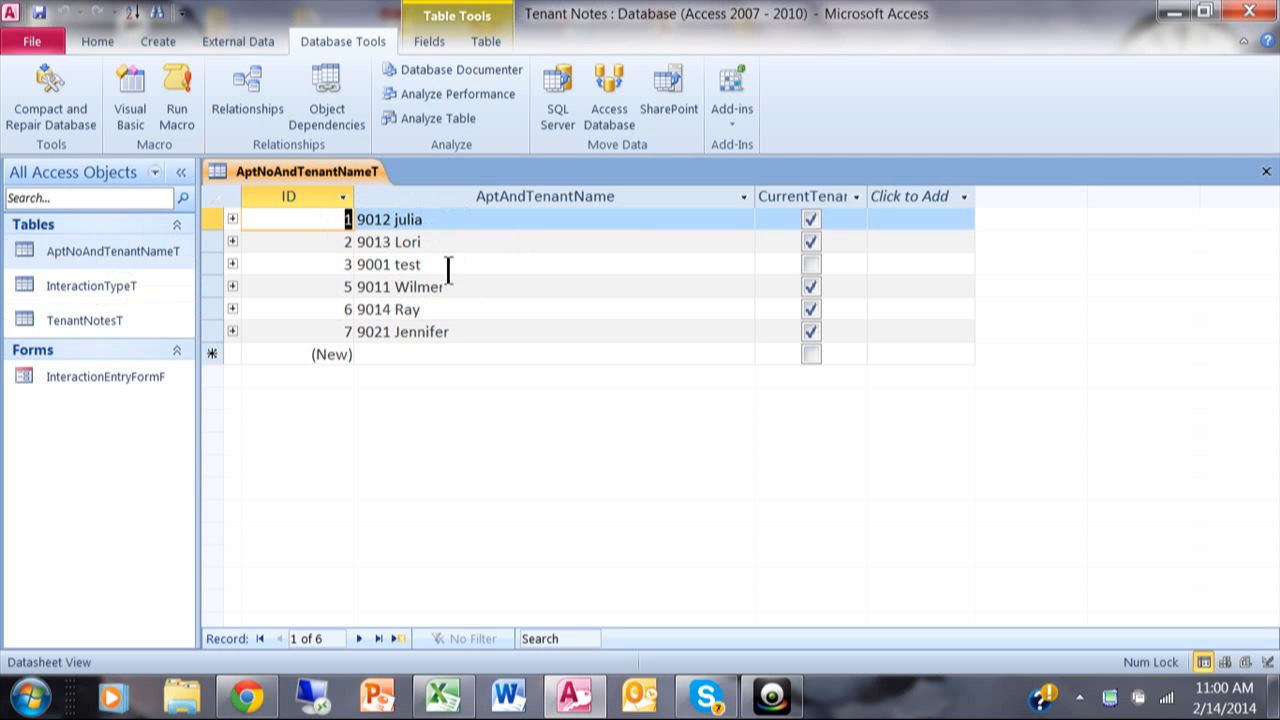
{"action": "mouse_move", "coordinate": [550, 318]}
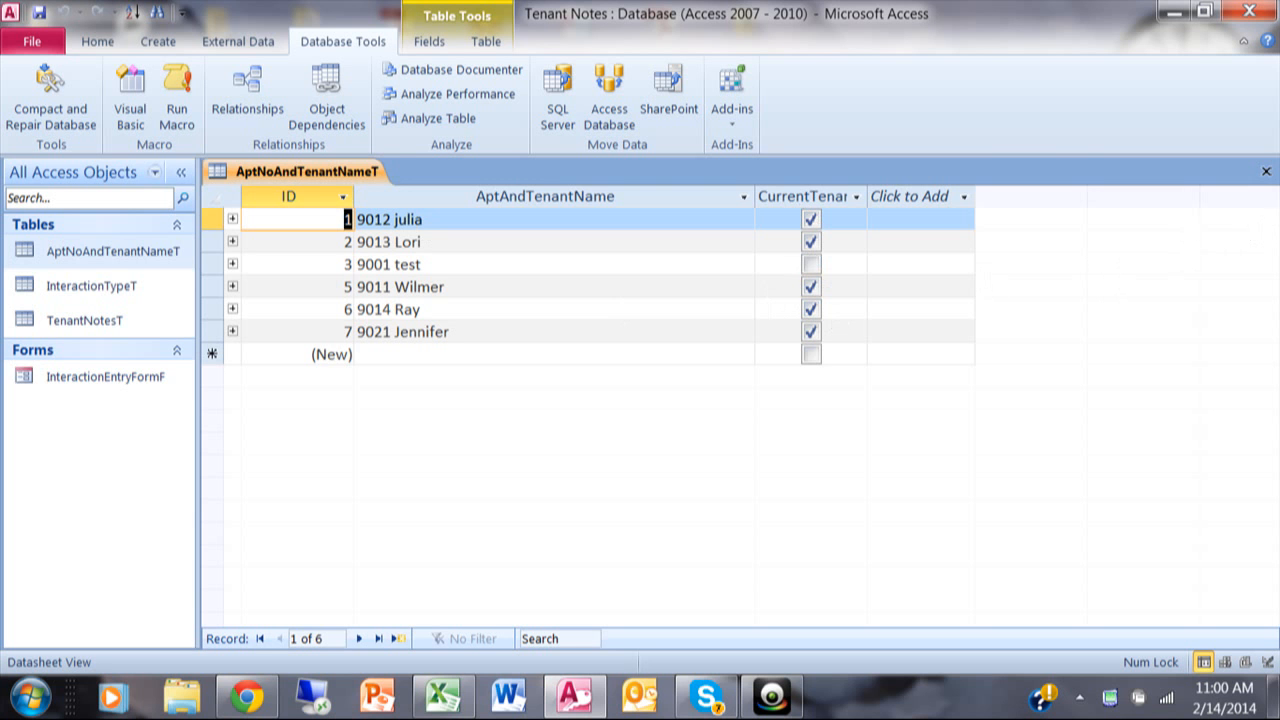
- Close AptNoAndTenantNameT and show TenantNotesT in Design View
{"action": "left_click", "coordinate": [1264, 172]}
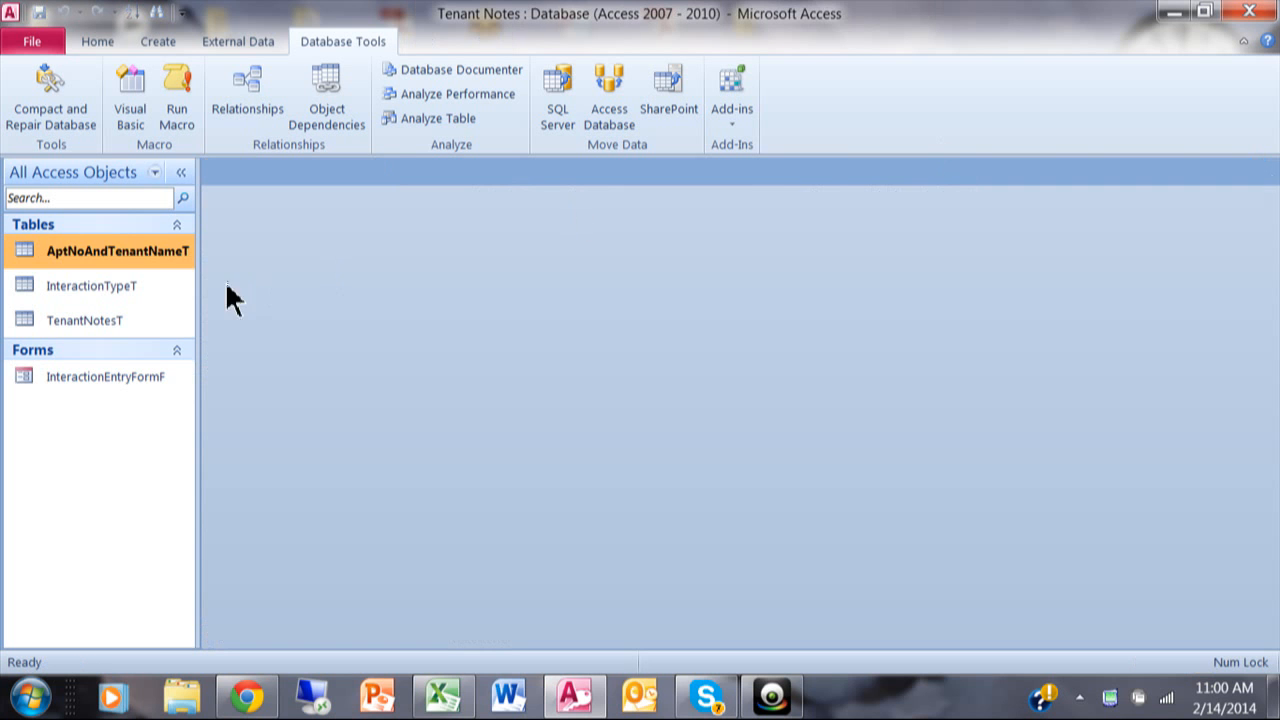
{"action": "double_click", "coordinate": [84, 320]}
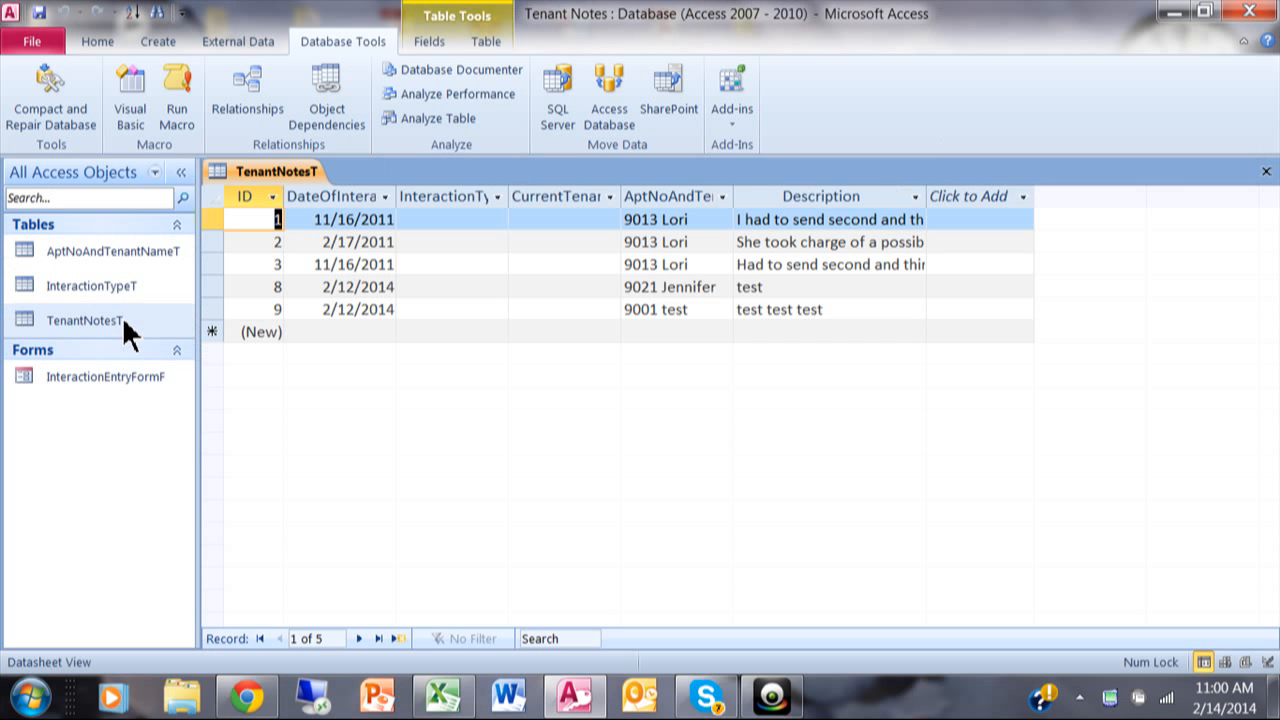
{"action": "left_click", "coordinate": [670, 218]}
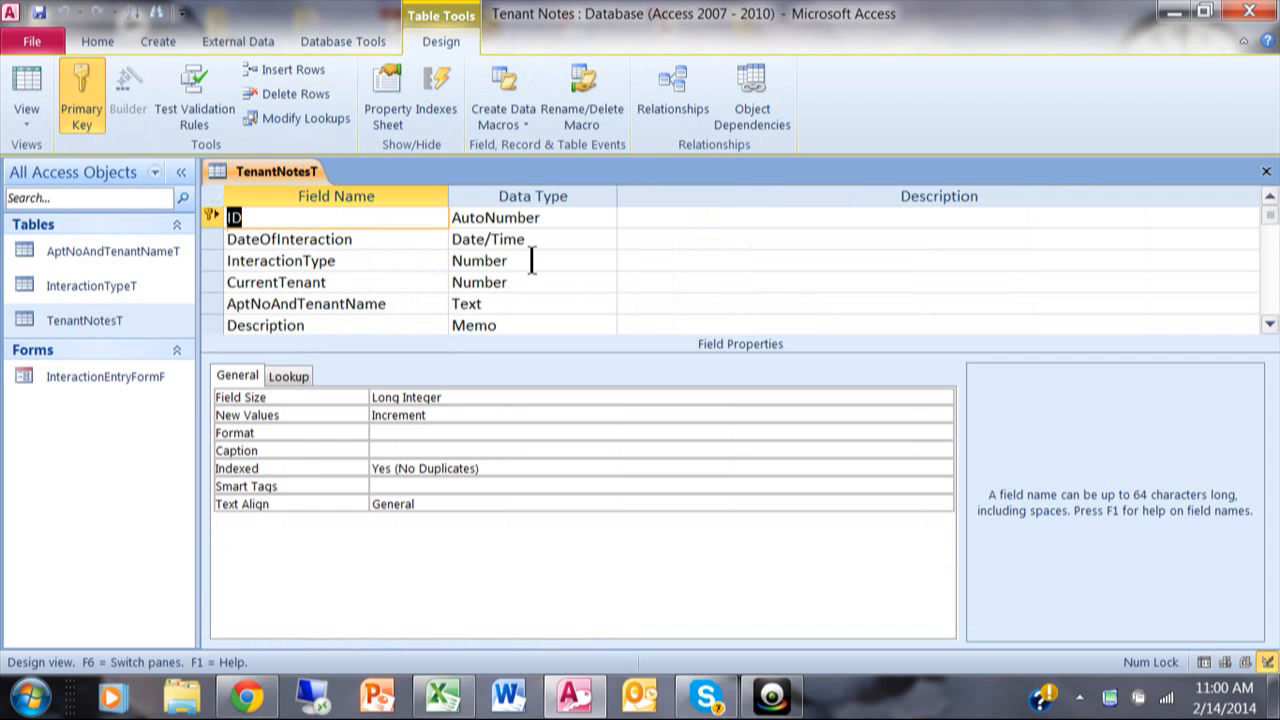
{"action": "mouse_move", "coordinate": [380, 324]}
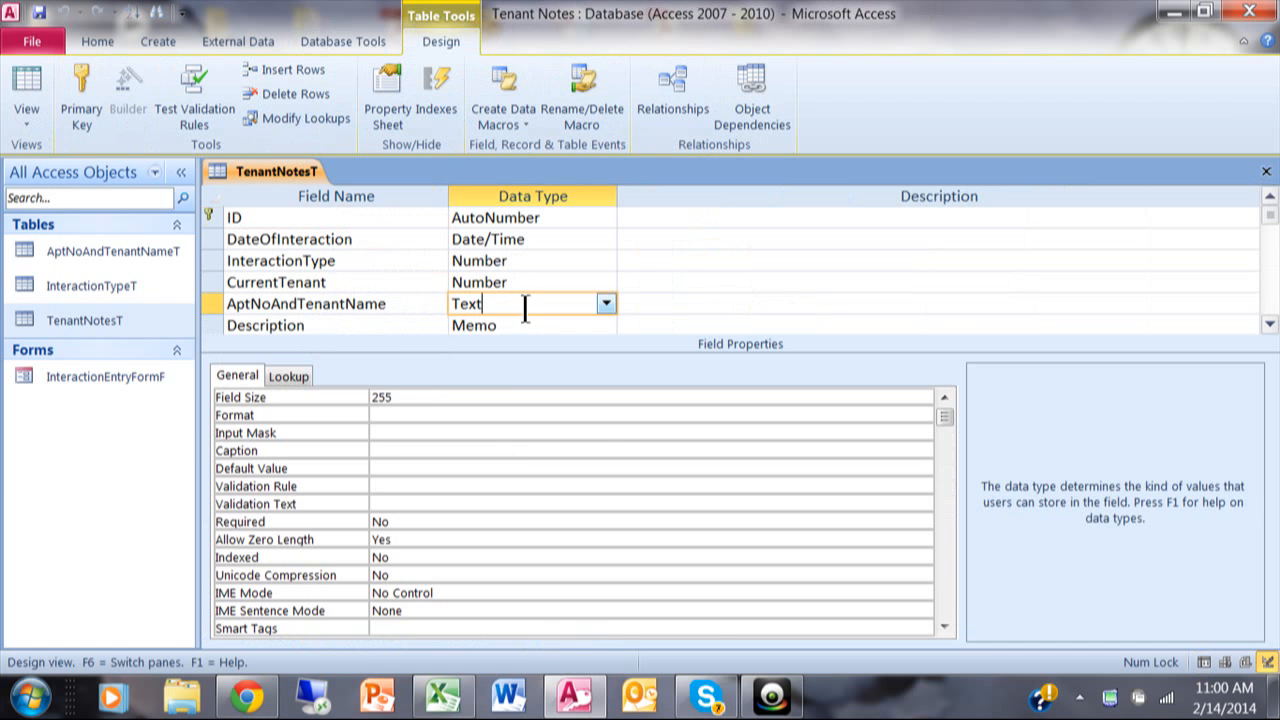
- Show the data type choices for the AptNoAndTenantName field
{"action": "left_click", "coordinate": [606, 304]}
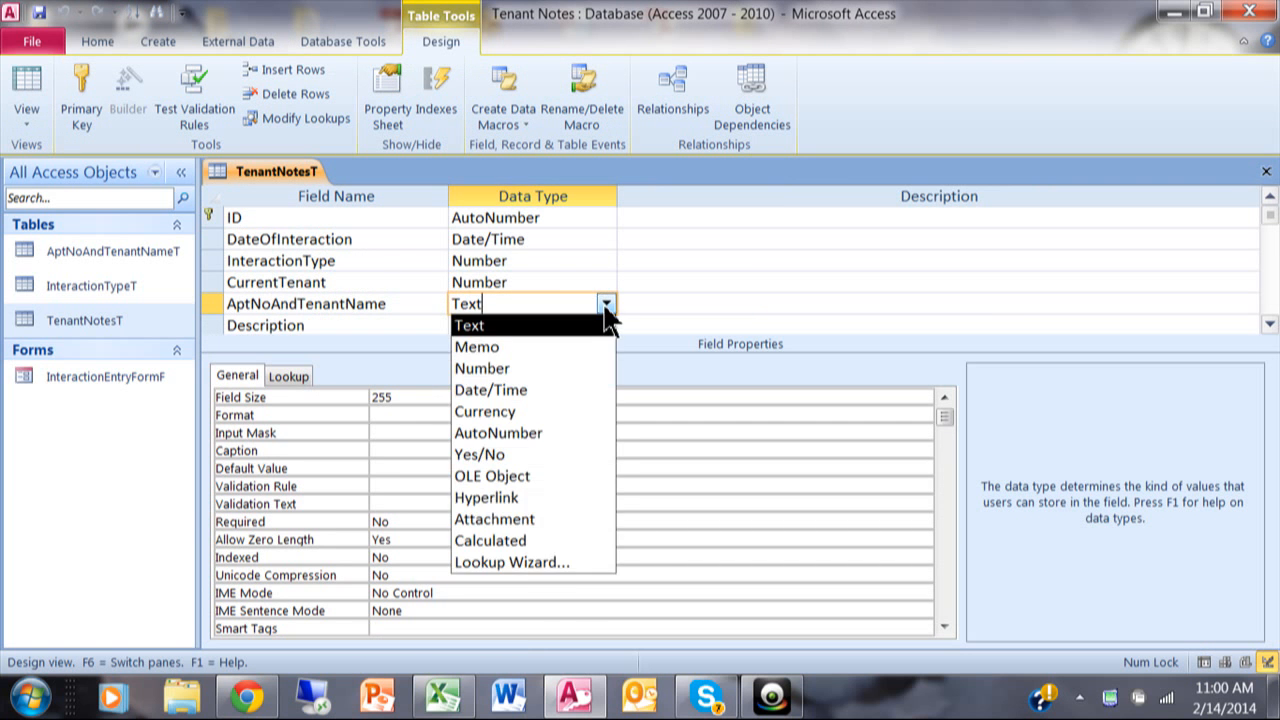
{"action": "mouse_move", "coordinate": [564, 560]}
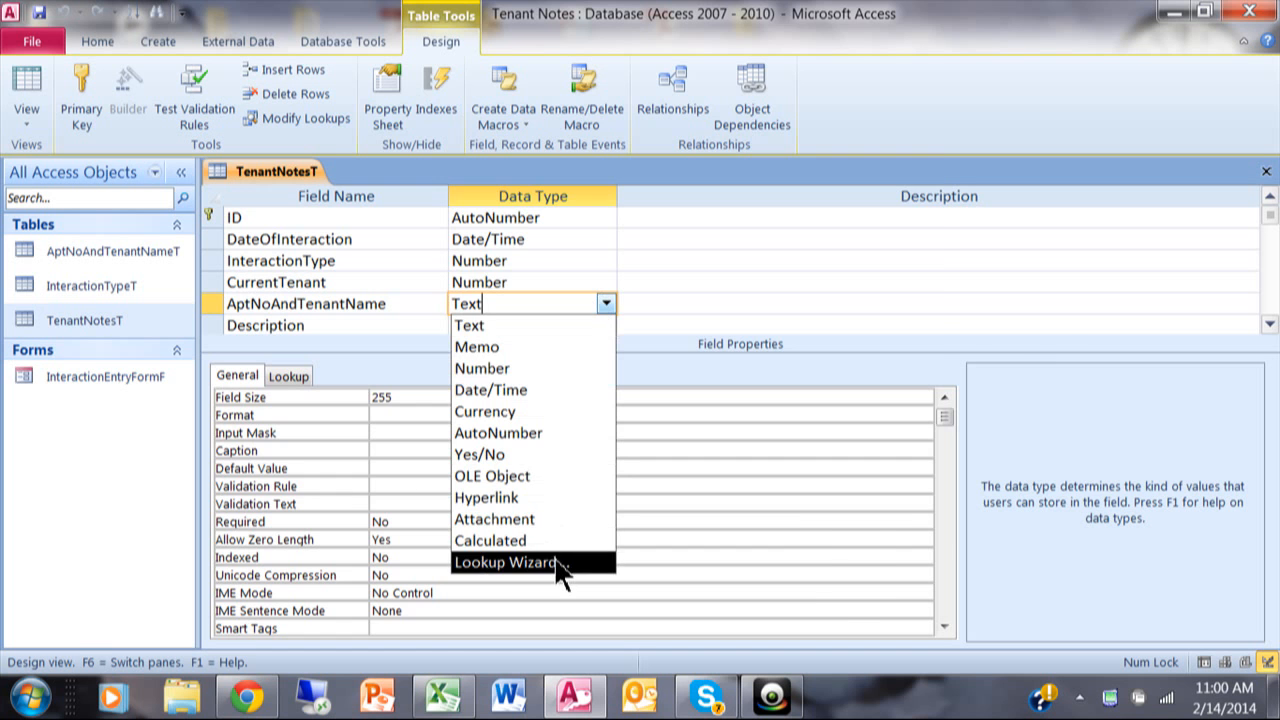
- Start a Lookup Wizard sourcing AptNoAndTenantNameT with ID and AptAndTenantName as columns
{"action": "left_click", "coordinate": [502, 560]}
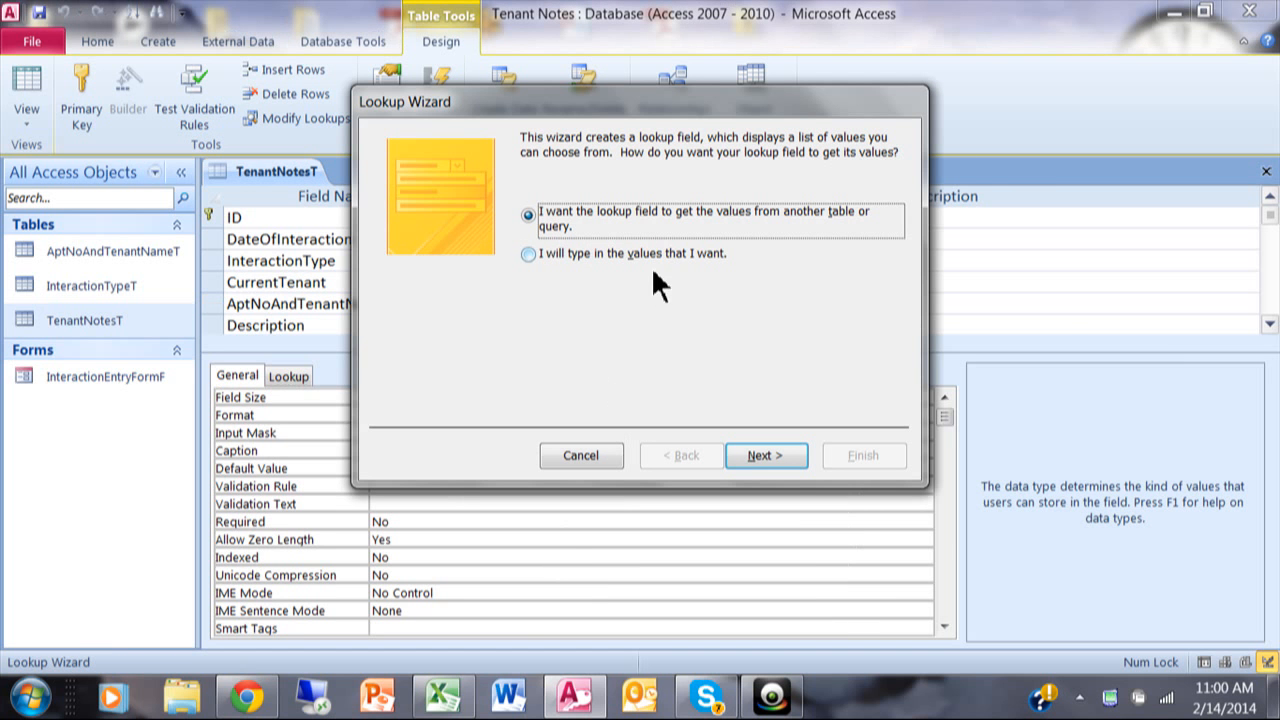
{"action": "mouse_move", "coordinate": [736, 236]}
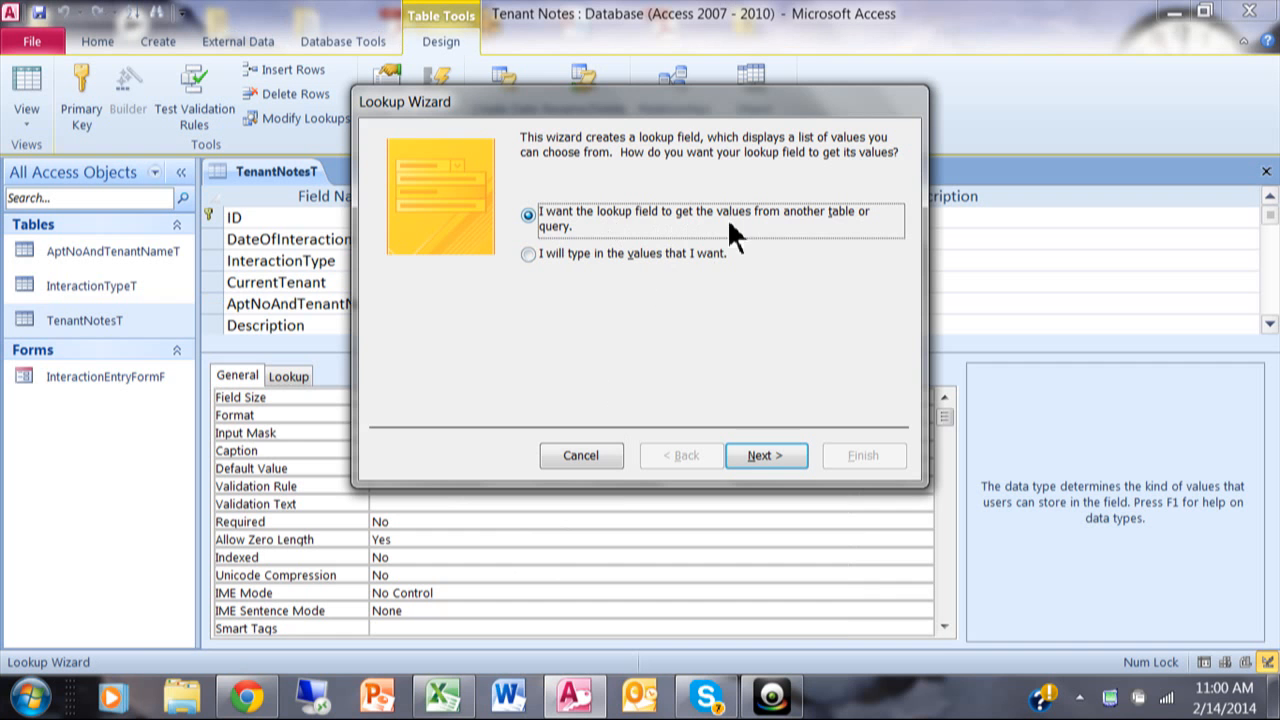
{"action": "mouse_move", "coordinate": [576, 236]}
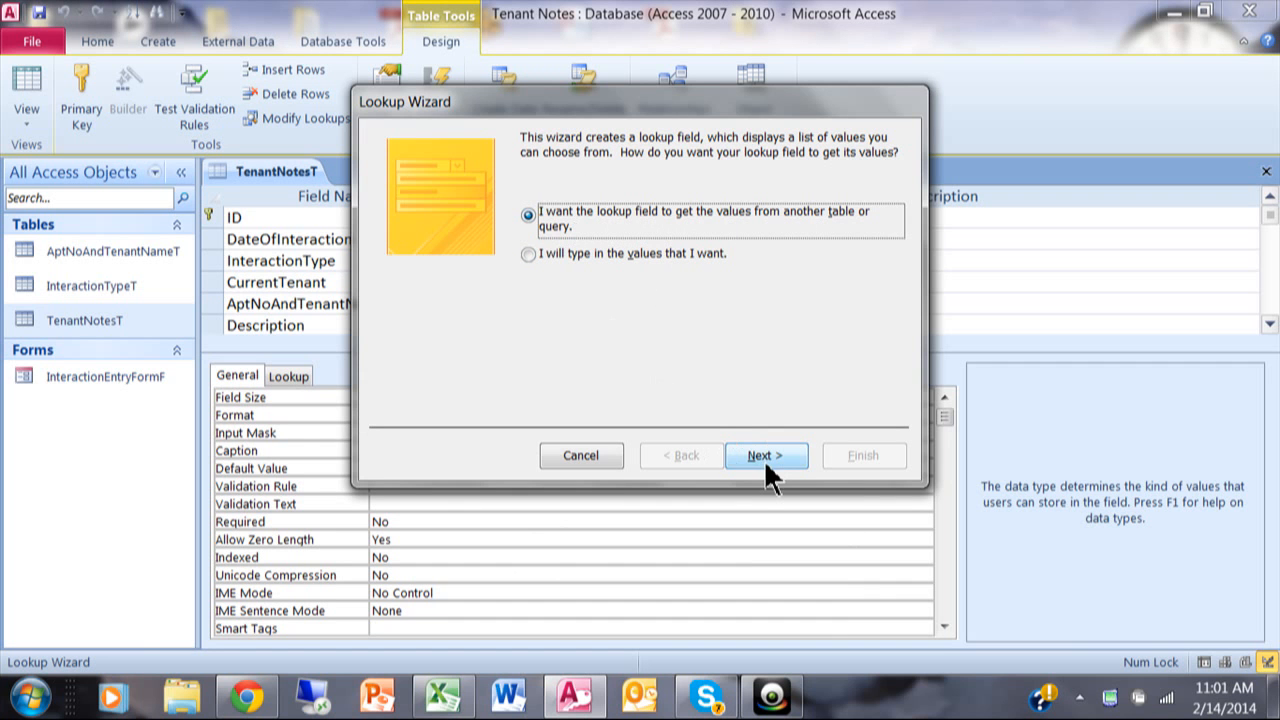
{"action": "left_click", "coordinate": [766, 456]}
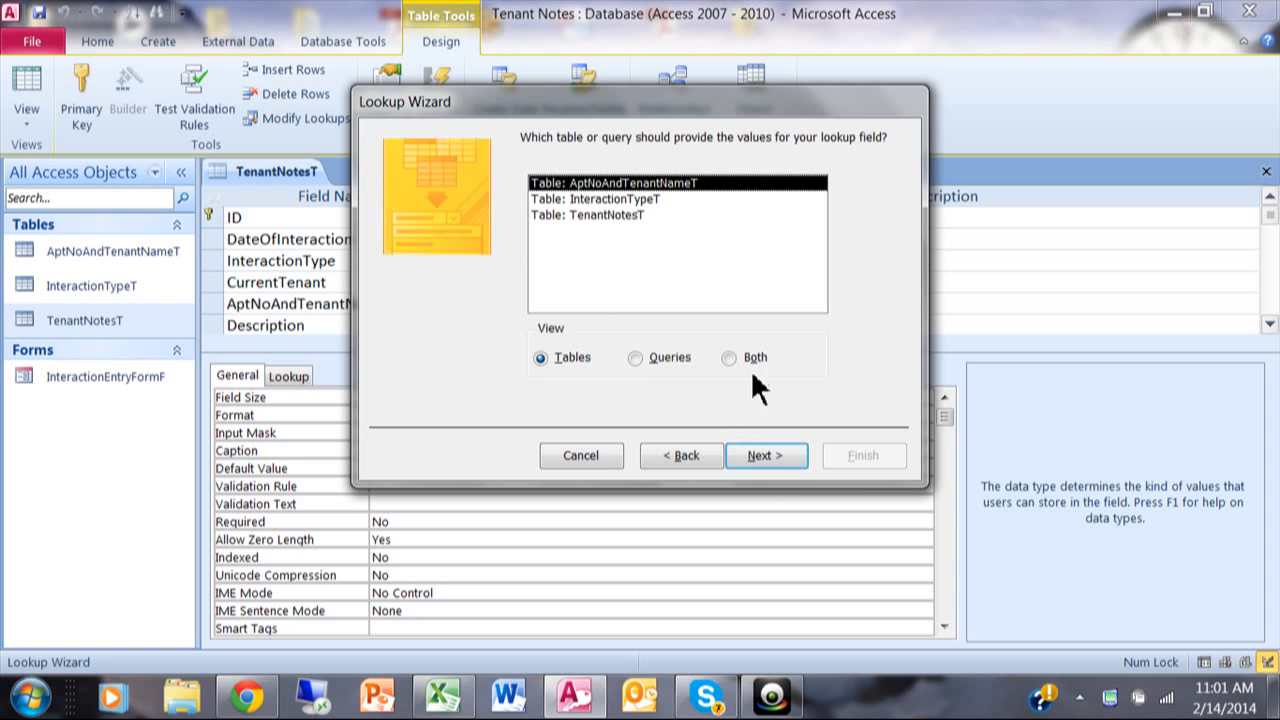
{"action": "mouse_move", "coordinate": [580, 196]}
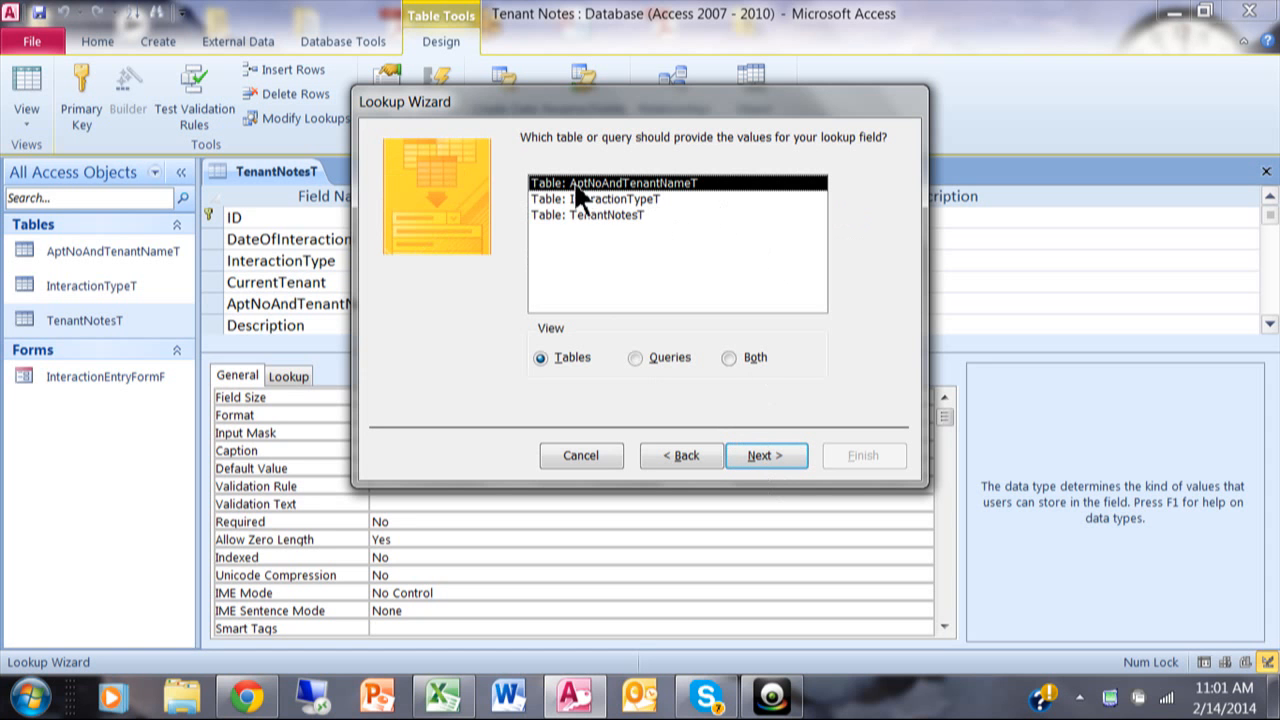
{"action": "mouse_move", "coordinate": [664, 200]}
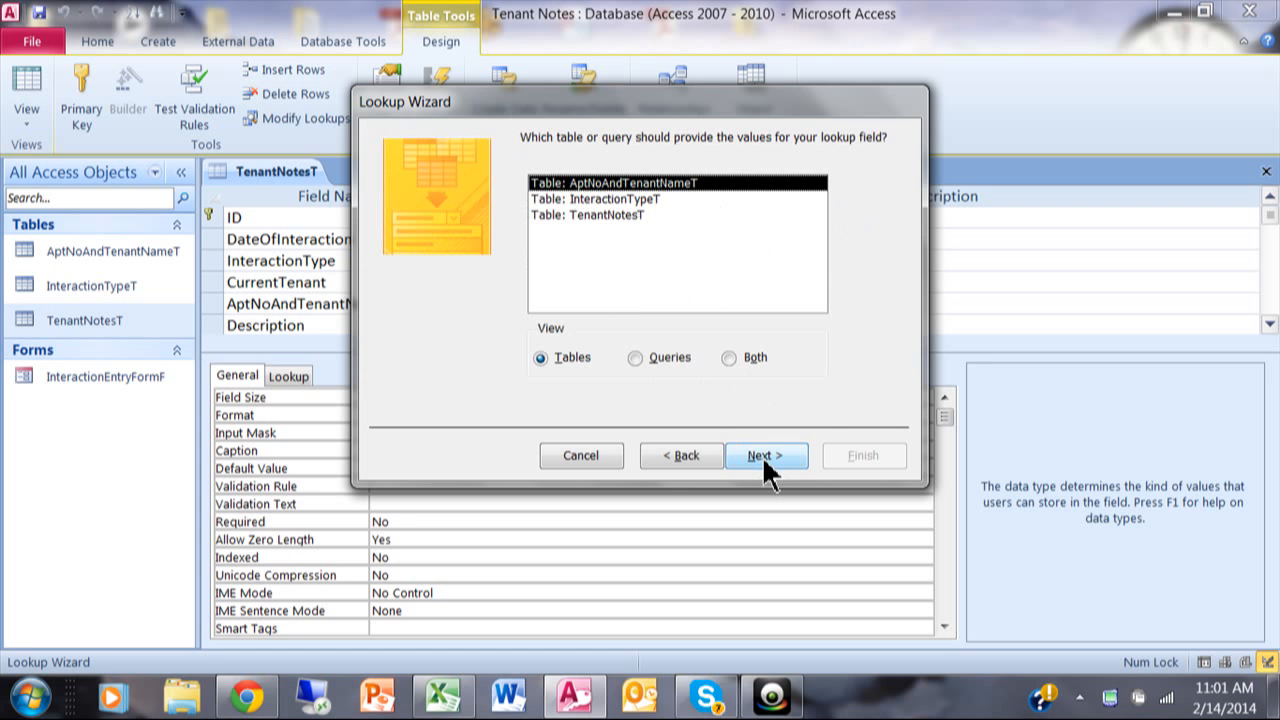
{"action": "left_click", "coordinate": [766, 456]}
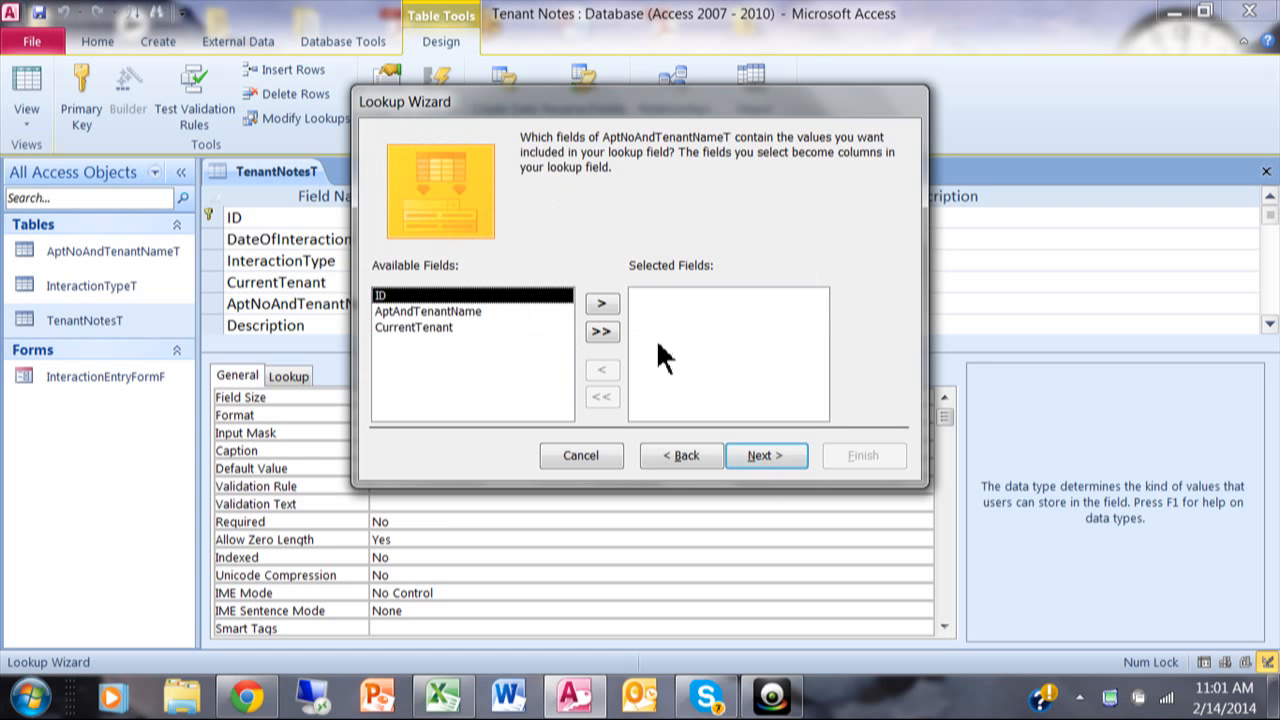
{"action": "mouse_move", "coordinate": [530, 300]}
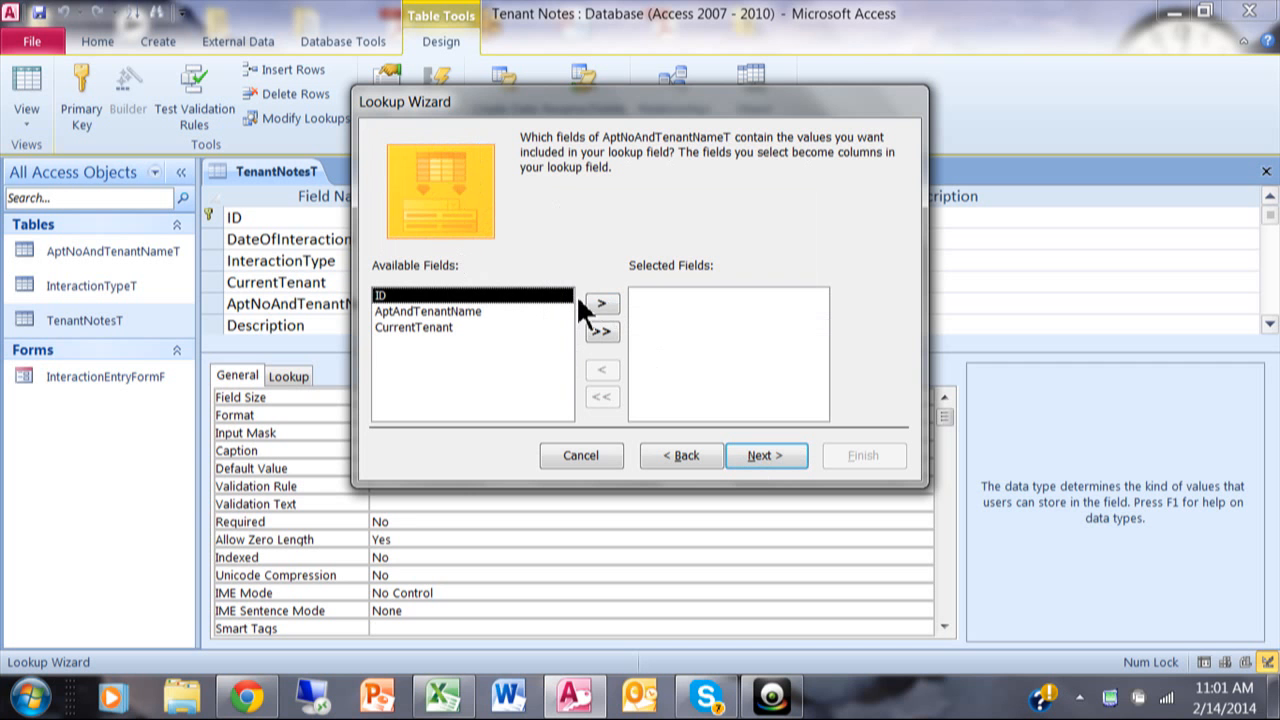
{"action": "left_click", "coordinate": [602, 332]}
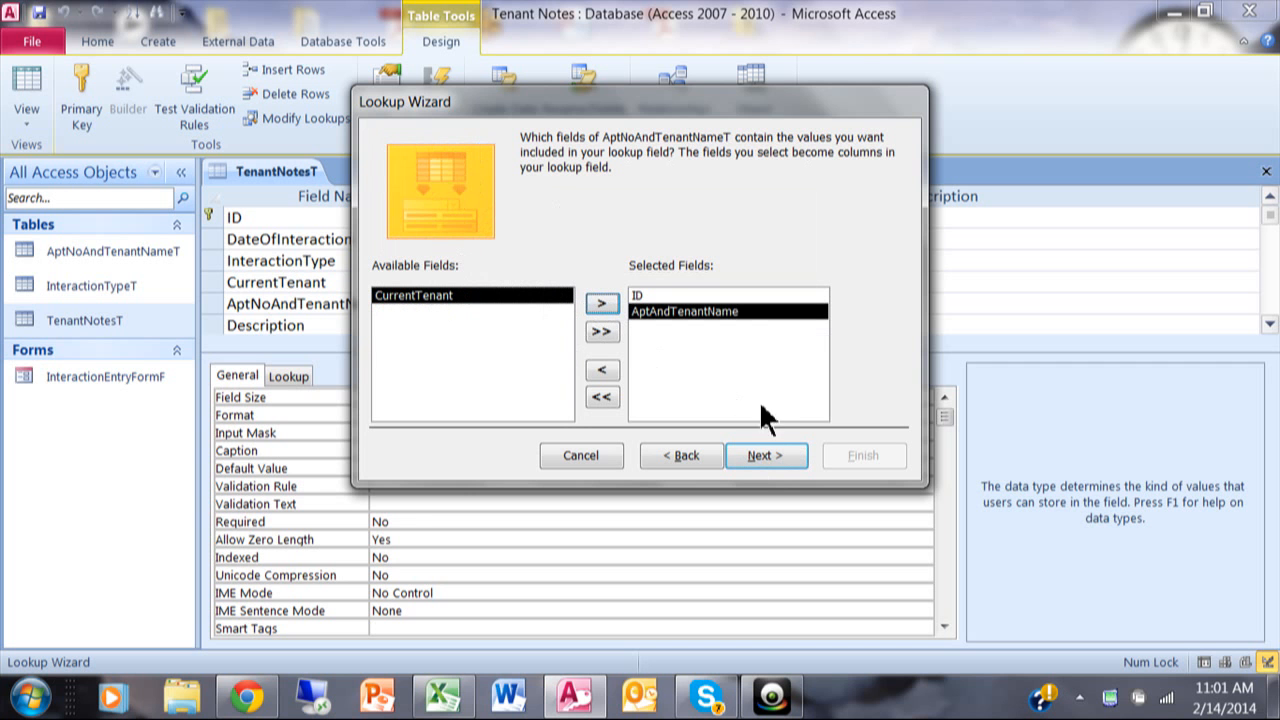
- Sort the lookup by AptAndTenantName ascending, keep the key column hidden and accept the widths
{"action": "left_click", "coordinate": [764, 456]}
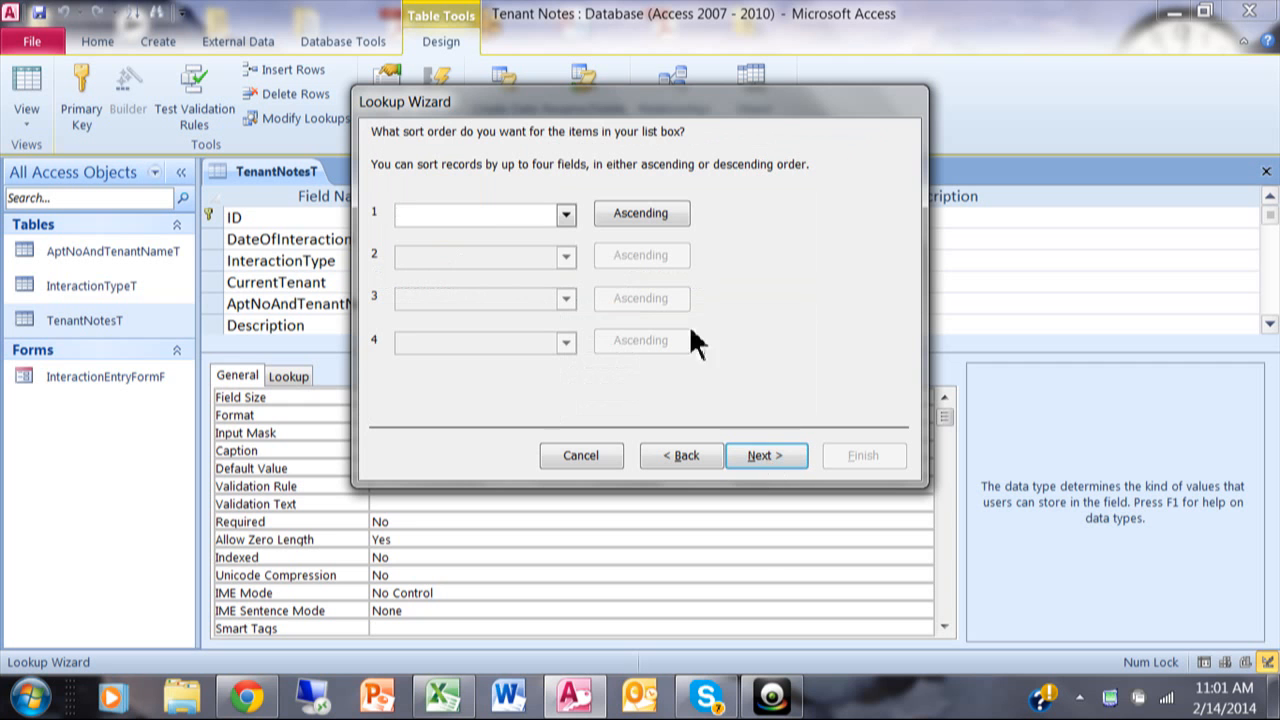
{"action": "left_click", "coordinate": [566, 214]}
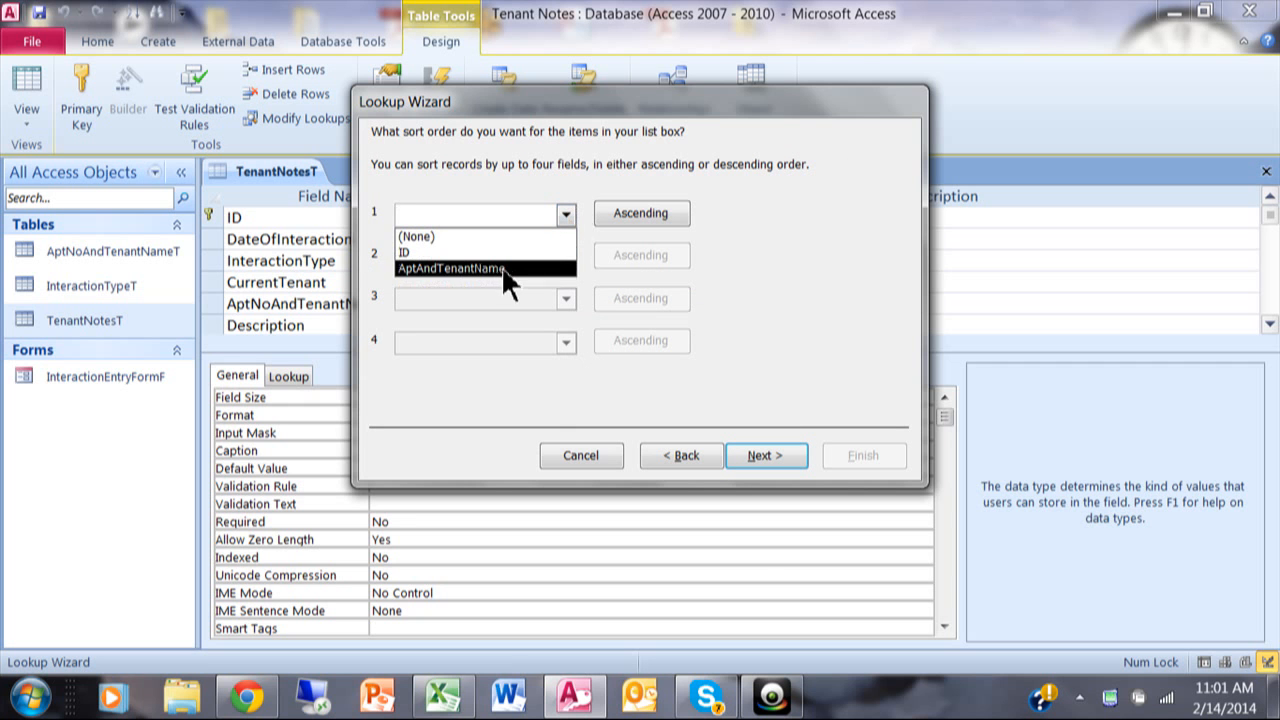
{"action": "left_click", "coordinate": [452, 268]}
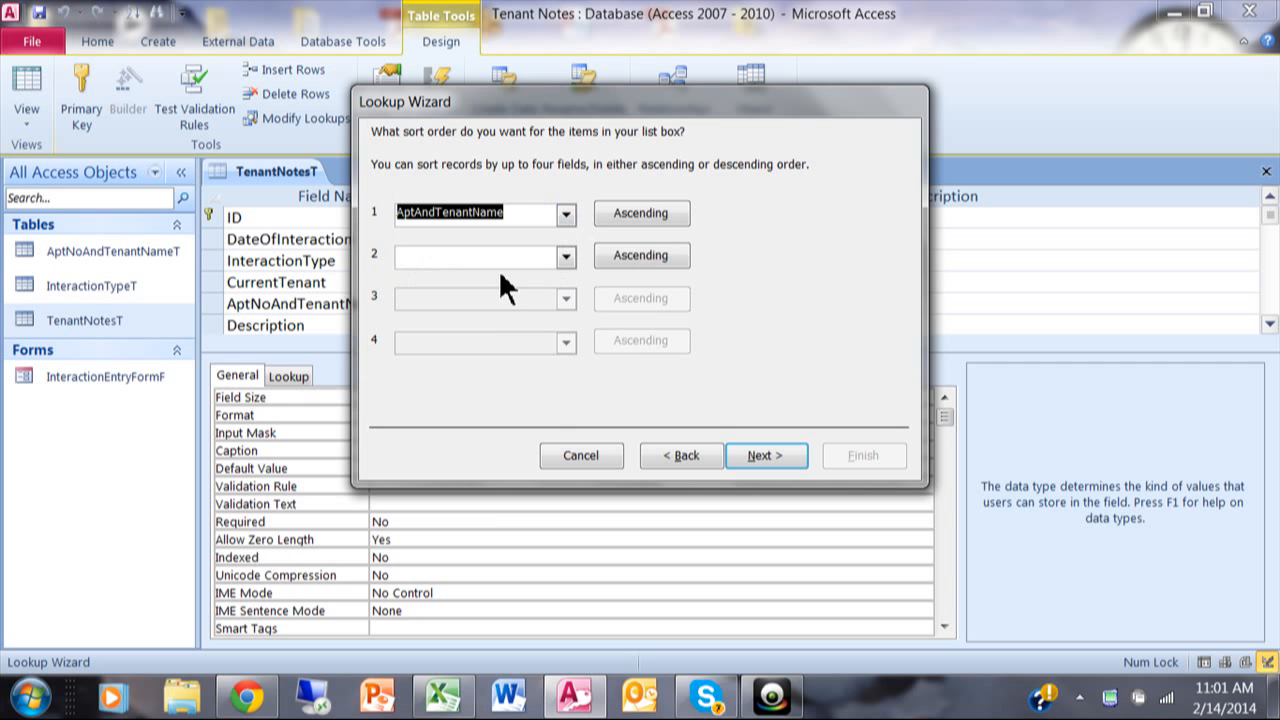
{"action": "left_click", "coordinate": [766, 456]}
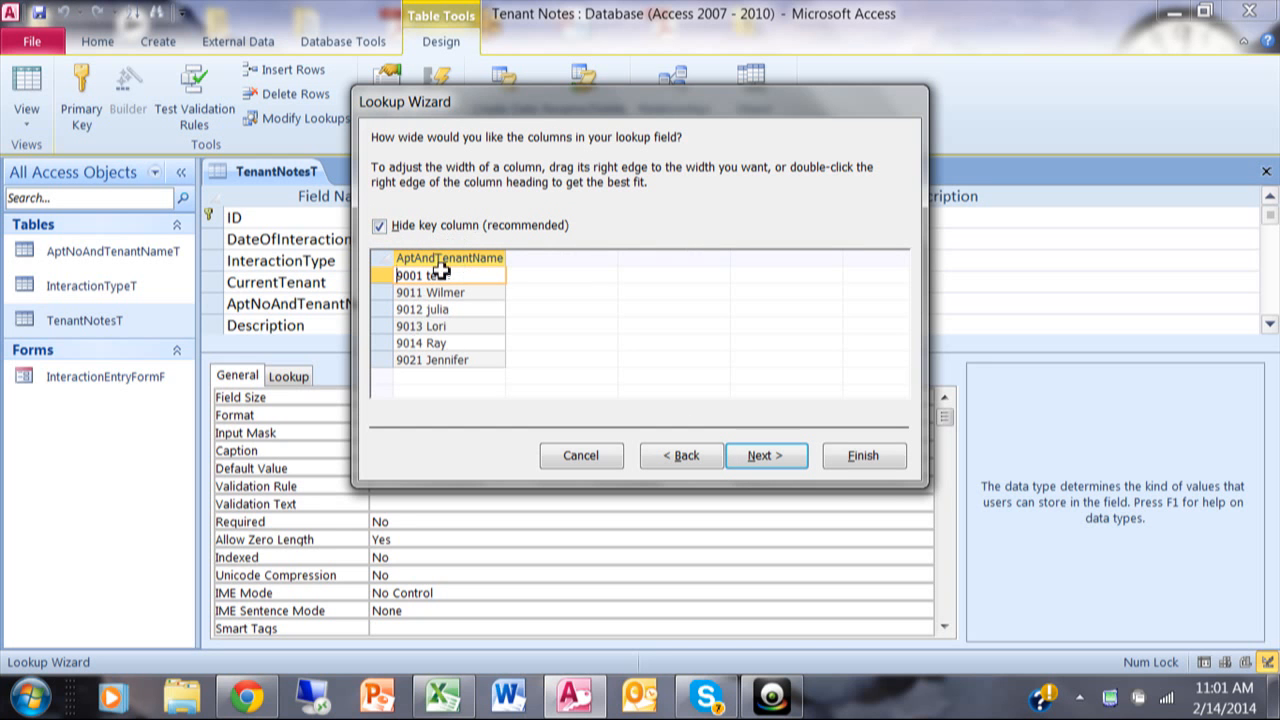
{"action": "type", "text": "st"}
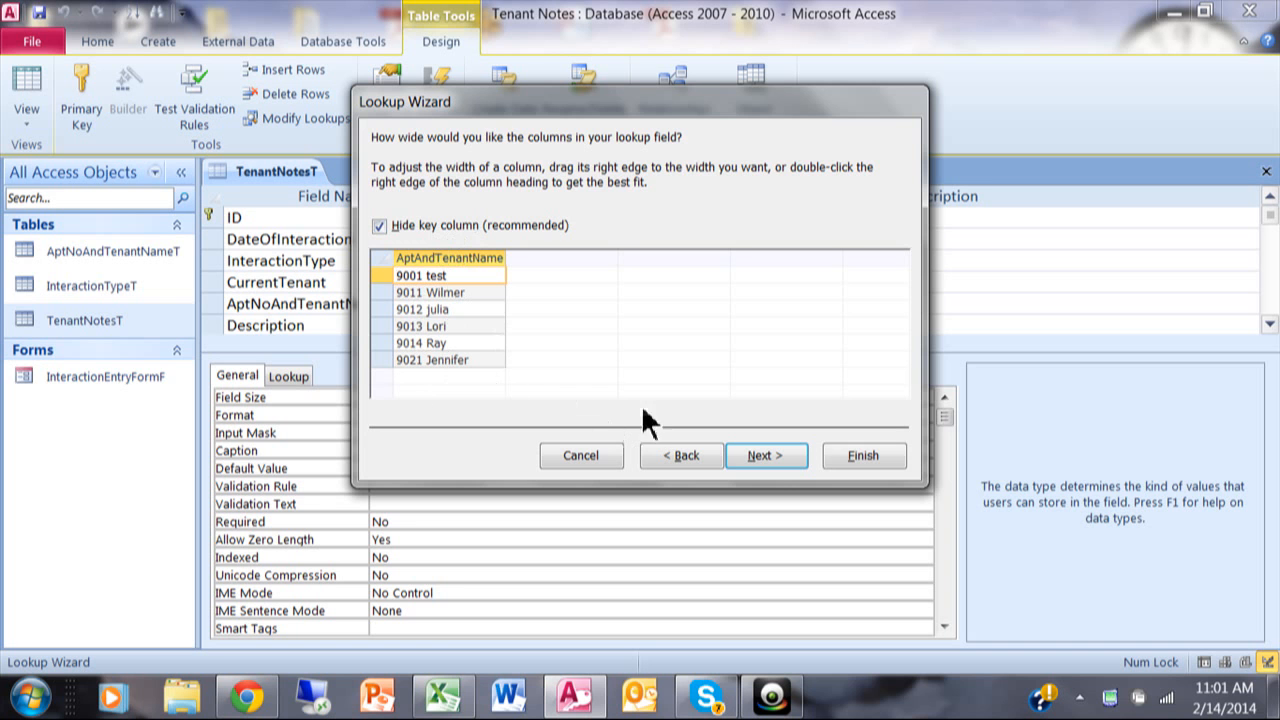
{"action": "left_click", "coordinate": [766, 456]}
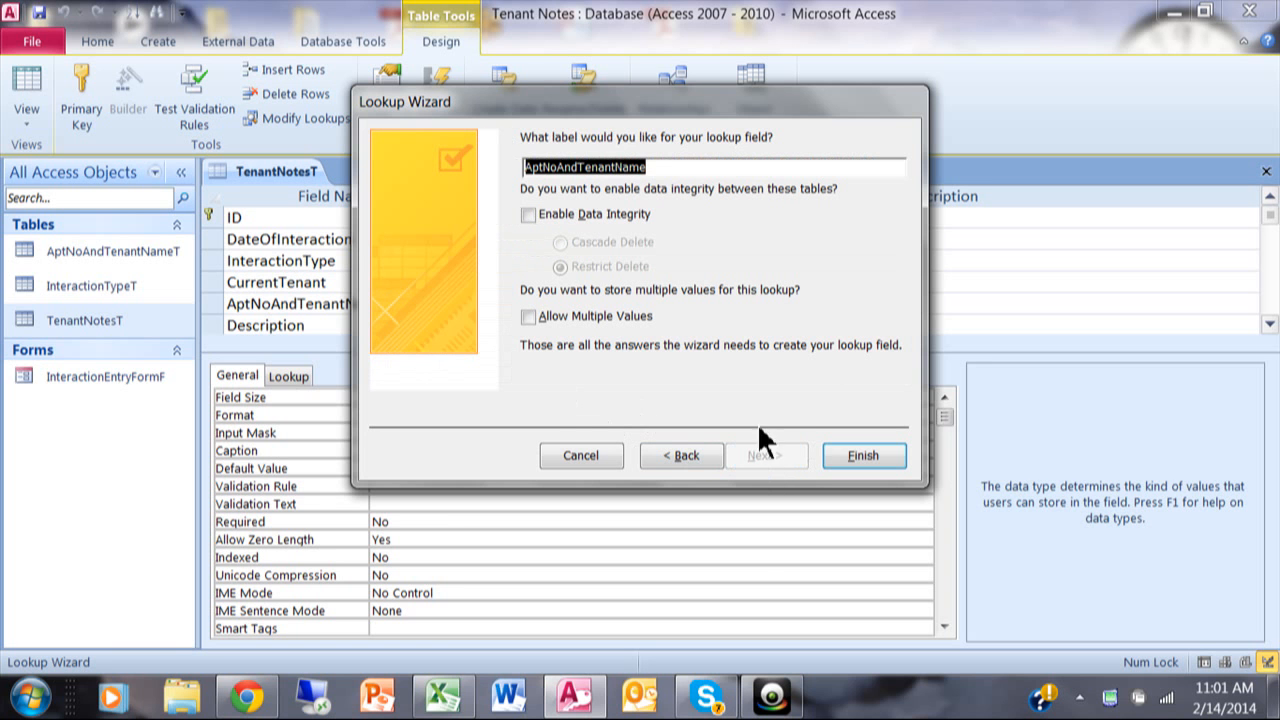
{"action": "mouse_move", "coordinate": [810, 458]}
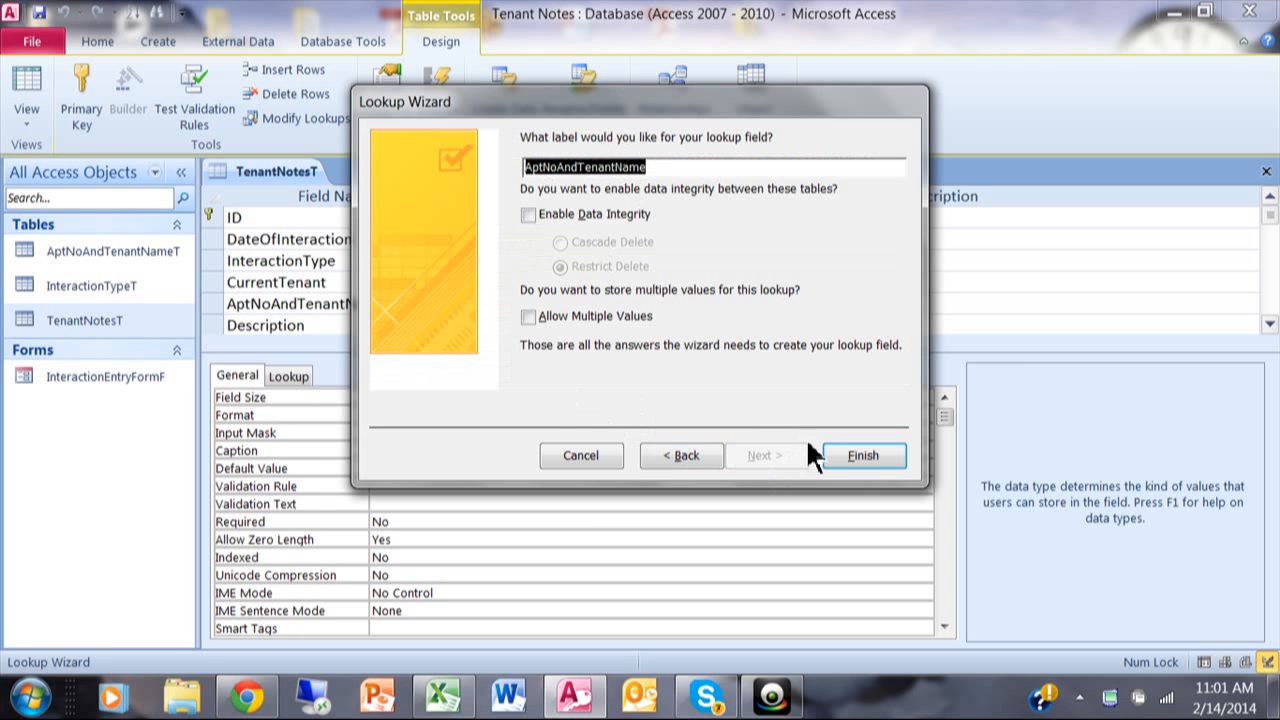
- Finish the lookup and save TenantNotesT, accepting the data-loss warning
{"action": "left_click", "coordinate": [862, 456]}
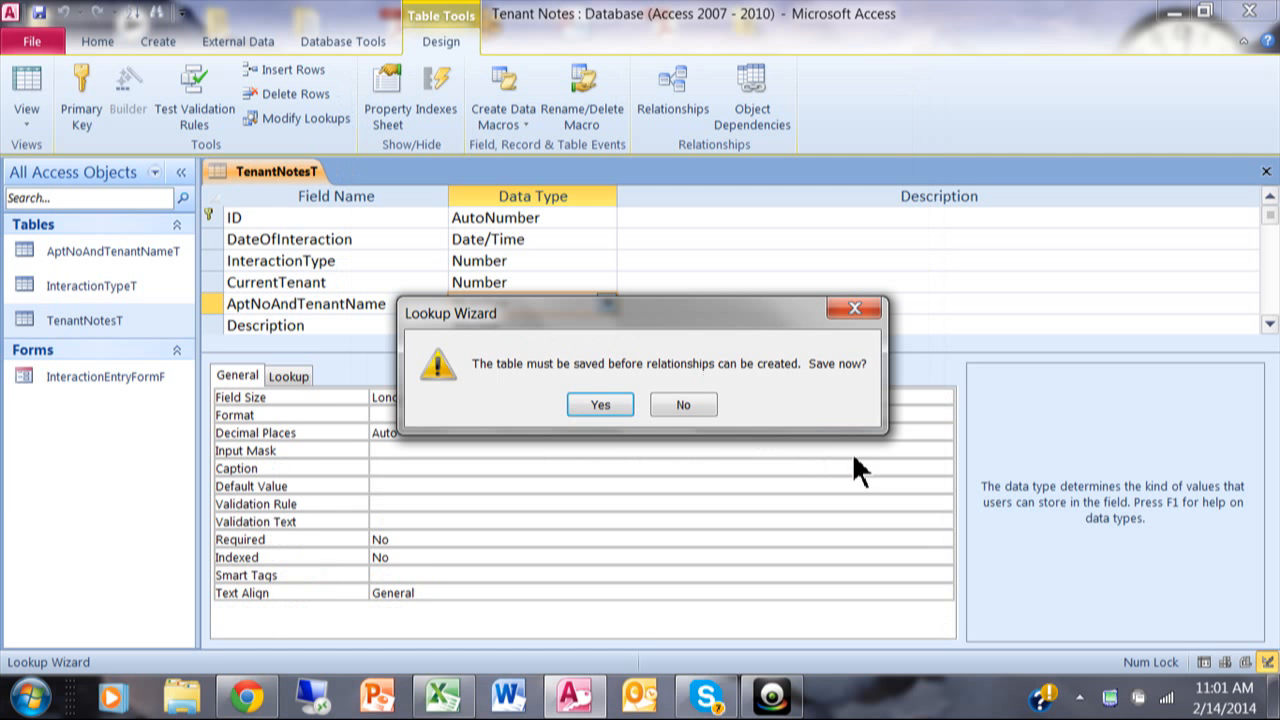
{"action": "mouse_move", "coordinate": [656, 412]}
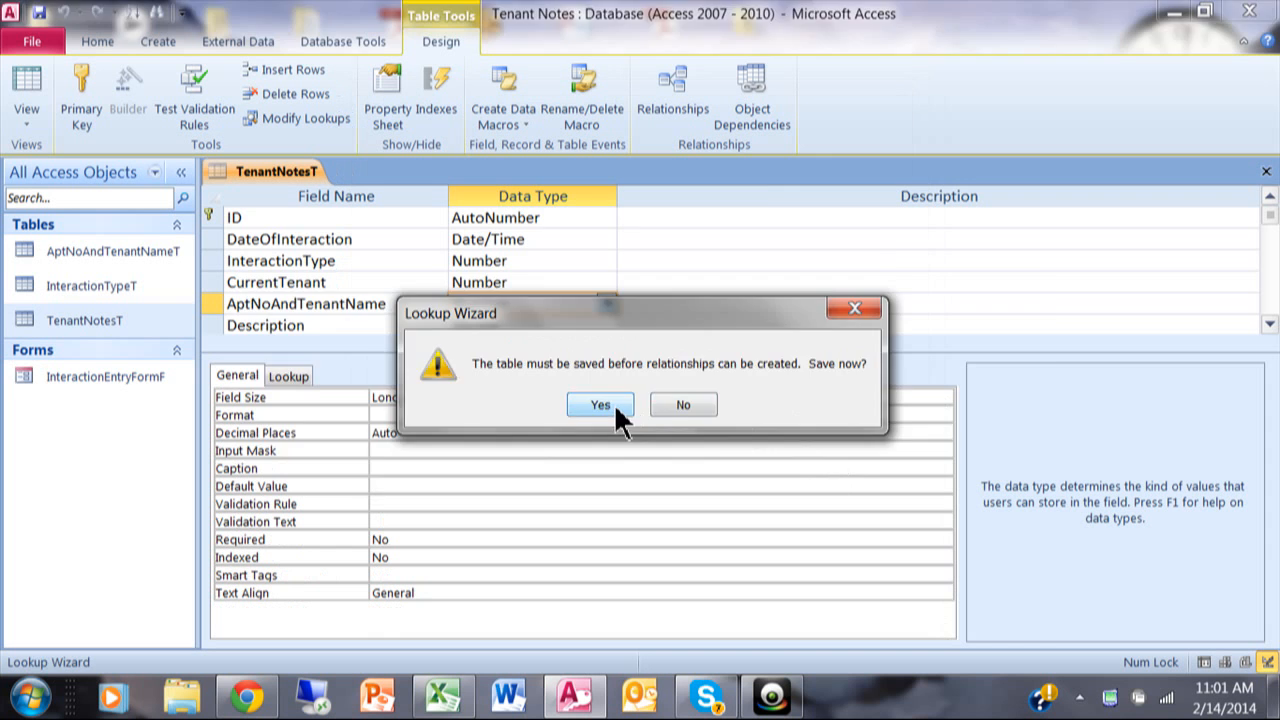
{"action": "left_click", "coordinate": [600, 404]}
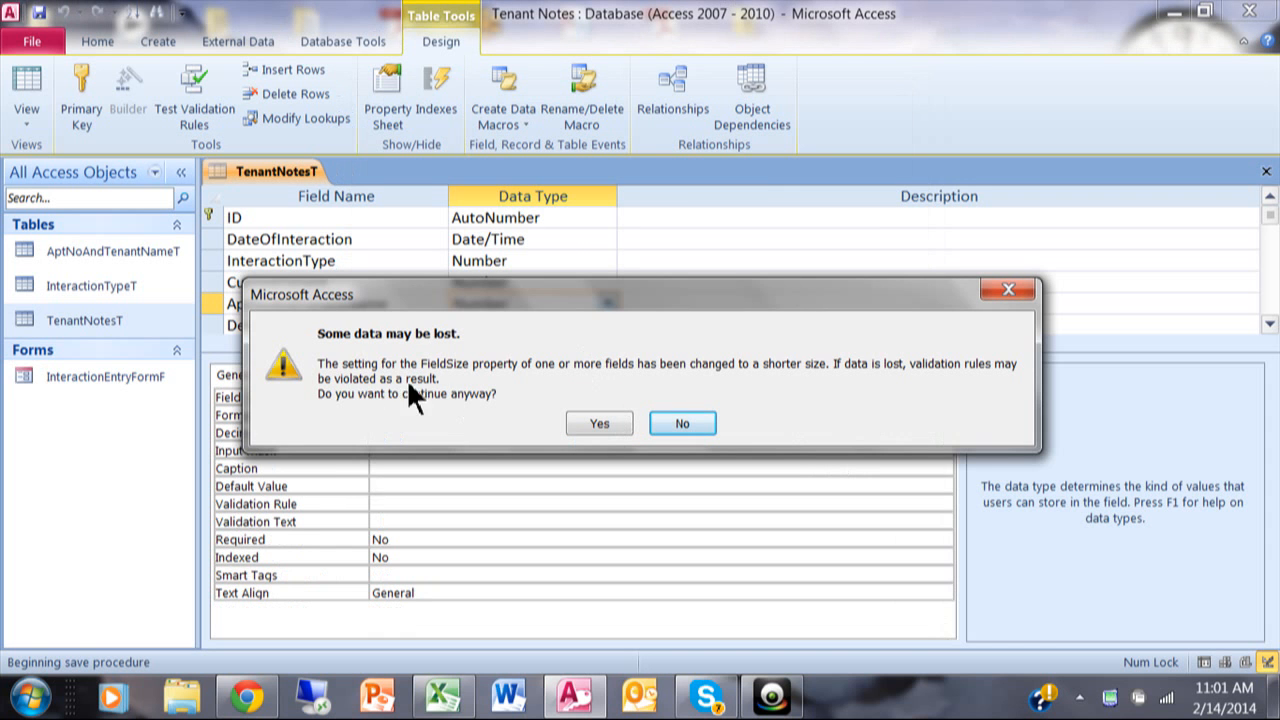
{"action": "mouse_move", "coordinate": [556, 358]}
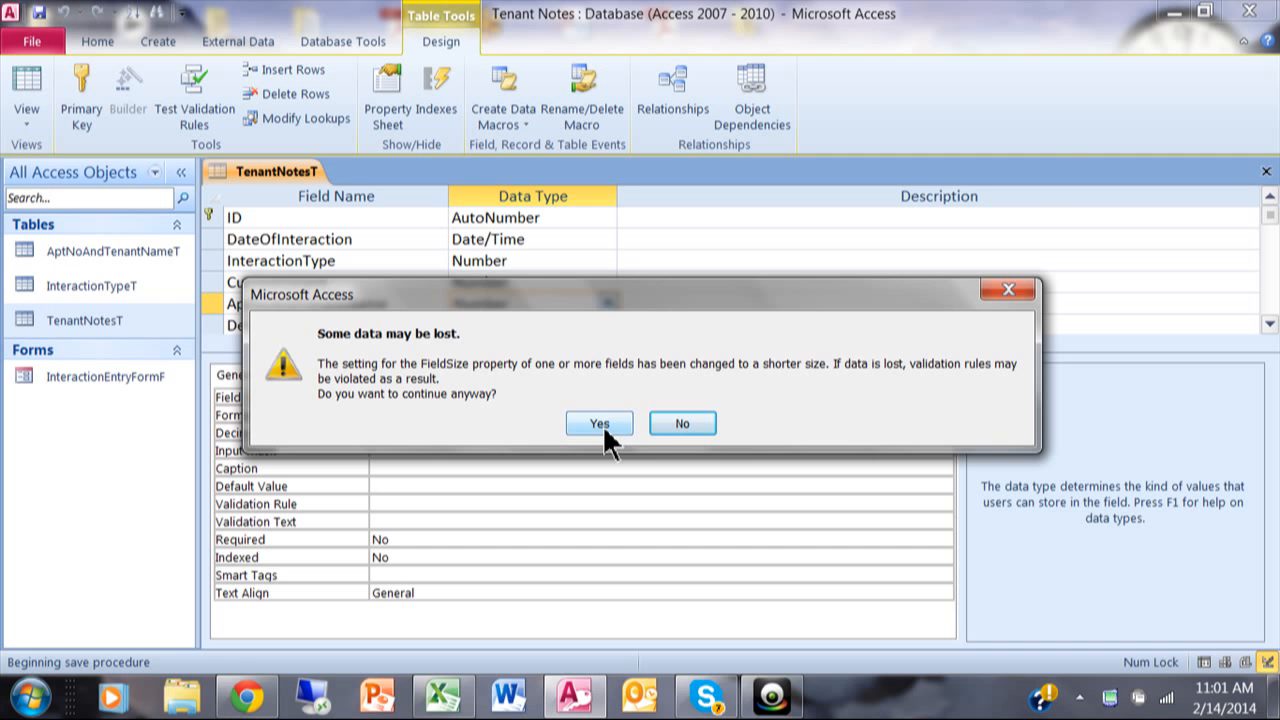
{"action": "left_click", "coordinate": [598, 424]}
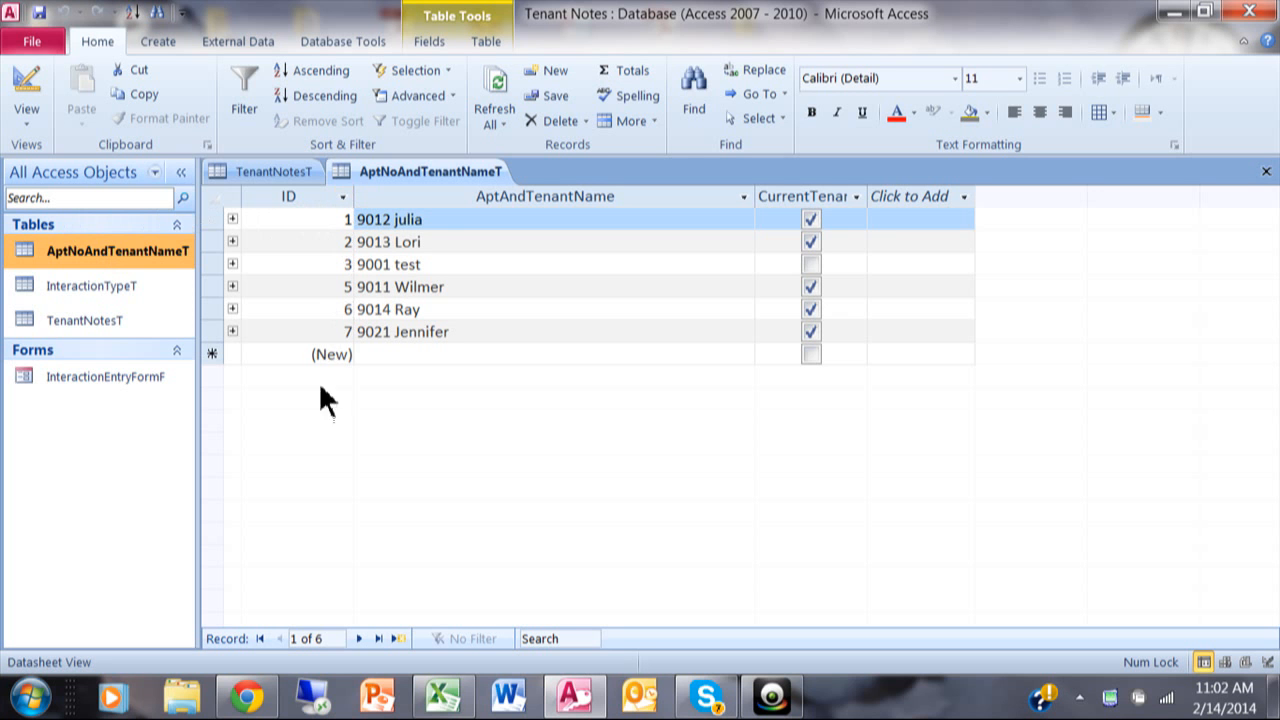
{"action": "mouse_move", "coordinate": [412, 202]}
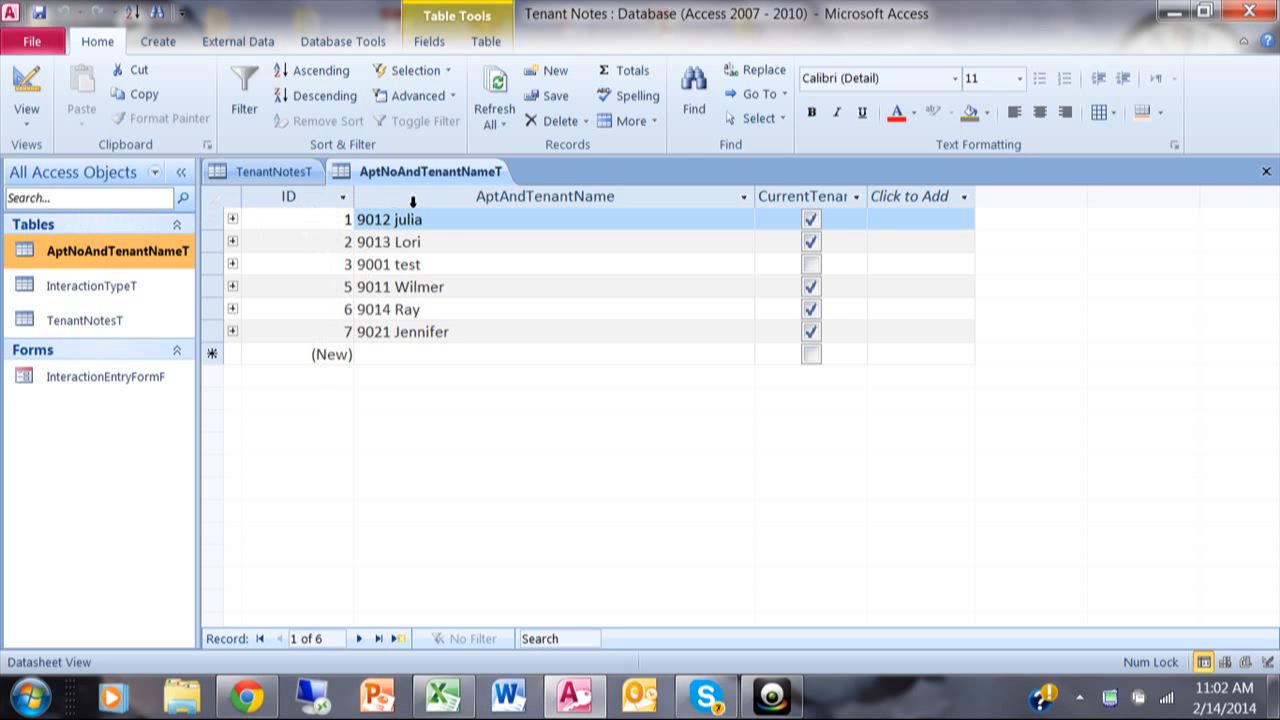
{"action": "mouse_move", "coordinate": [1264, 172]}
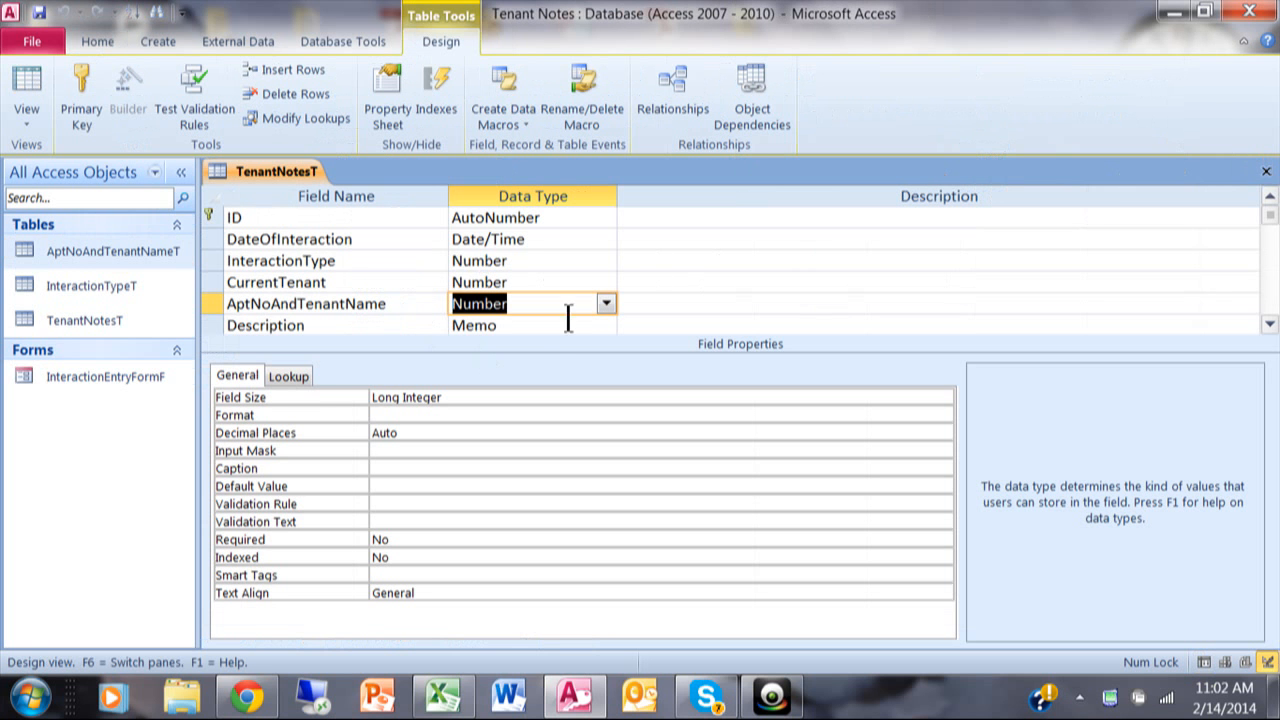
{"action": "mouse_move", "coordinate": [544, 332]}
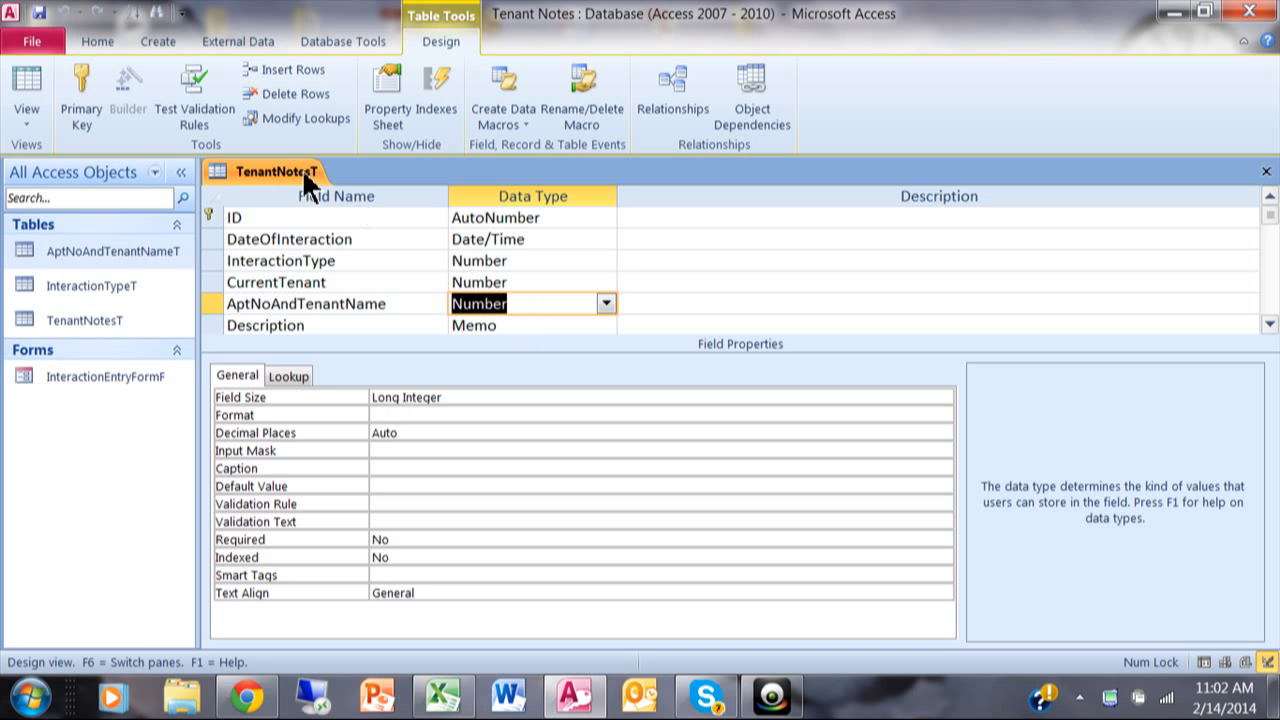
{"action": "mouse_move", "coordinate": [310, 184]}
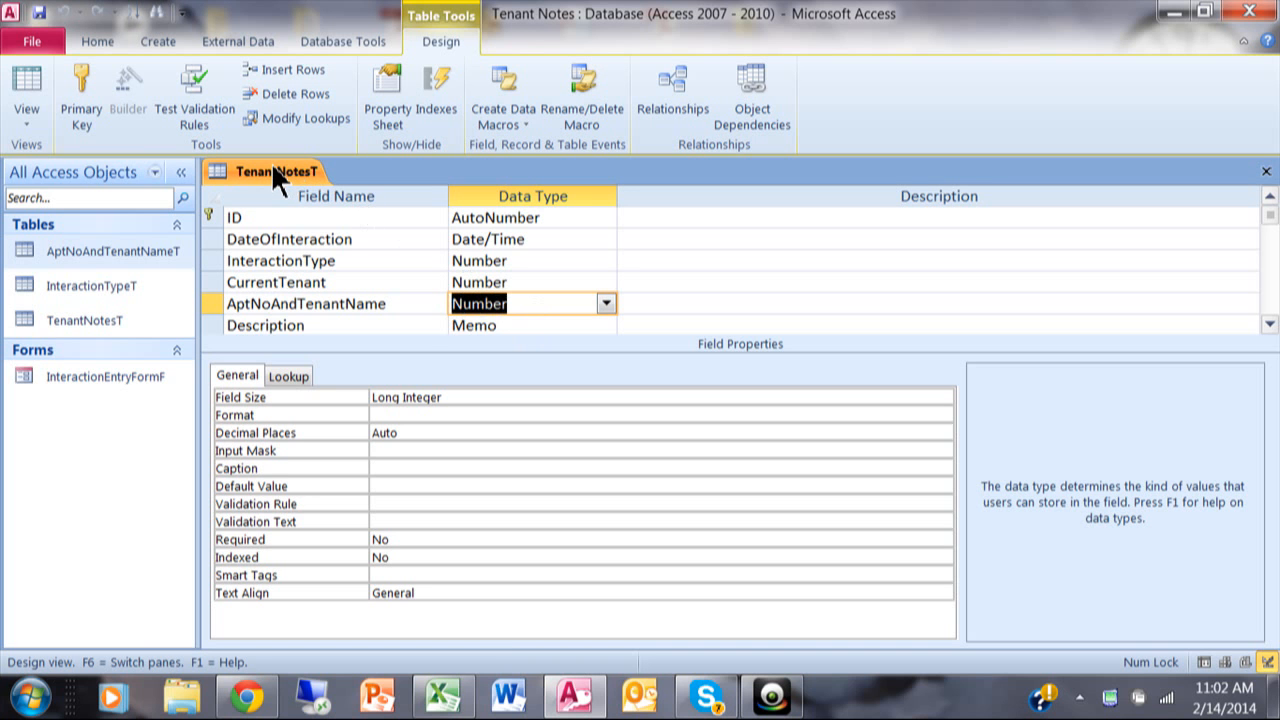
{"action": "right_click", "coordinate": [270, 172]}
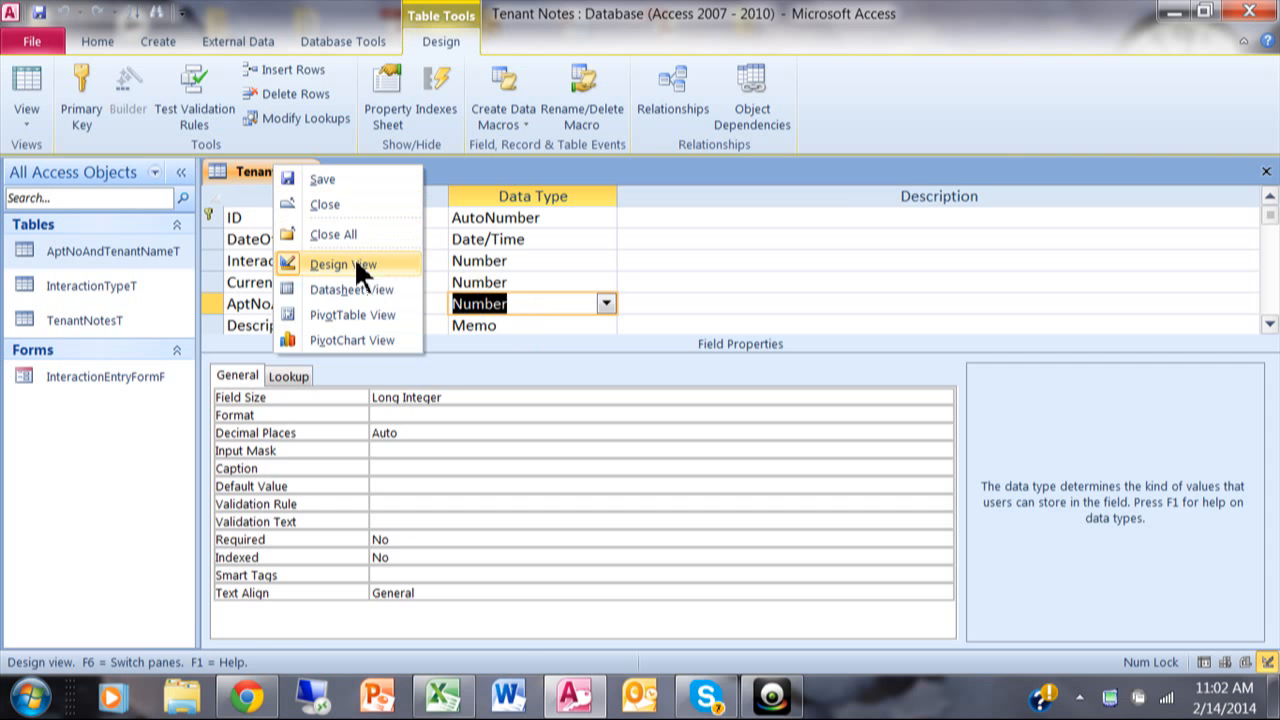
- View the TenantNotesT records showing apartment numbers and tenant names, then bring up the tab menu
{"action": "left_click", "coordinate": [352, 290]}
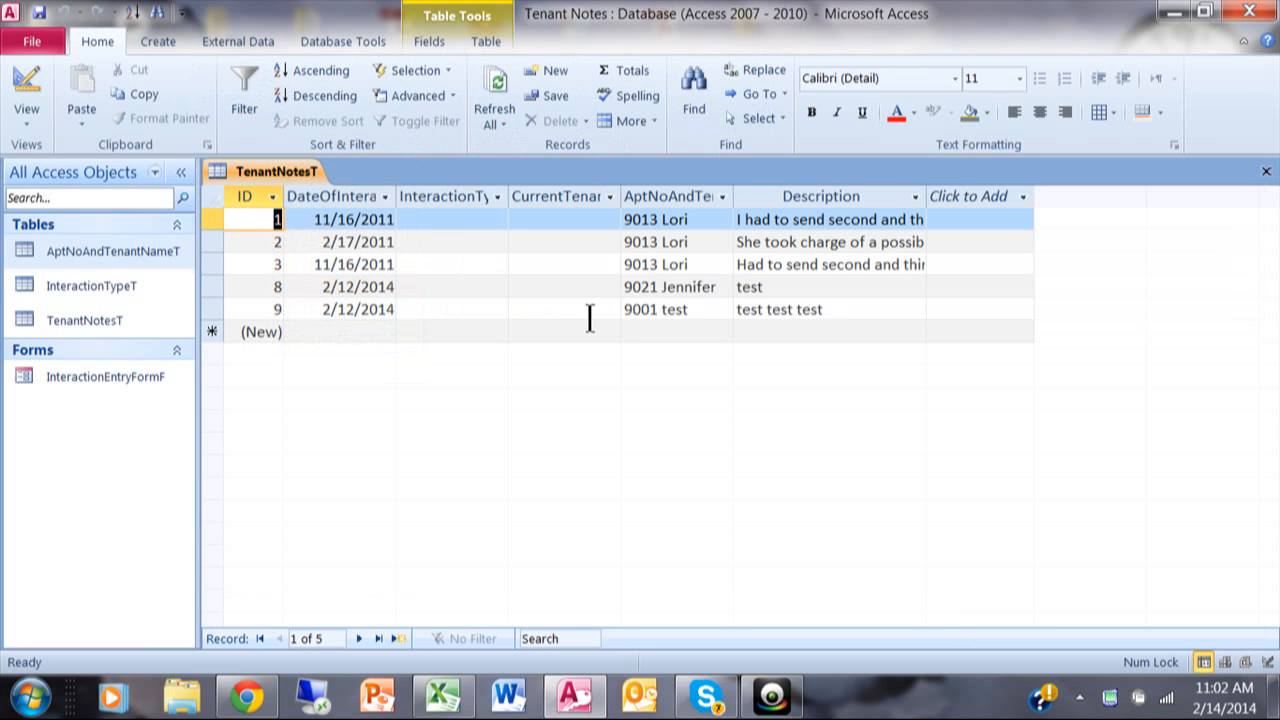
{"action": "mouse_move", "coordinate": [700, 288]}
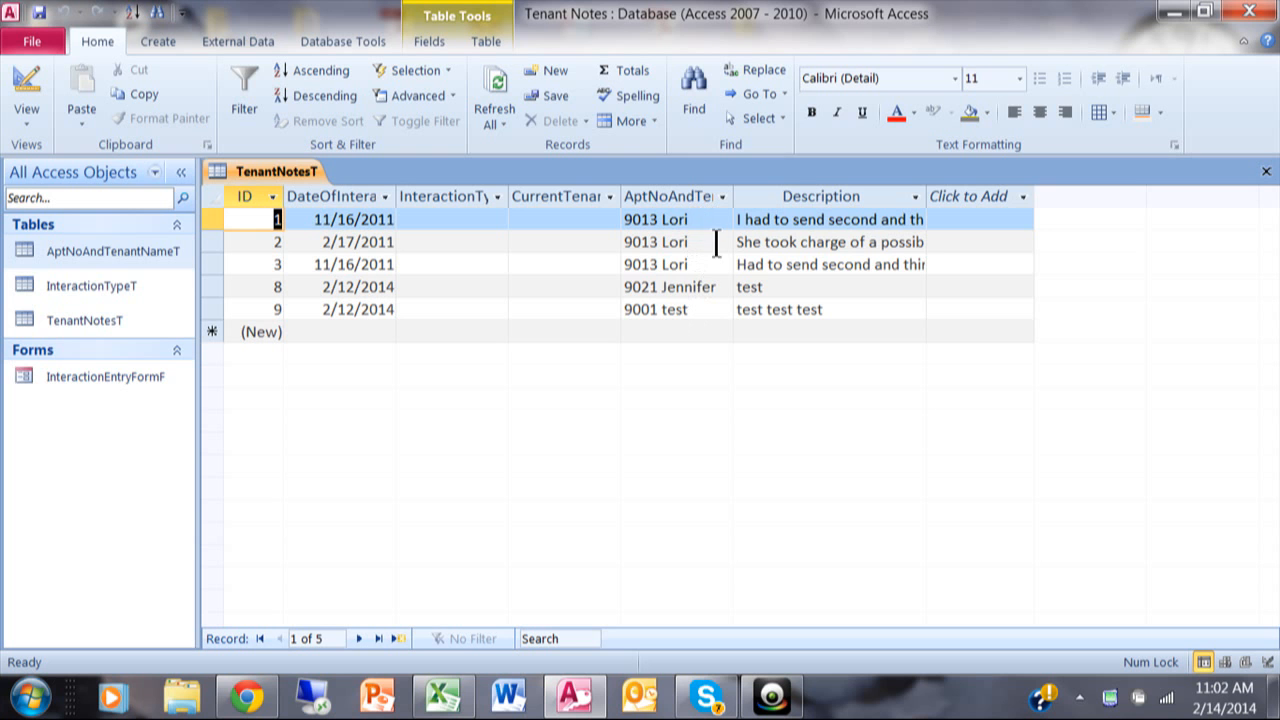
{"action": "mouse_move", "coordinate": [756, 288]}
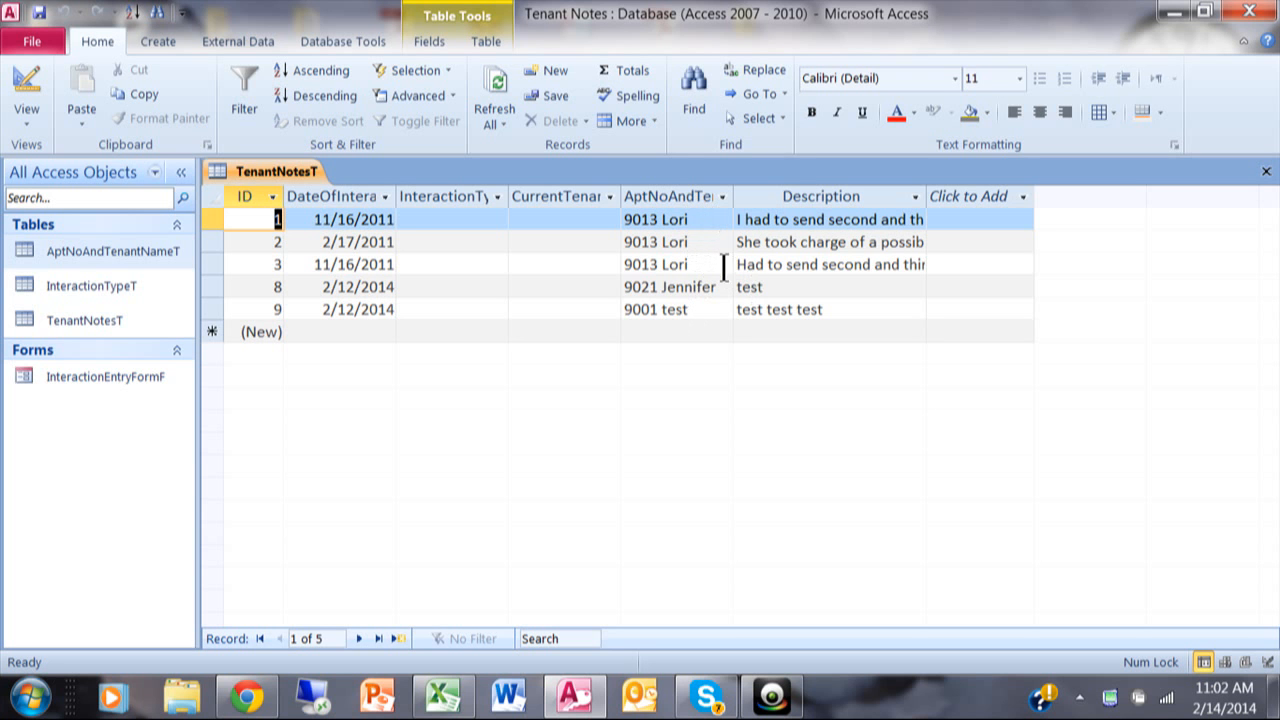
{"action": "mouse_move", "coordinate": [632, 300]}
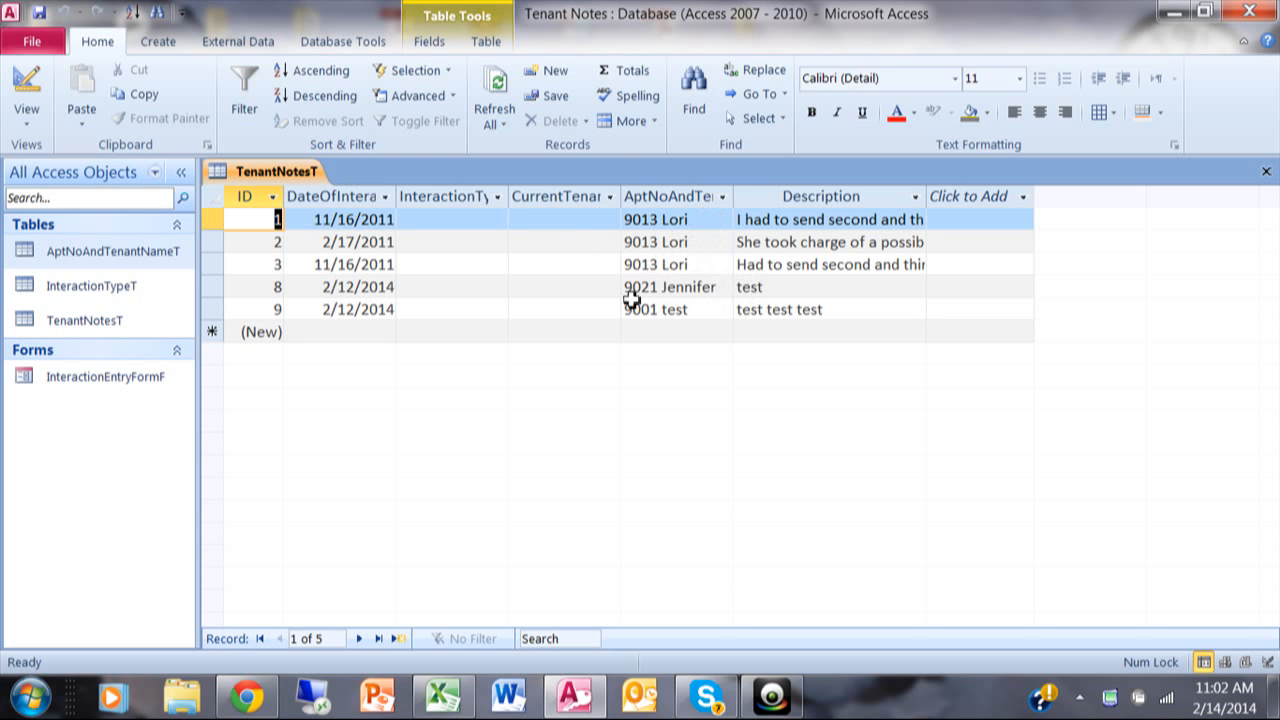
{"action": "mouse_move", "coordinate": [816, 300]}
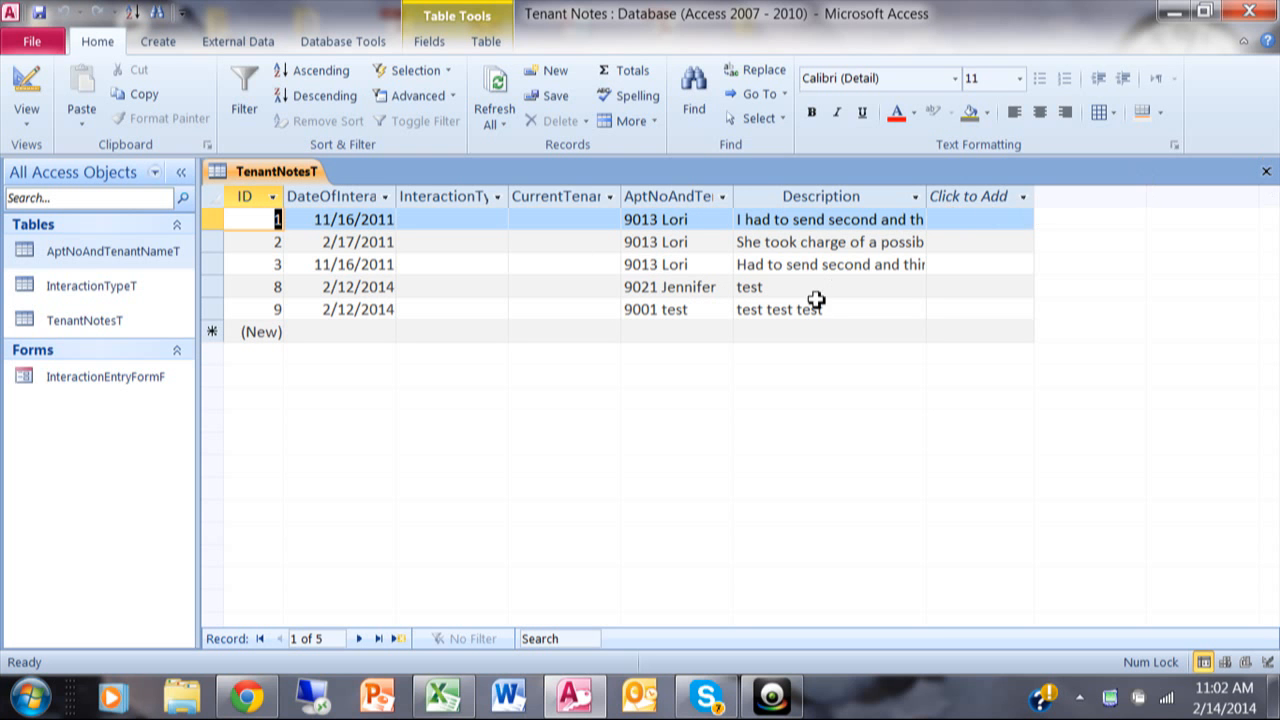
{"action": "mouse_move", "coordinate": [1228, 190]}
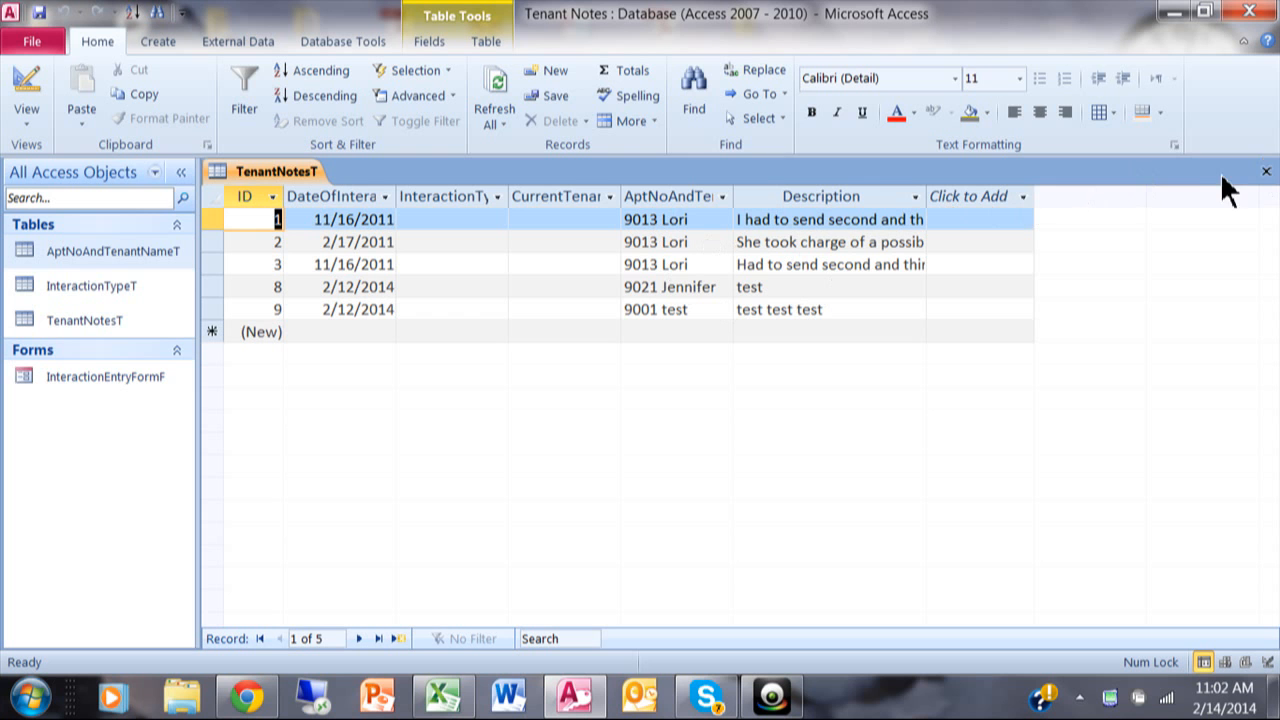
{"action": "mouse_move", "coordinate": [1264, 172]}
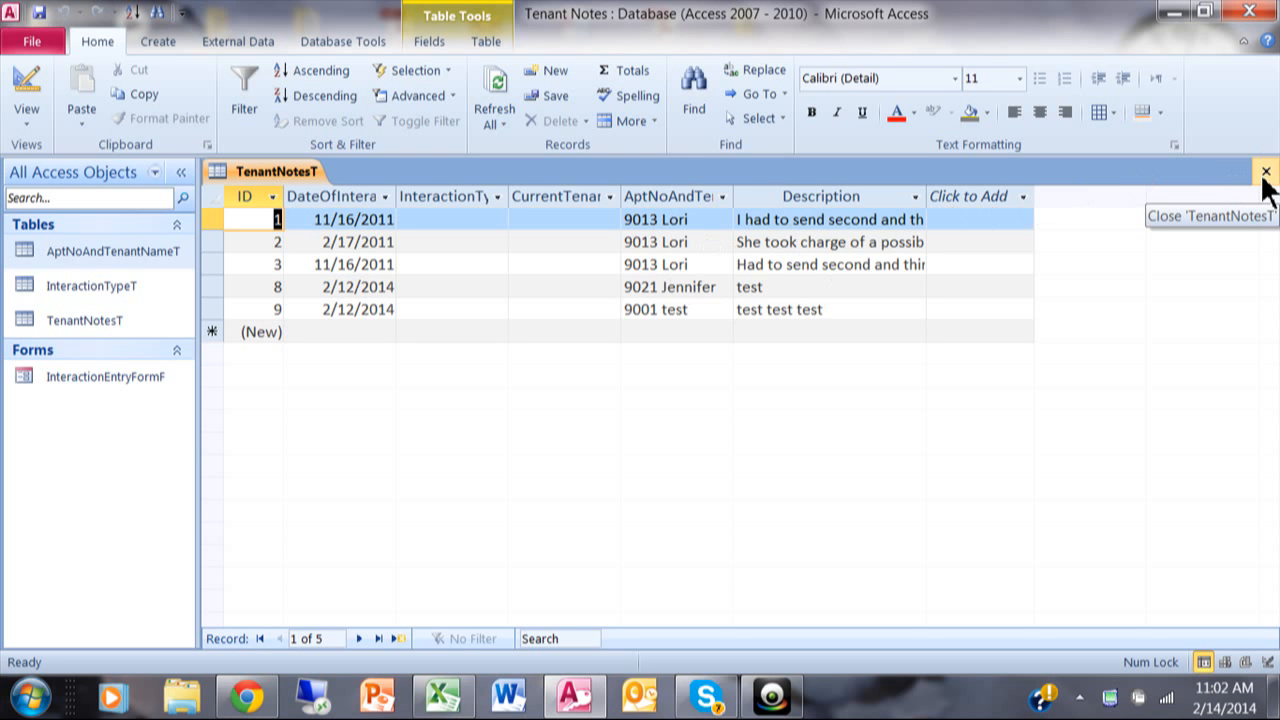
{"action": "mouse_move", "coordinate": [664, 244]}
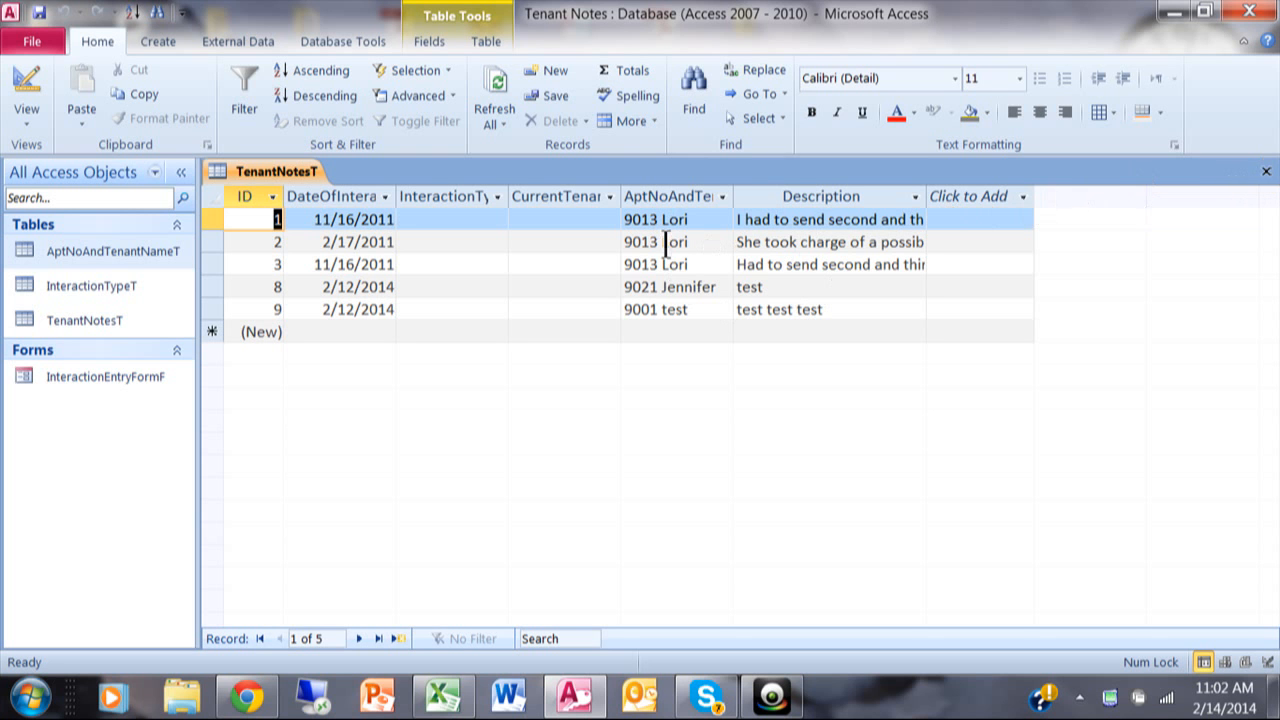
{"action": "right_click", "coordinate": [268, 172]}
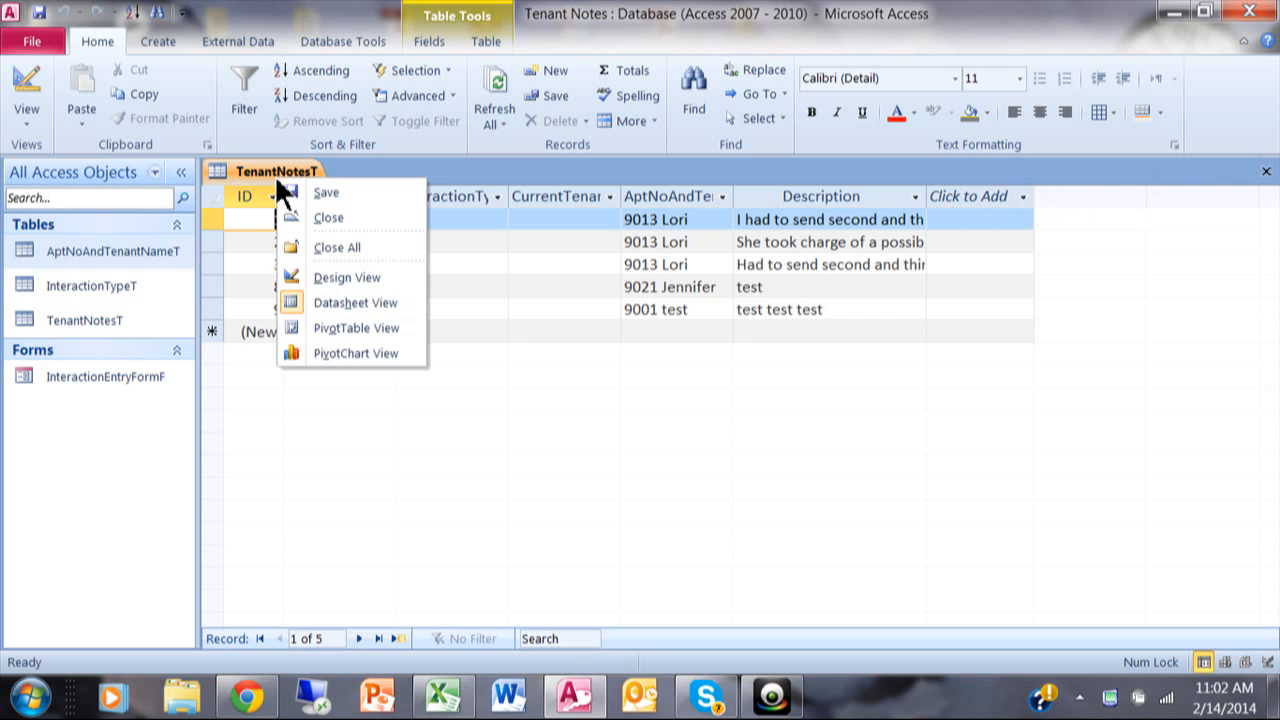
- Return TenantNotesT to Design View and show AptNoAndTenantName's lookup properties
{"action": "left_click", "coordinate": [348, 276]}
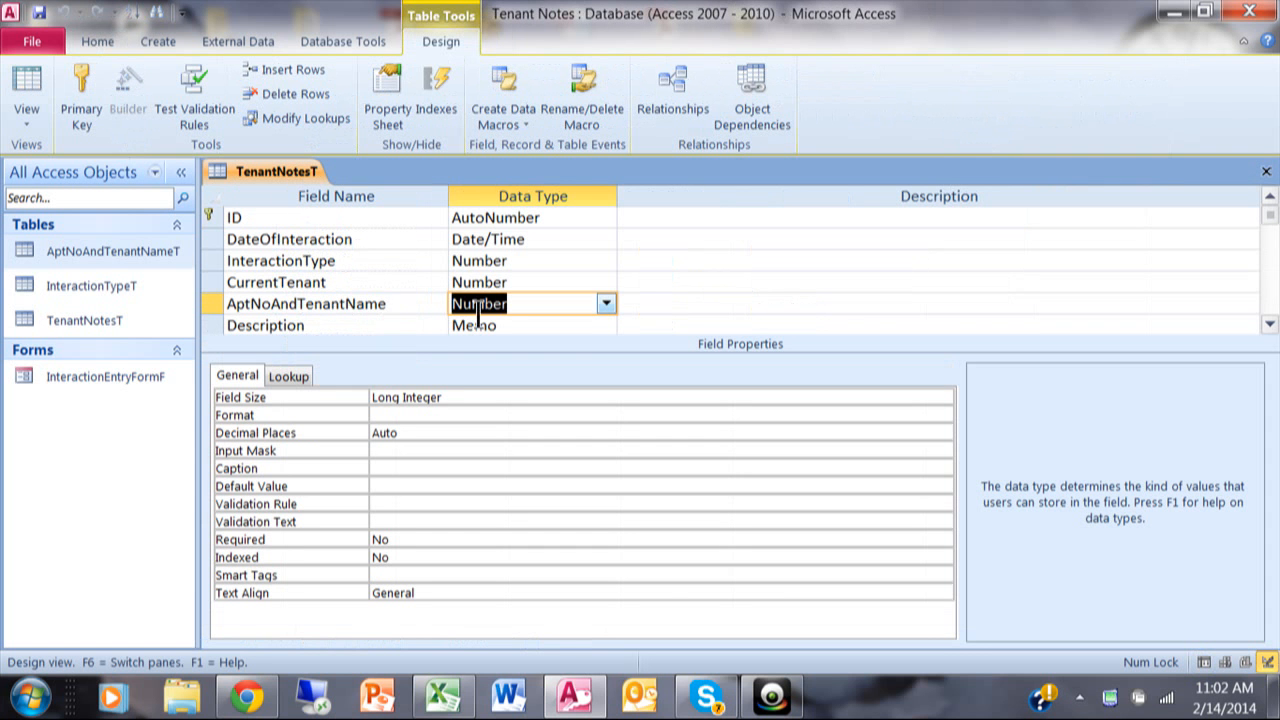
{"action": "mouse_move", "coordinate": [378, 522]}
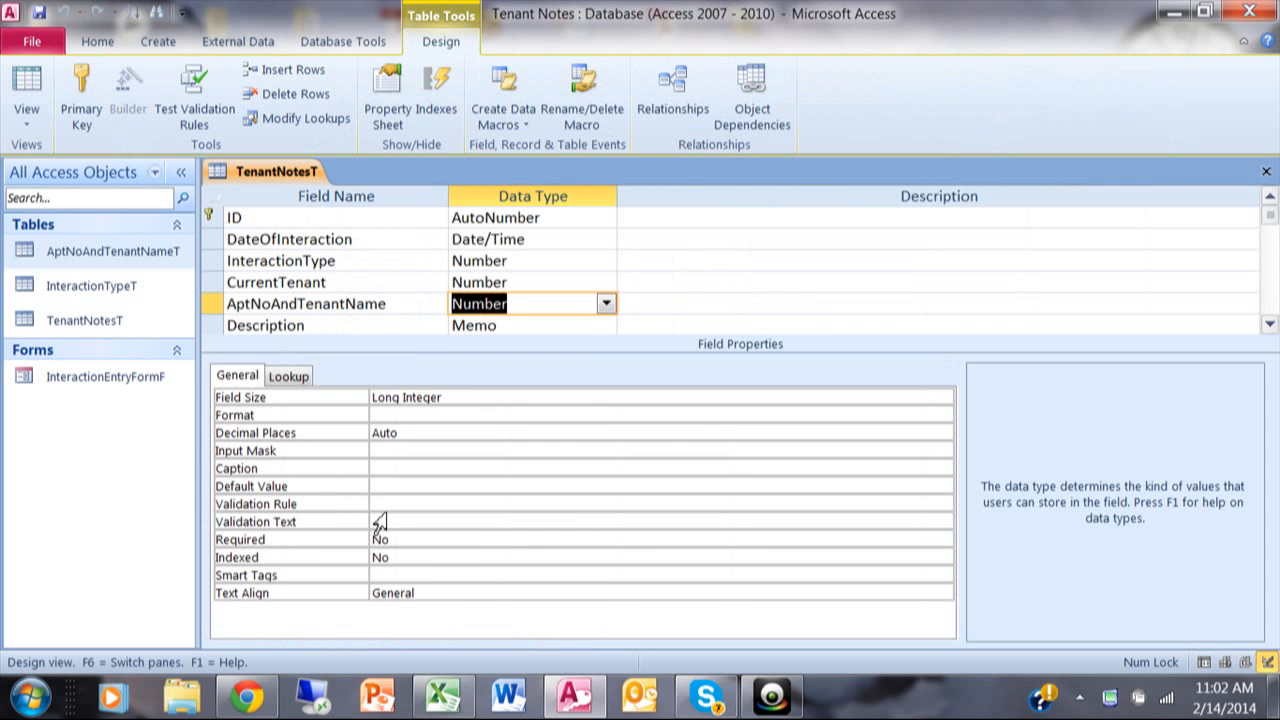
{"action": "mouse_move", "coordinate": [288, 376]}
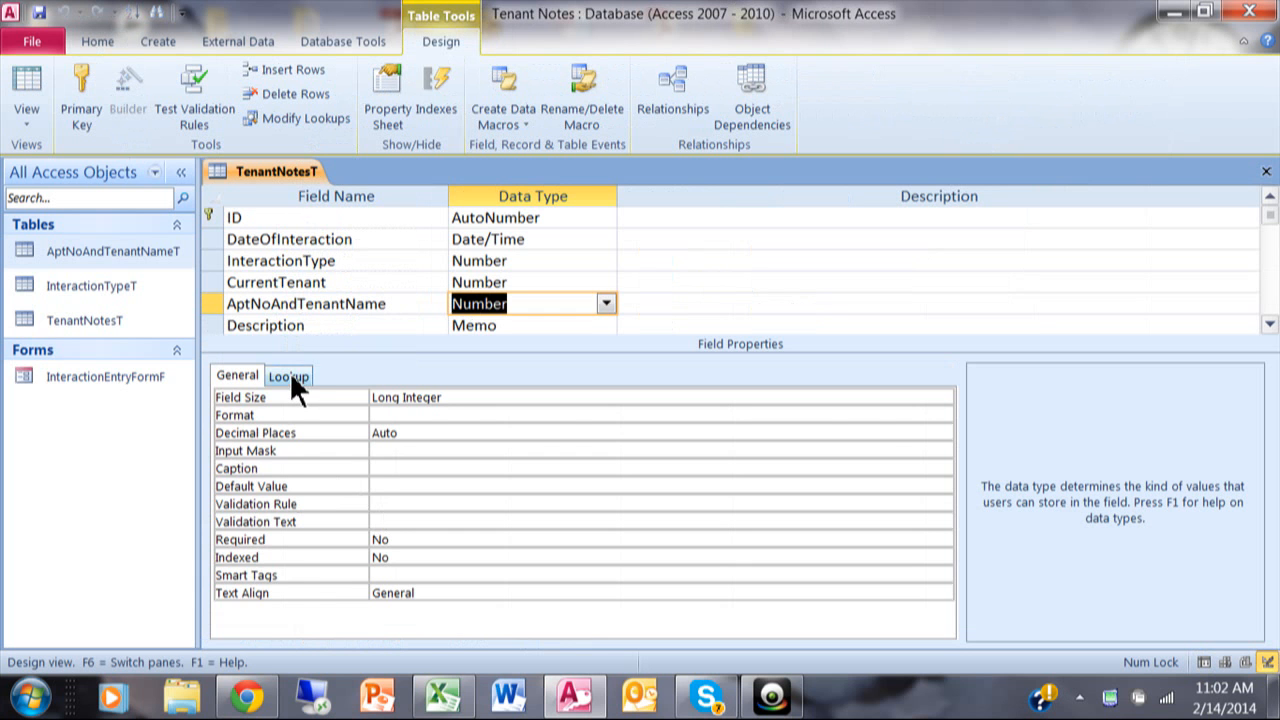
{"action": "left_click", "coordinate": [288, 376]}
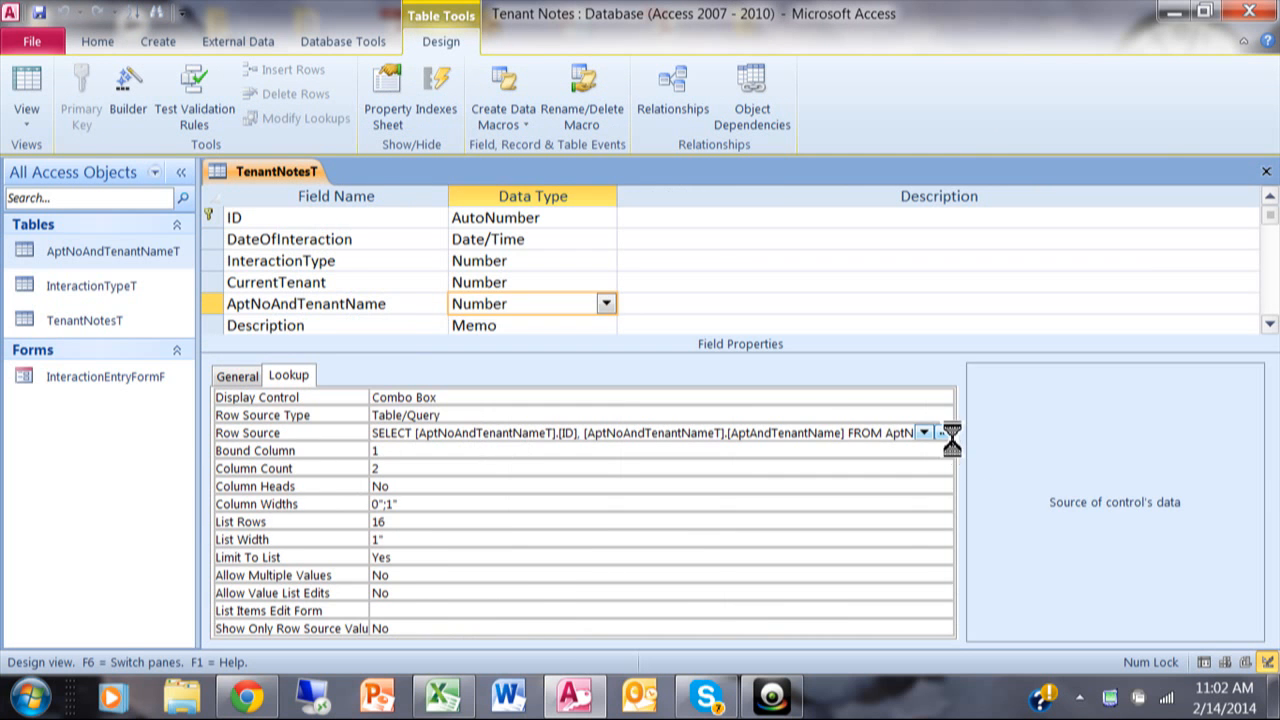
{"action": "left_click", "coordinate": [938, 432]}
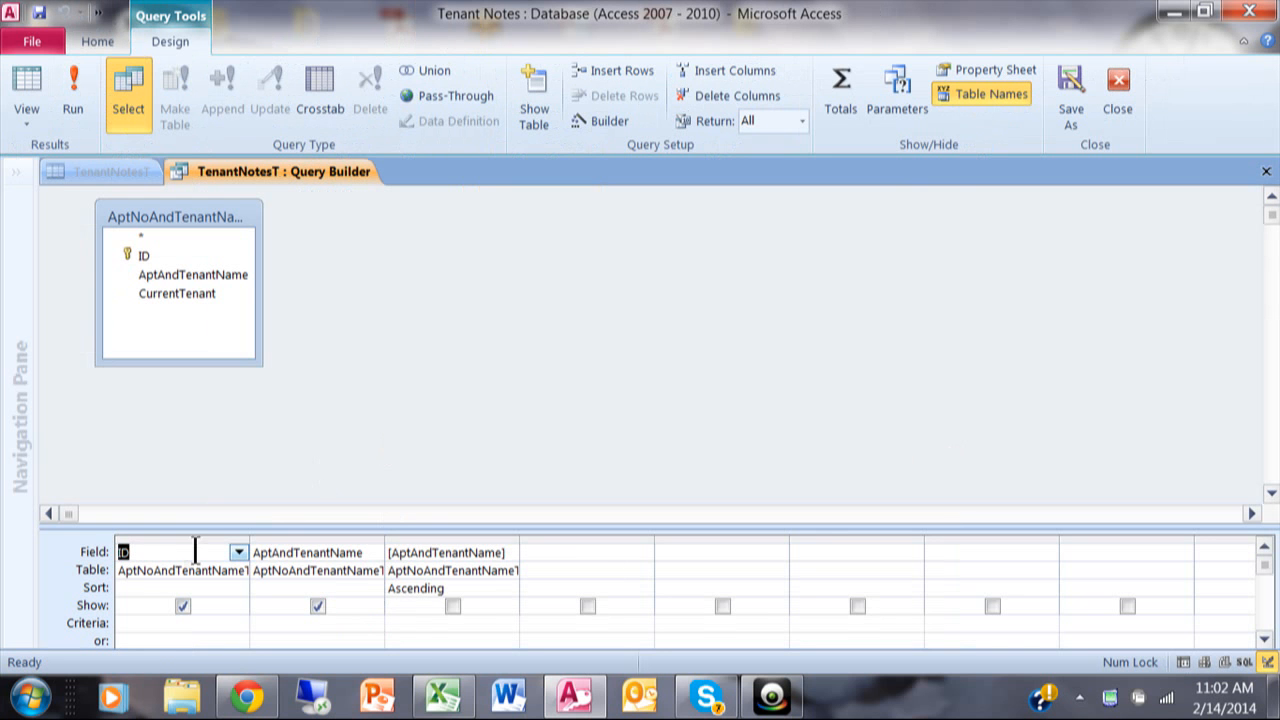
{"action": "mouse_move", "coordinate": [210, 378]}
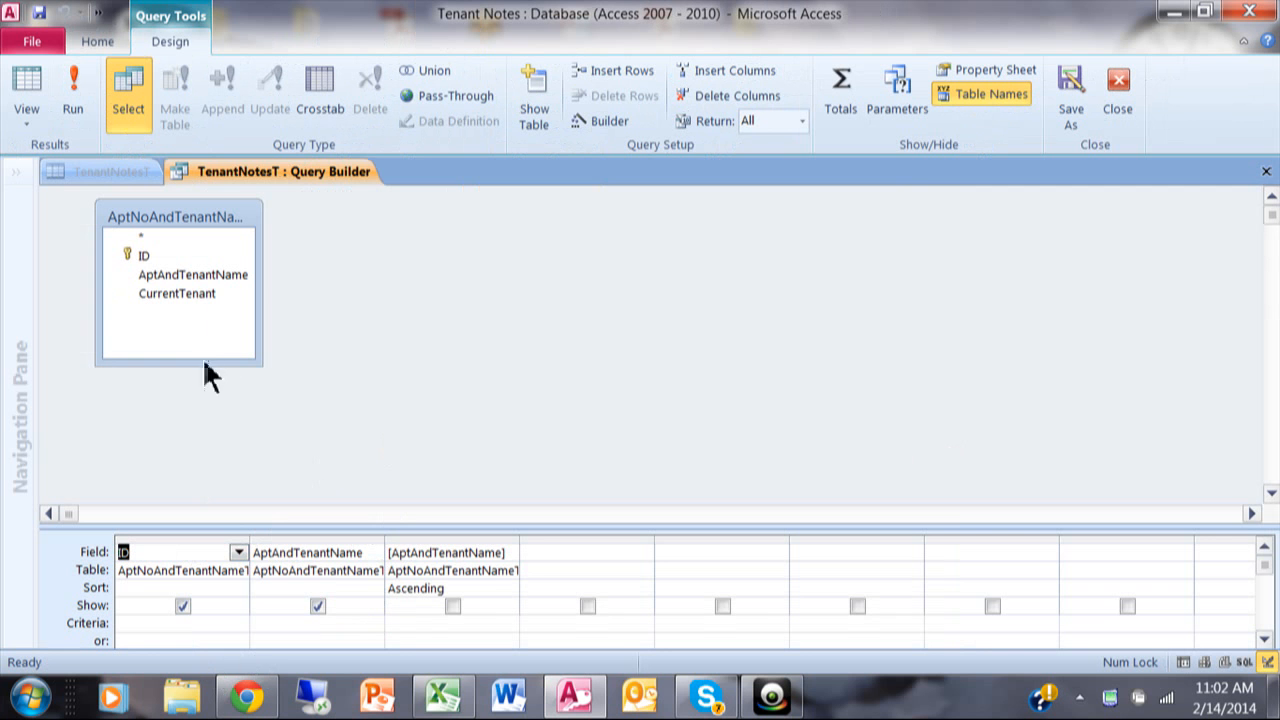
{"action": "mouse_move", "coordinate": [1250, 200]}
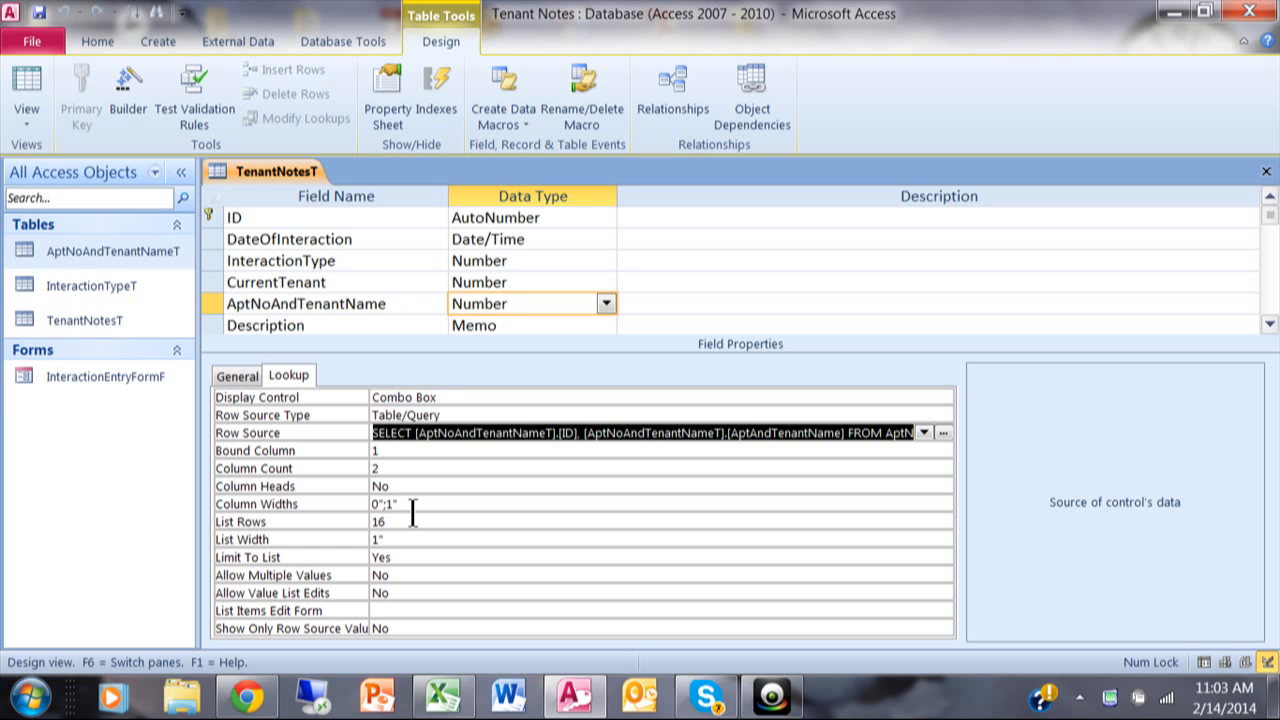
{"action": "mouse_move", "coordinate": [404, 540]}
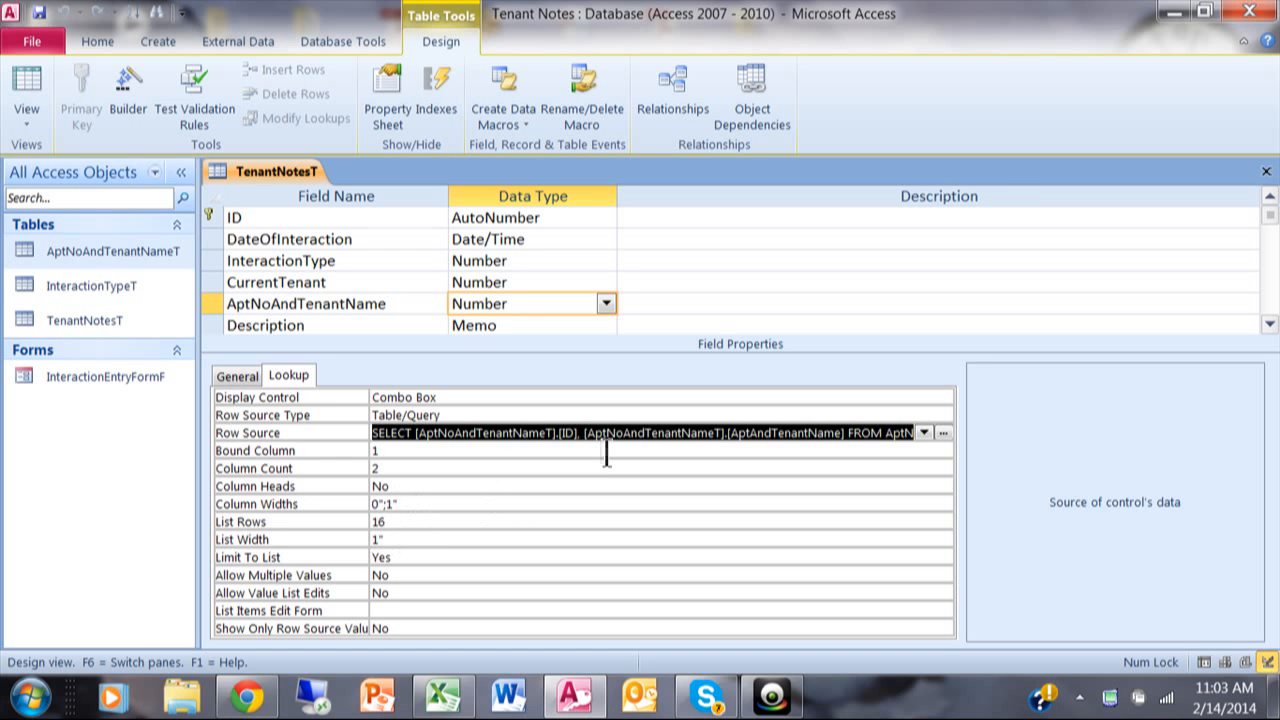
{"action": "mouse_move", "coordinate": [1238, 192]}
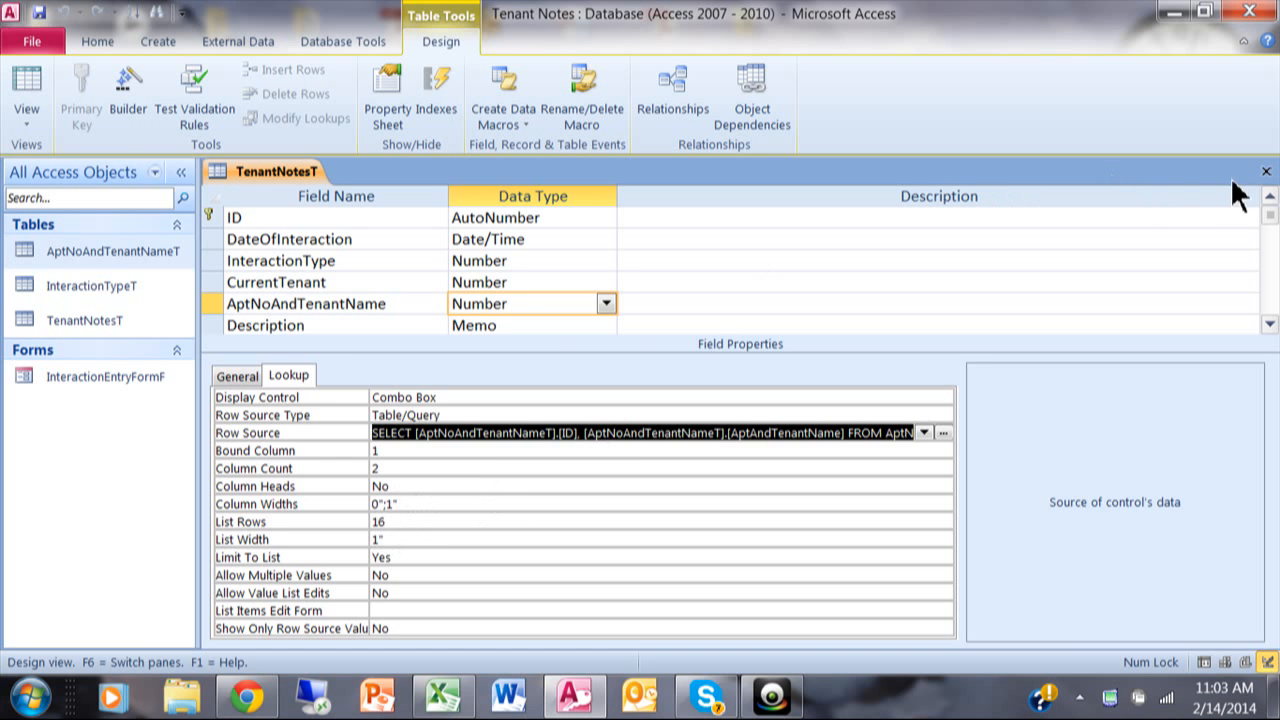
{"action": "mouse_move", "coordinate": [1268, 172]}
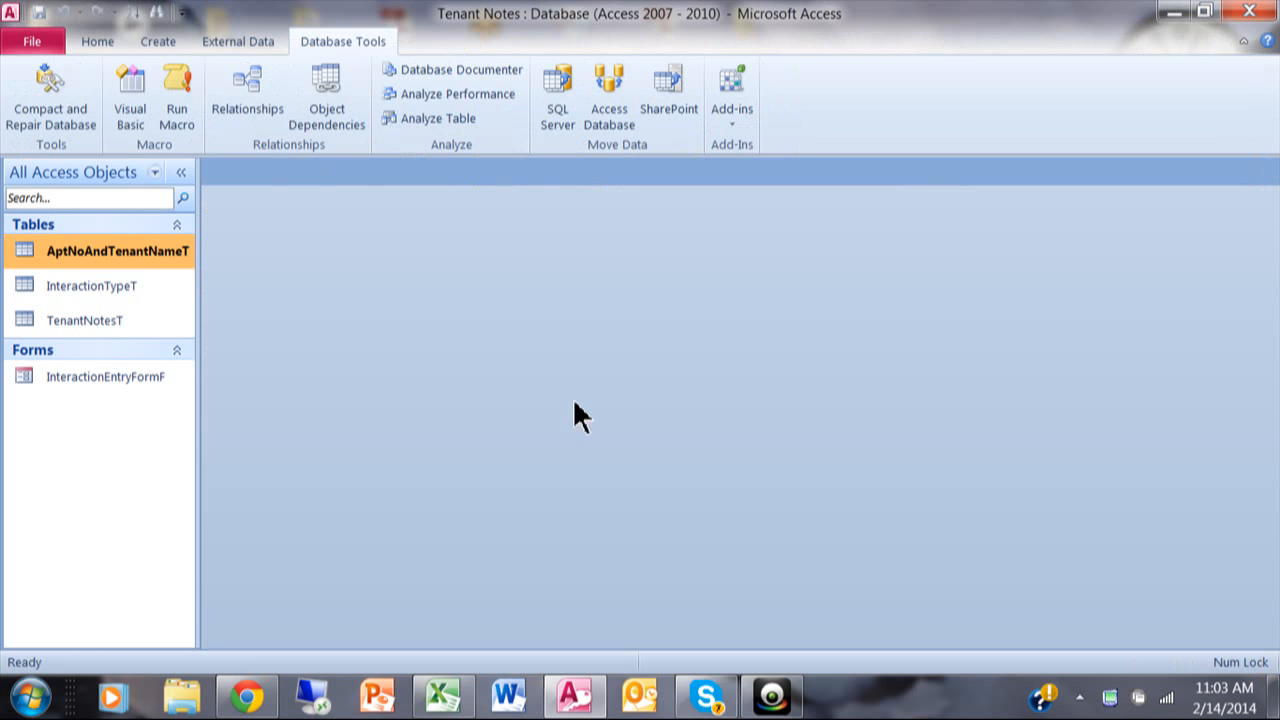
{"action": "mouse_move", "coordinate": [556, 184]}
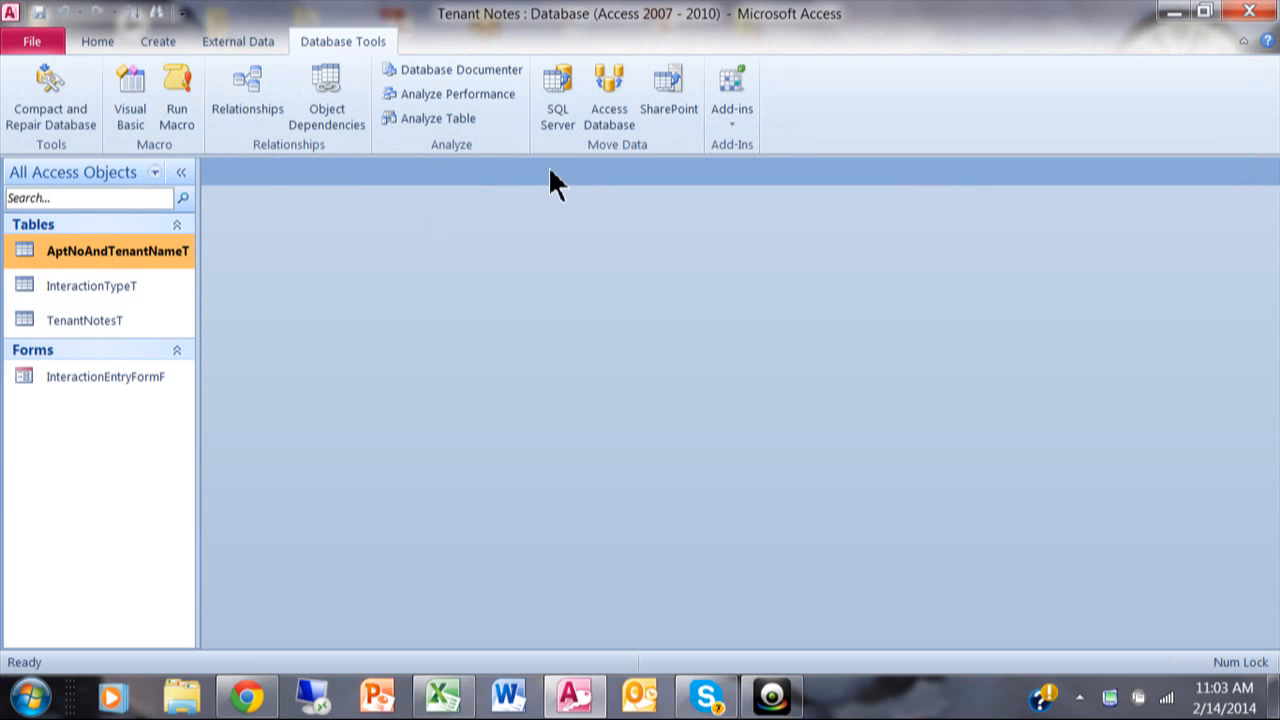
- Switch the ribbon to the Create commands
{"action": "left_click", "coordinate": [156, 40]}
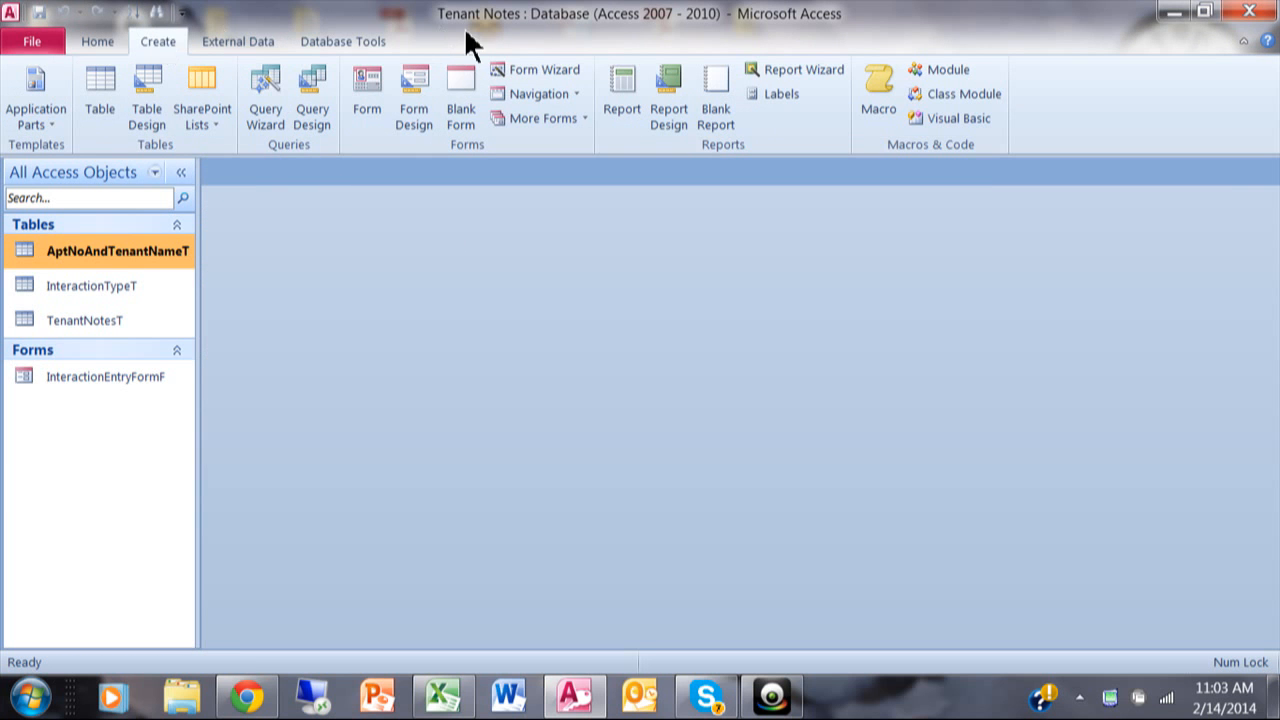
{"action": "mouse_move", "coordinate": [312, 96]}
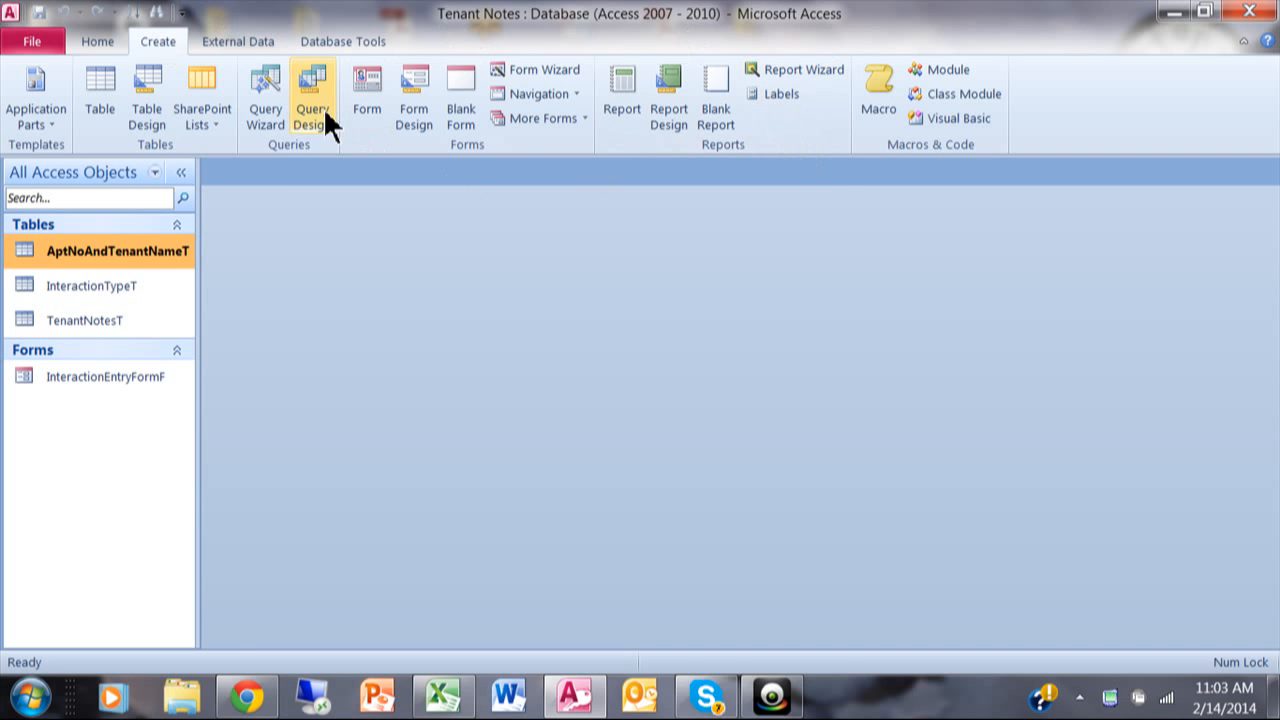
- Start a new query design with TenantNotesT and AptNoAndTenantNameT added
{"action": "left_click", "coordinate": [312, 96]}
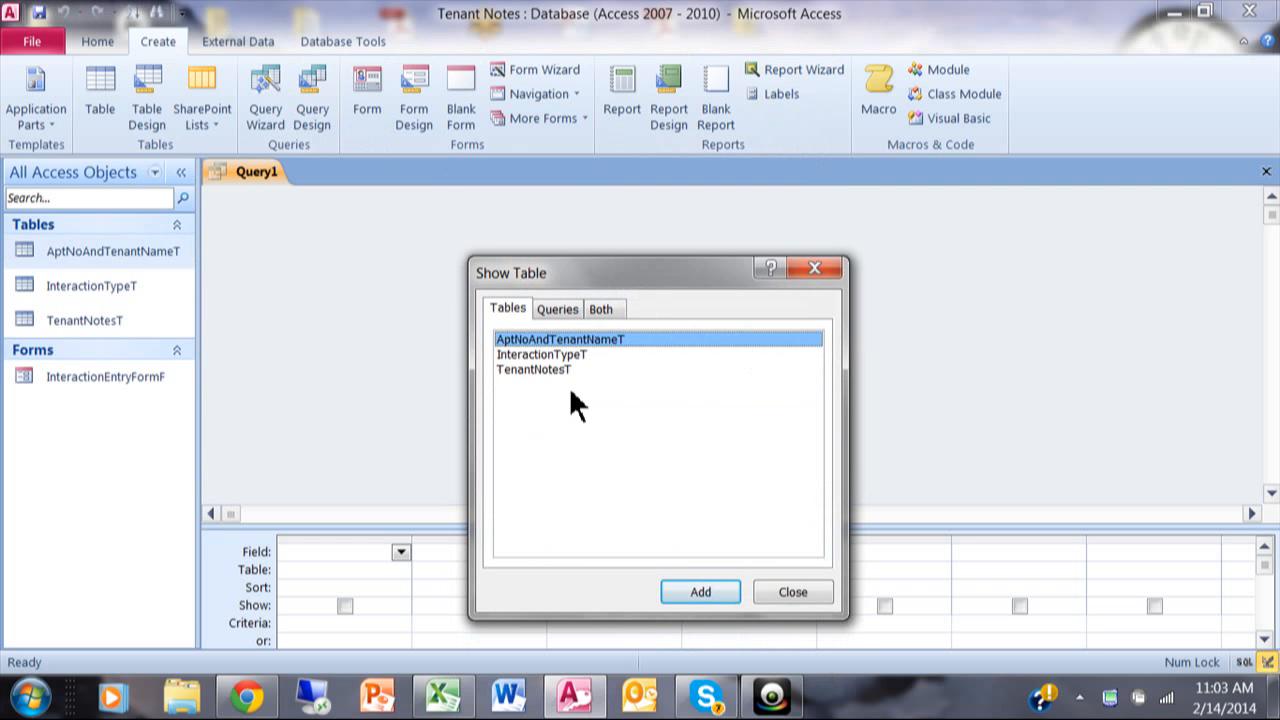
{"action": "double_click", "coordinate": [536, 368]}
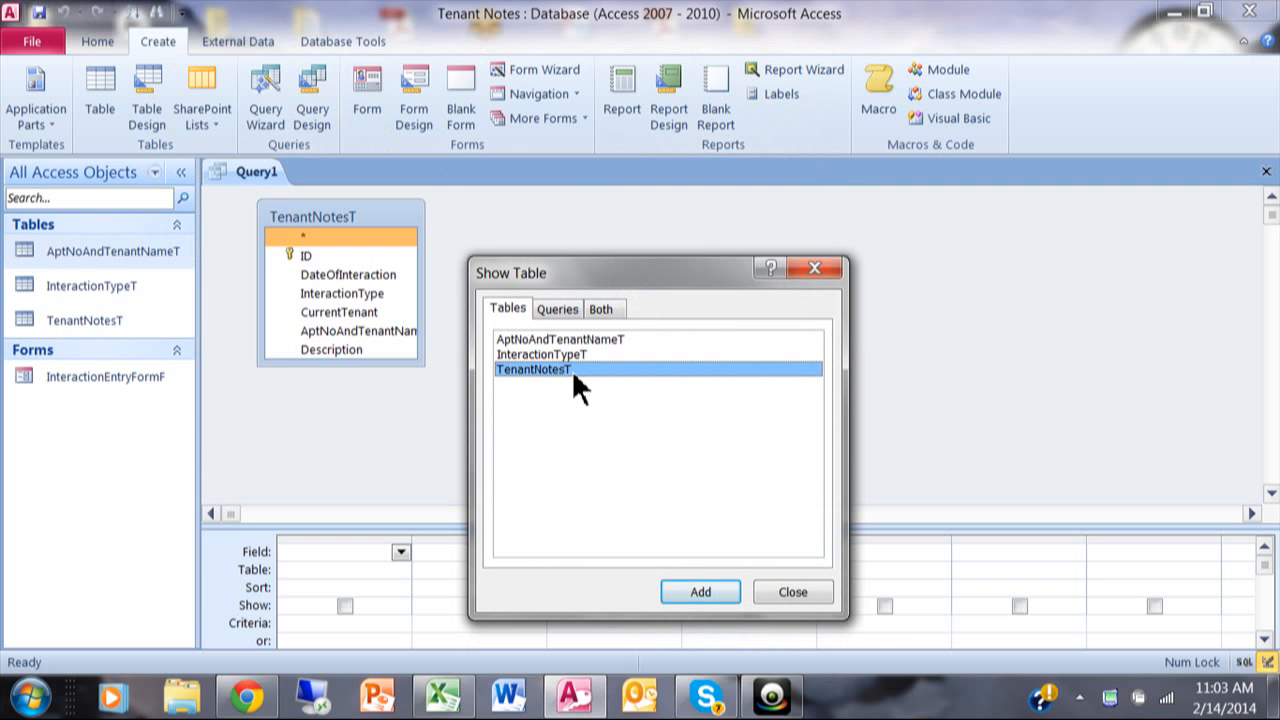
{"action": "mouse_move", "coordinate": [628, 350]}
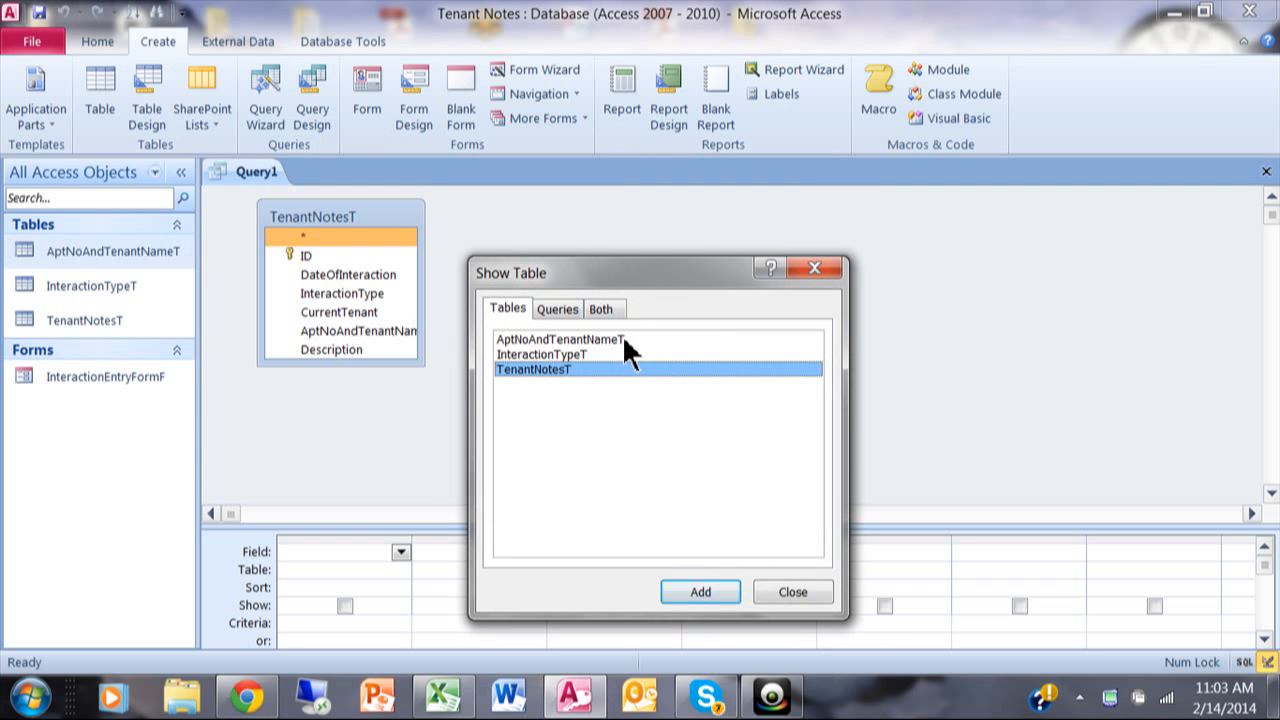
{"action": "left_click", "coordinate": [700, 592]}
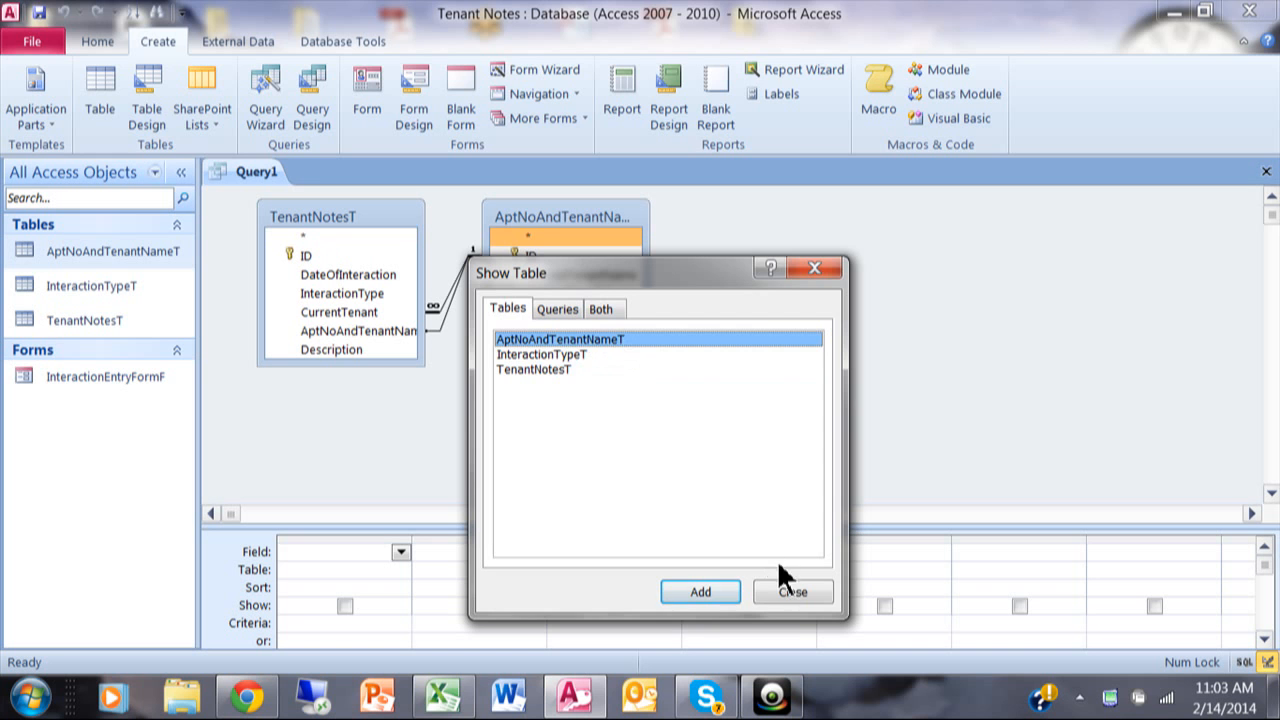
- Close Show Table and delete the automatic join between TenantNotesT and AptNoAndTenantNameT
{"action": "left_click", "coordinate": [792, 592]}
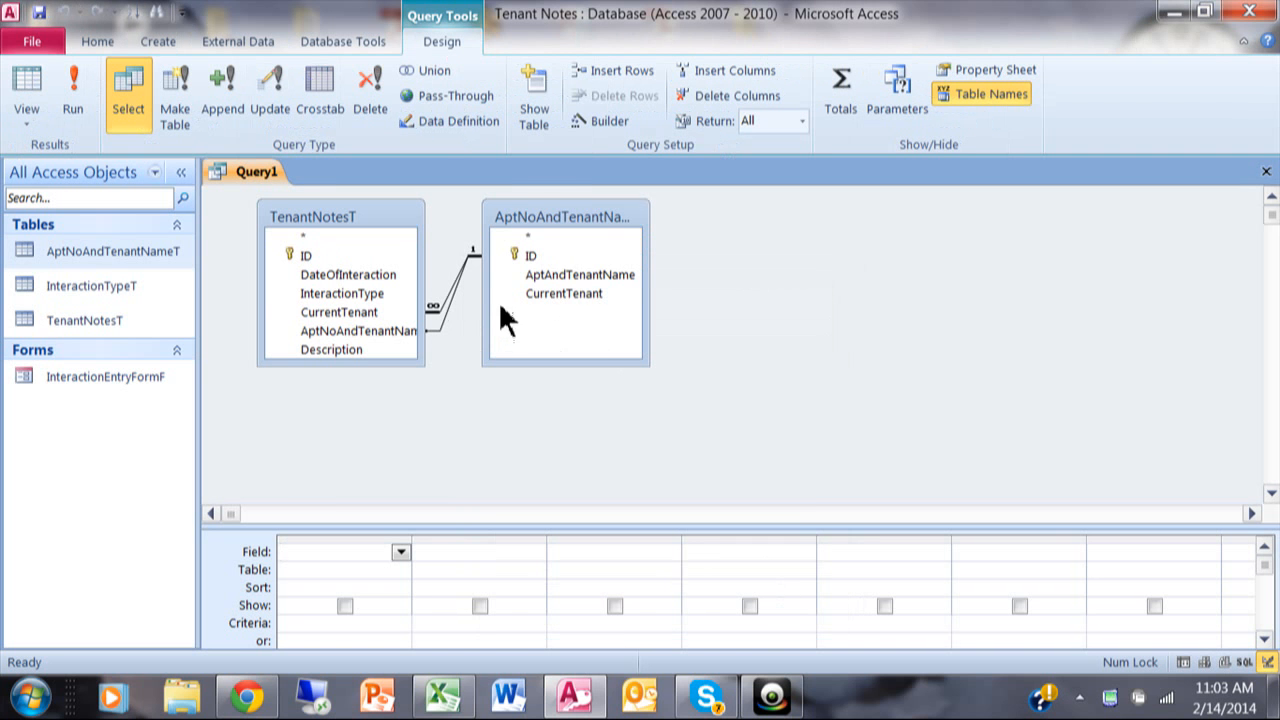
{"action": "mouse_move", "coordinate": [732, 212]}
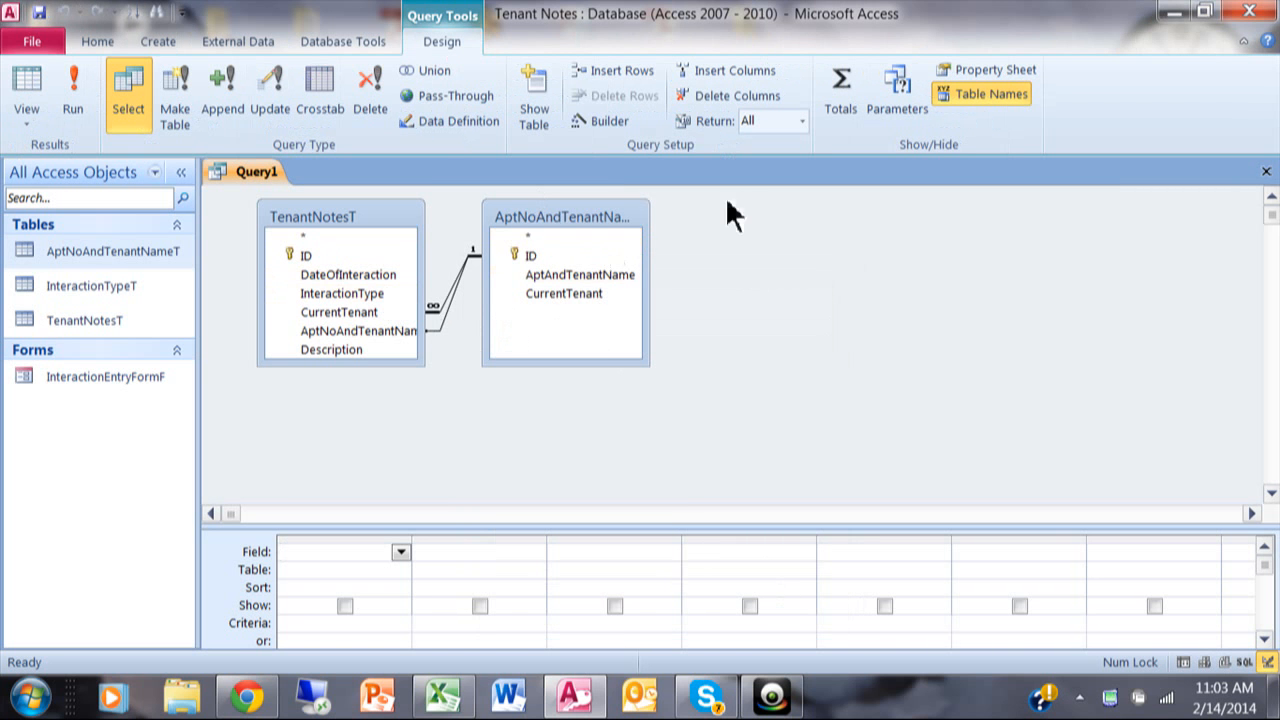
{"action": "mouse_move", "coordinate": [620, 176]}
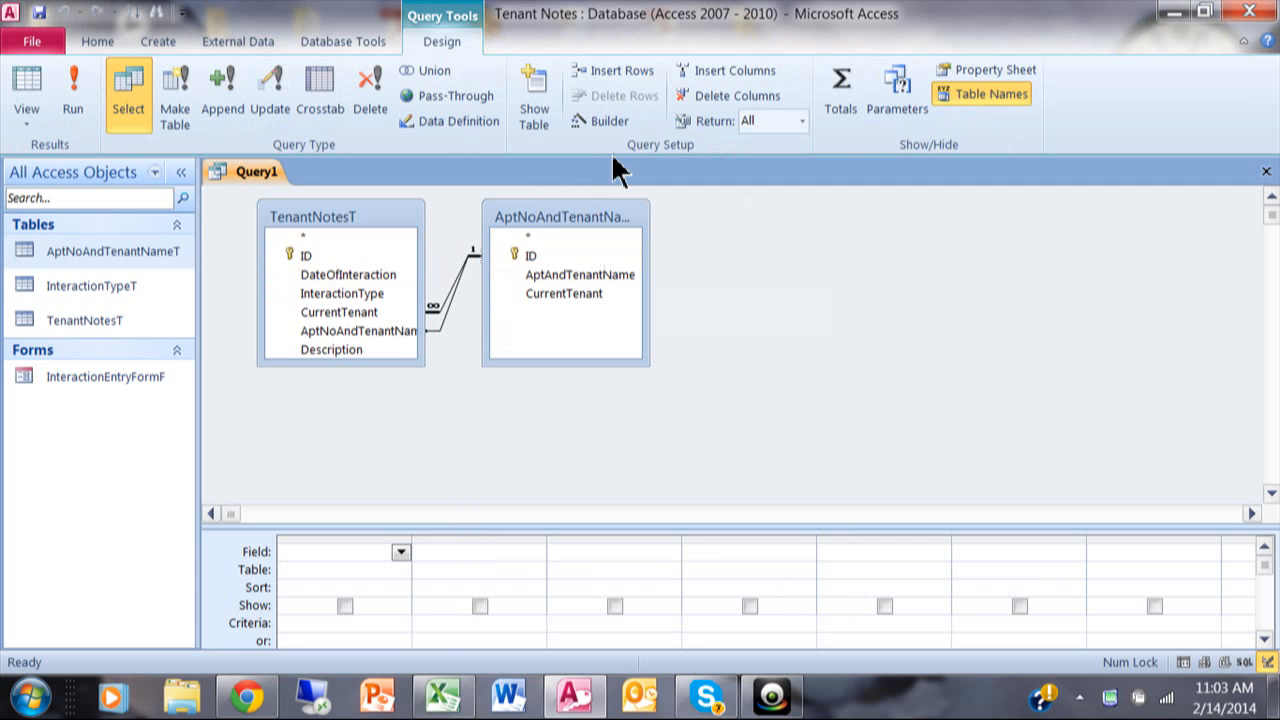
{"action": "mouse_move", "coordinate": [464, 292]}
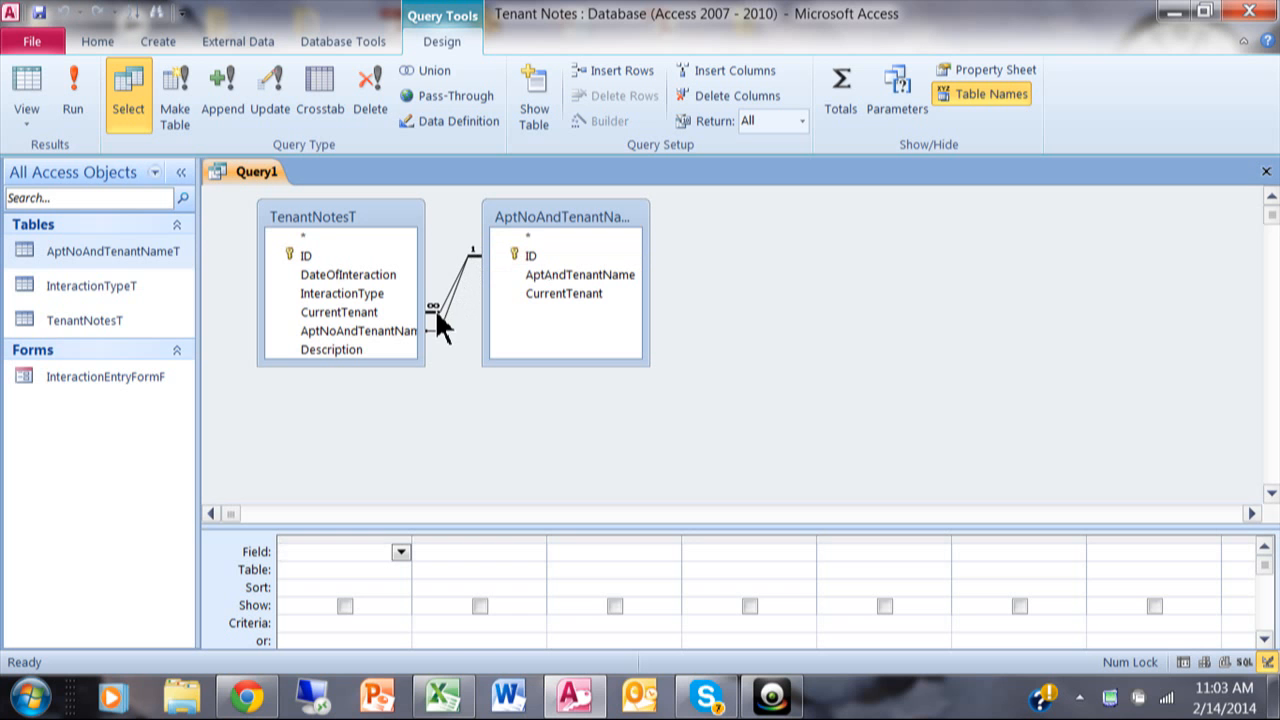
{"action": "mouse_move", "coordinate": [444, 344]}
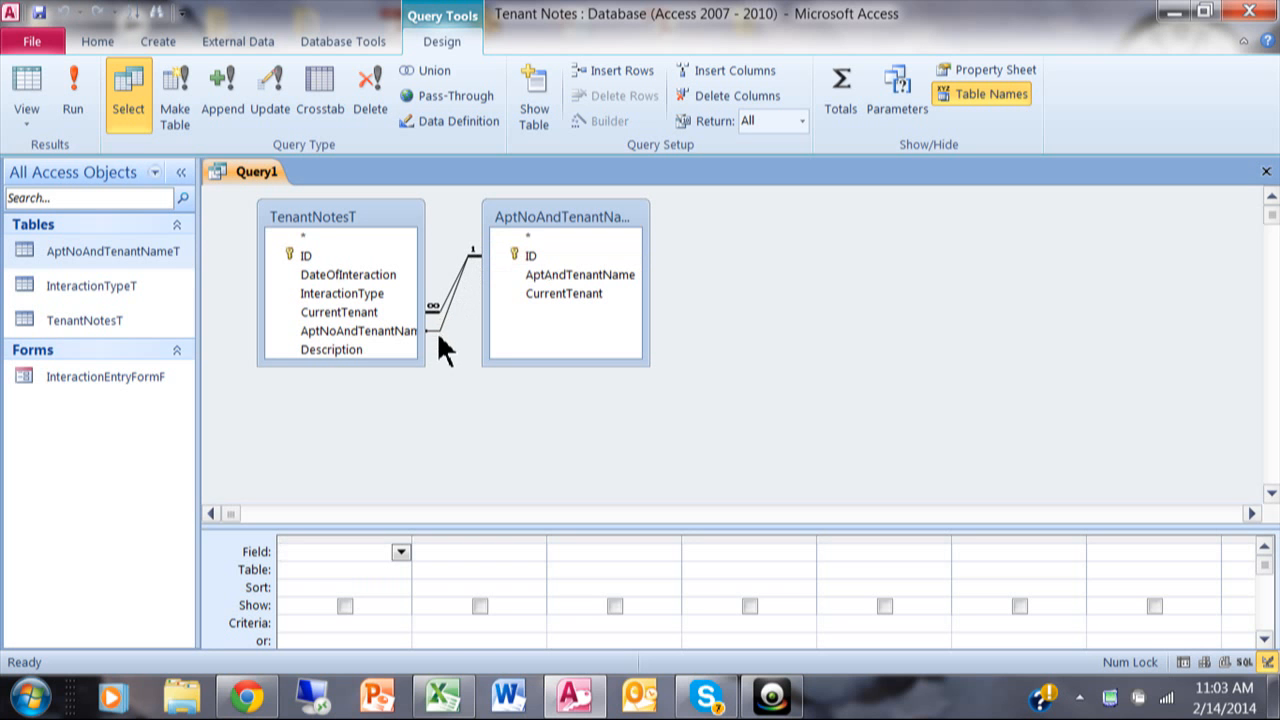
{"action": "mouse_move", "coordinate": [448, 336]}
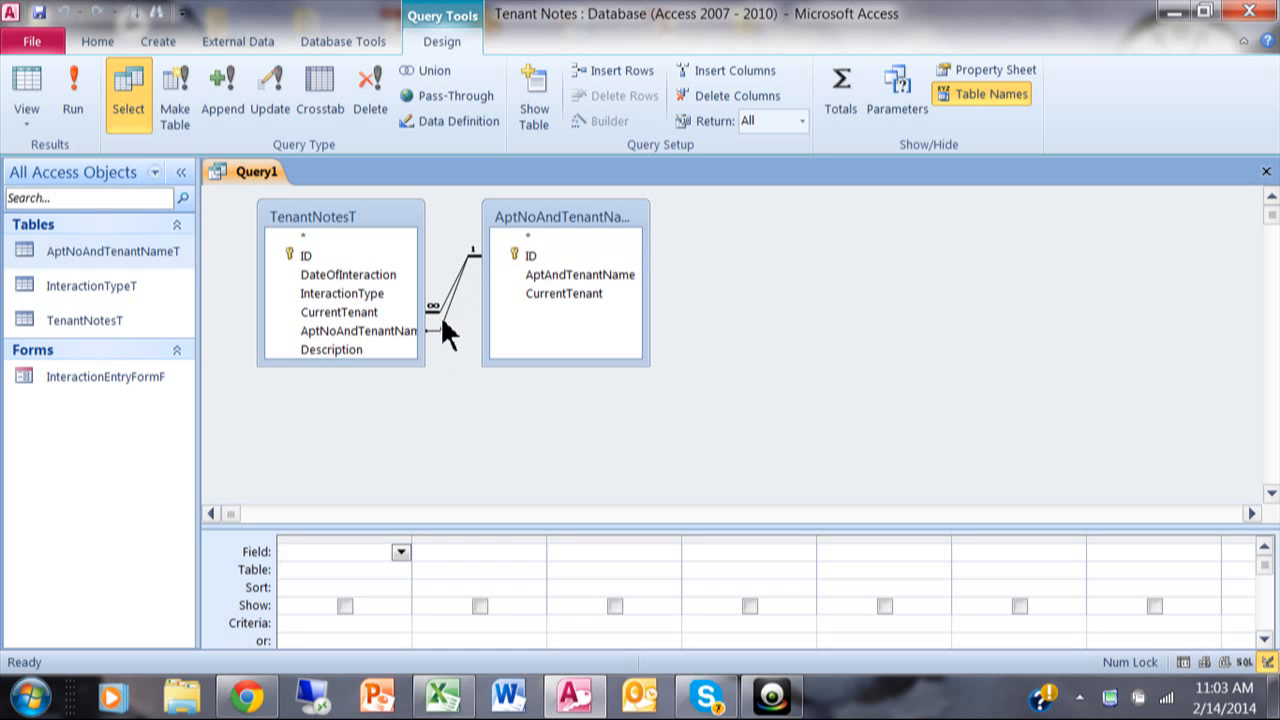
{"action": "left_click", "coordinate": [340, 236]}
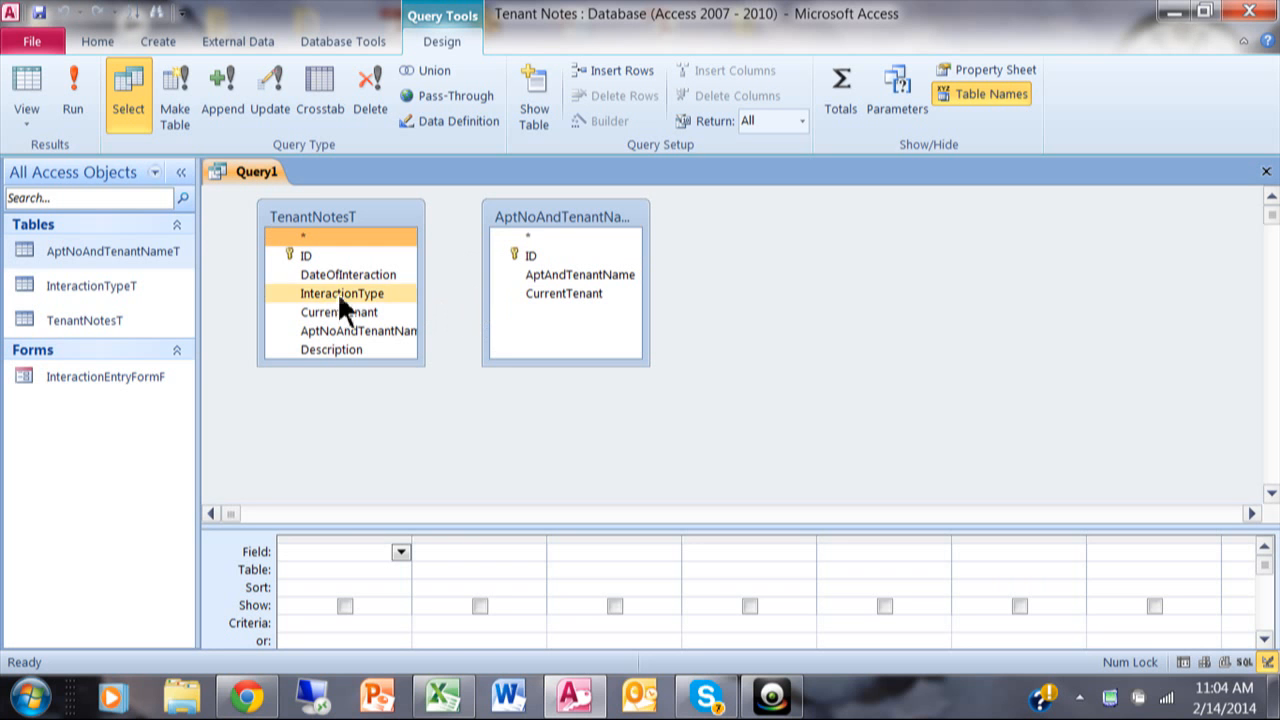
{"action": "right_click", "coordinate": [560, 216]}
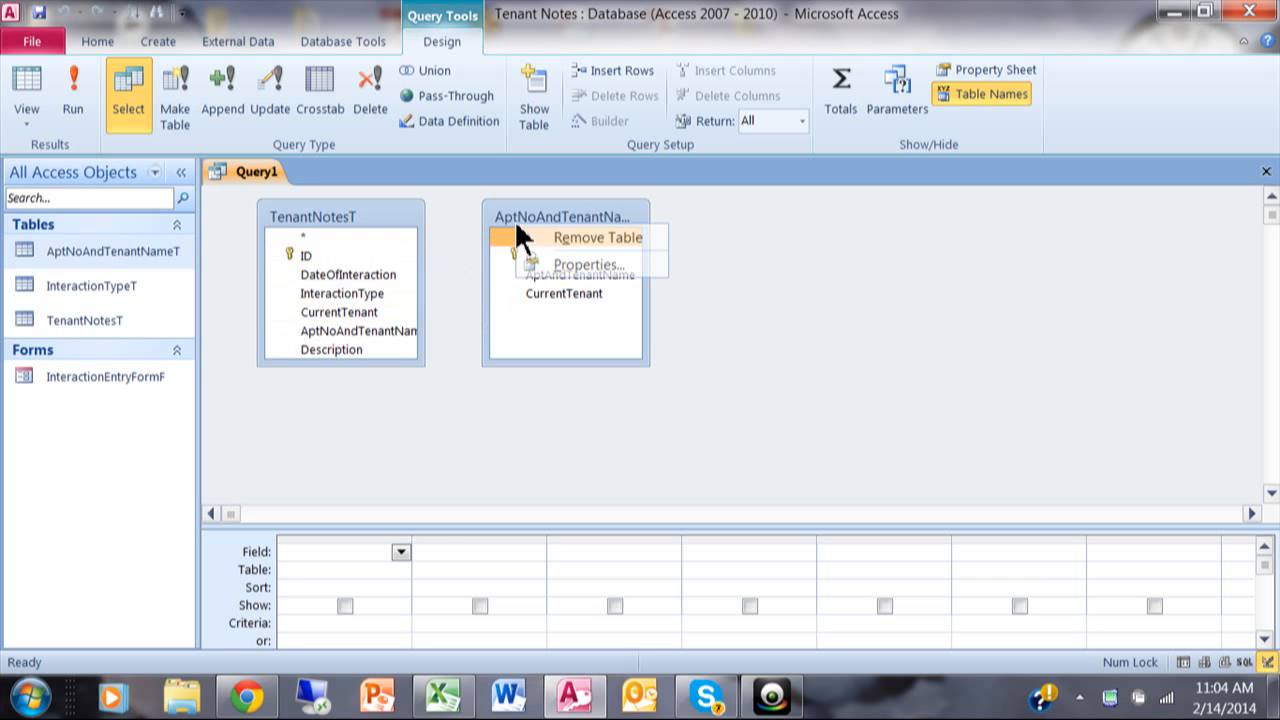
- Remove AptNoAndTenantNameT, add a TenantNotesT field, and run Query1 showing five notes
{"action": "left_click", "coordinate": [596, 236]}
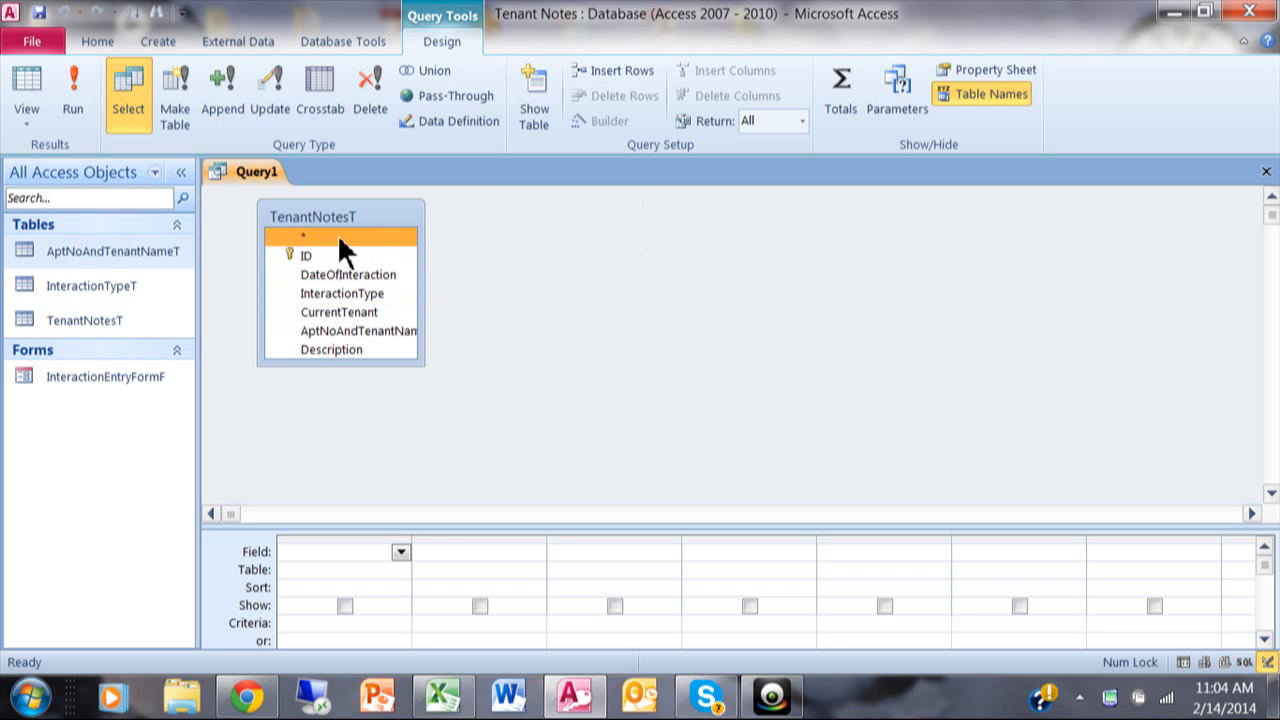
{"action": "double_click", "coordinate": [304, 256]}
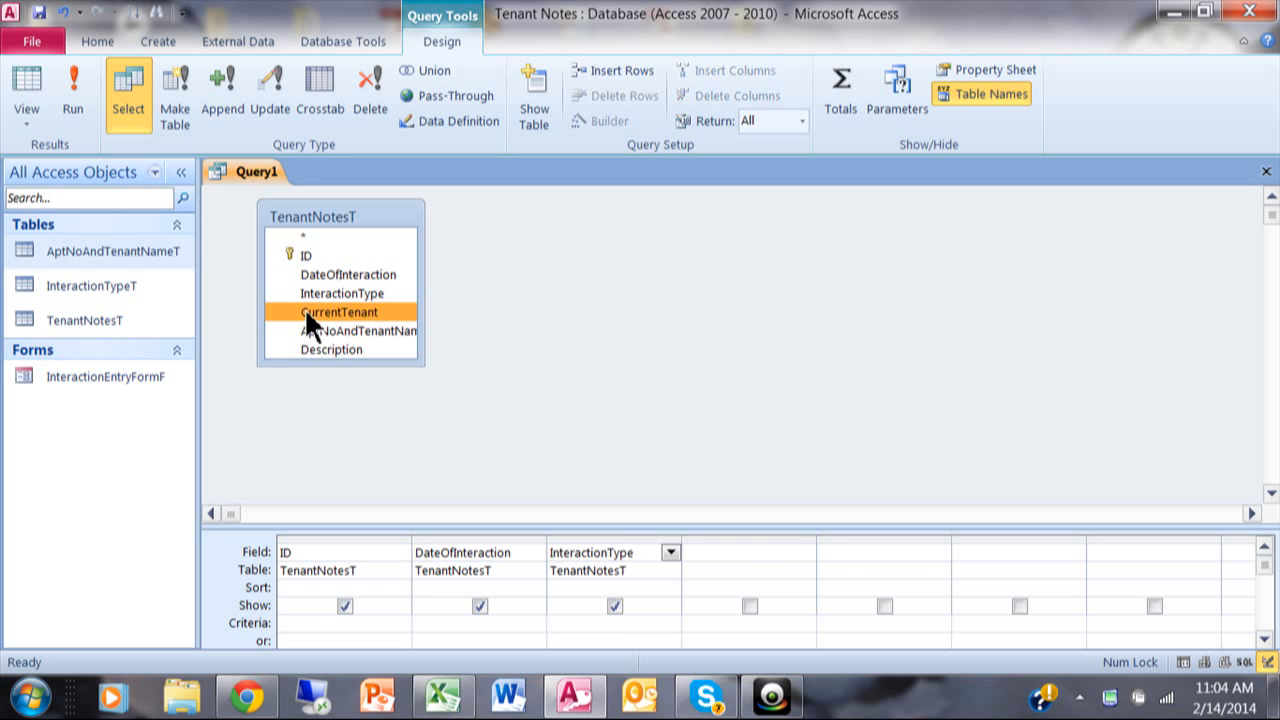
{"action": "left_click", "coordinate": [72, 90]}
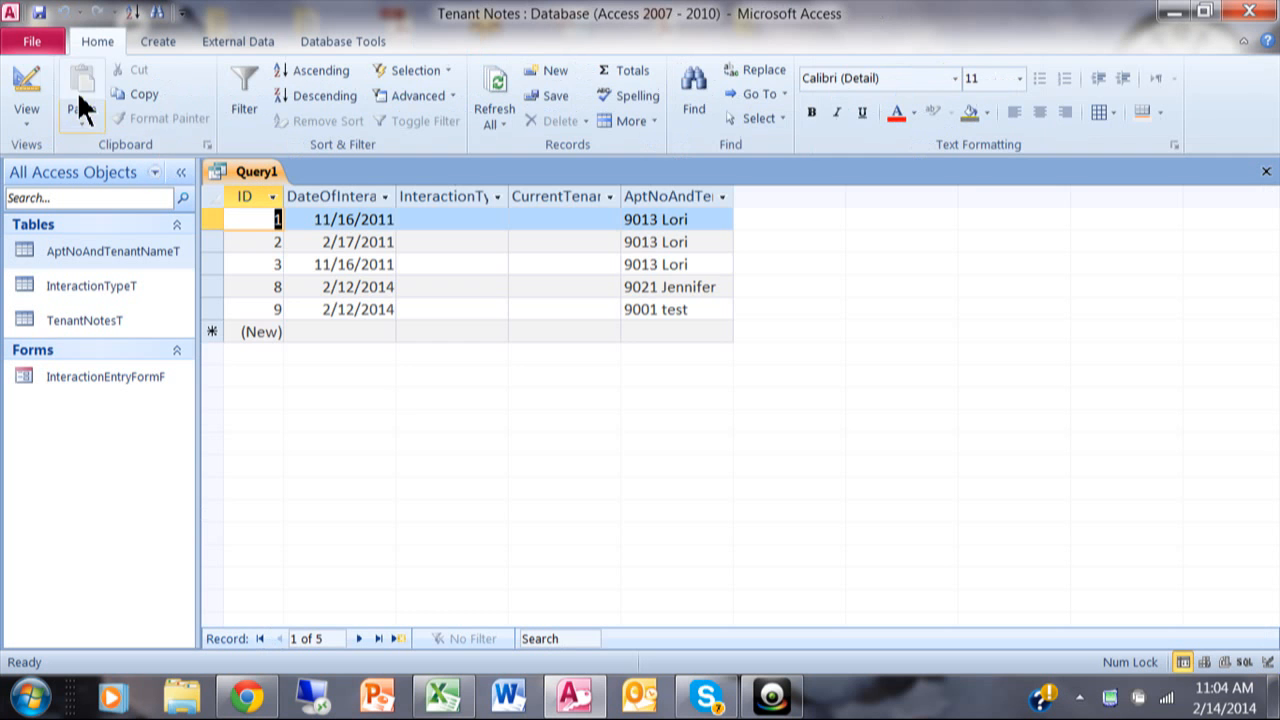
{"action": "mouse_move", "coordinate": [658, 256]}
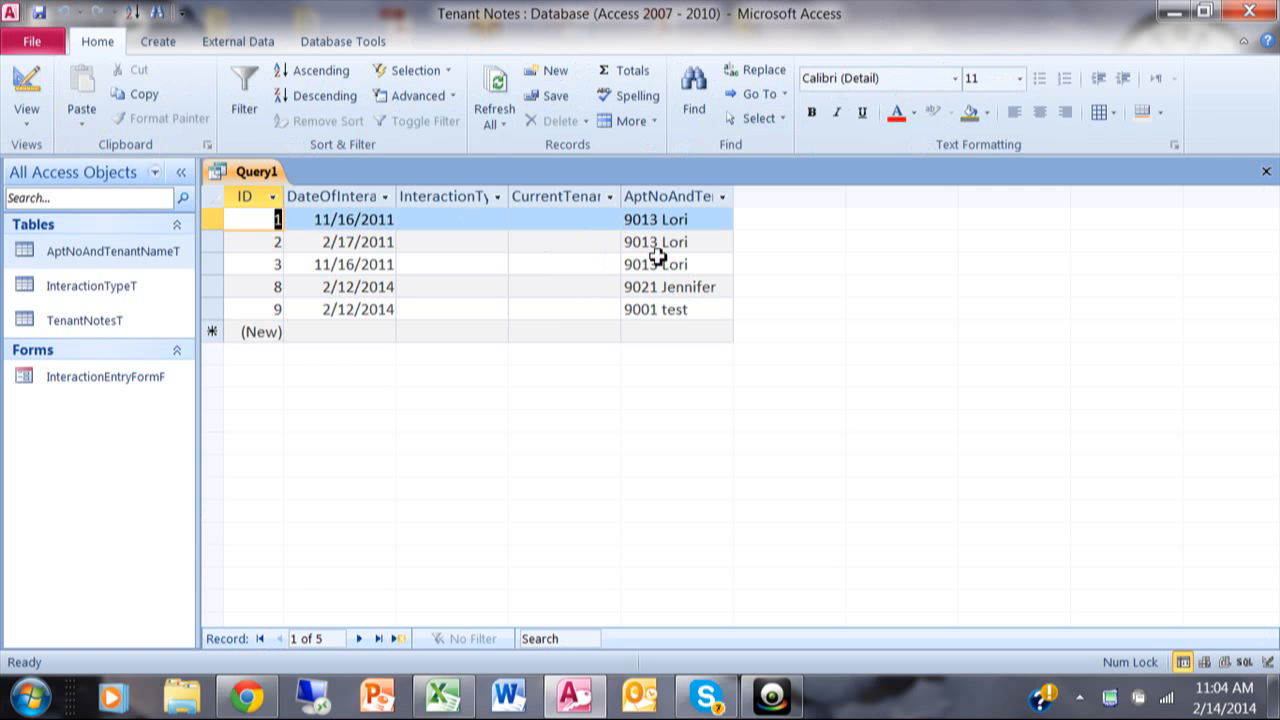
{"action": "mouse_move", "coordinate": [688, 232]}
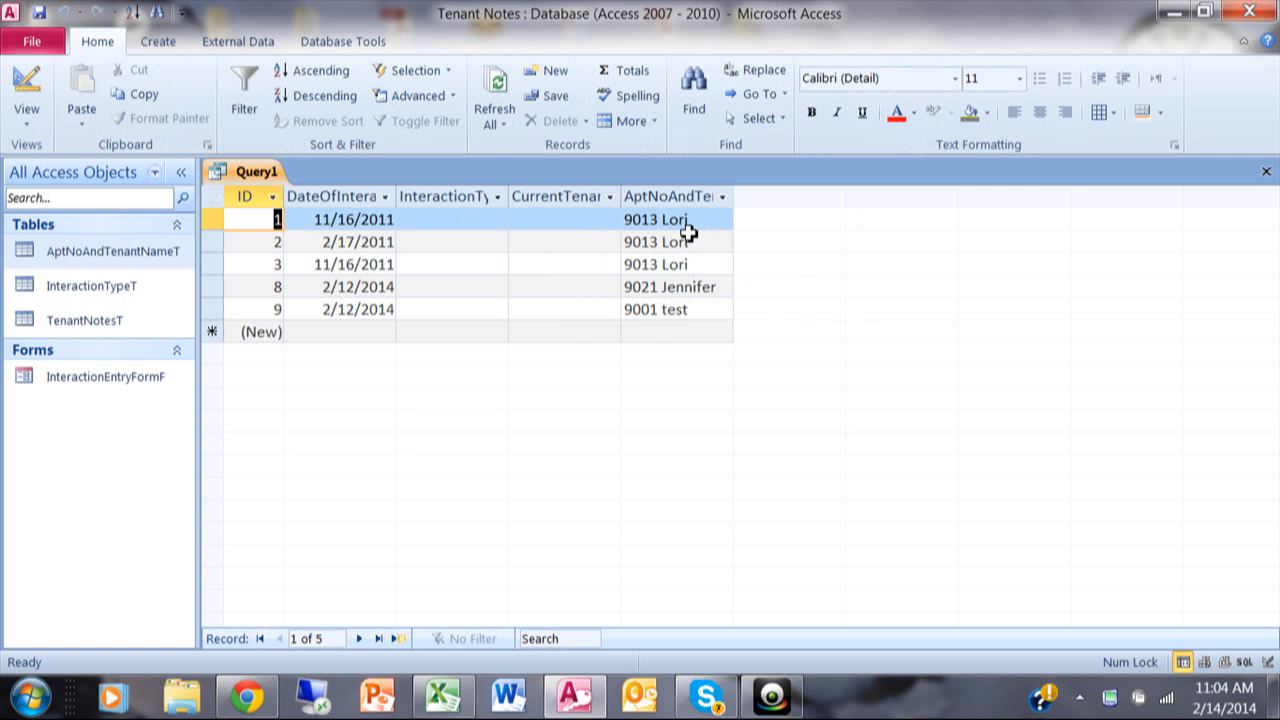
{"action": "mouse_move", "coordinate": [584, 288]}
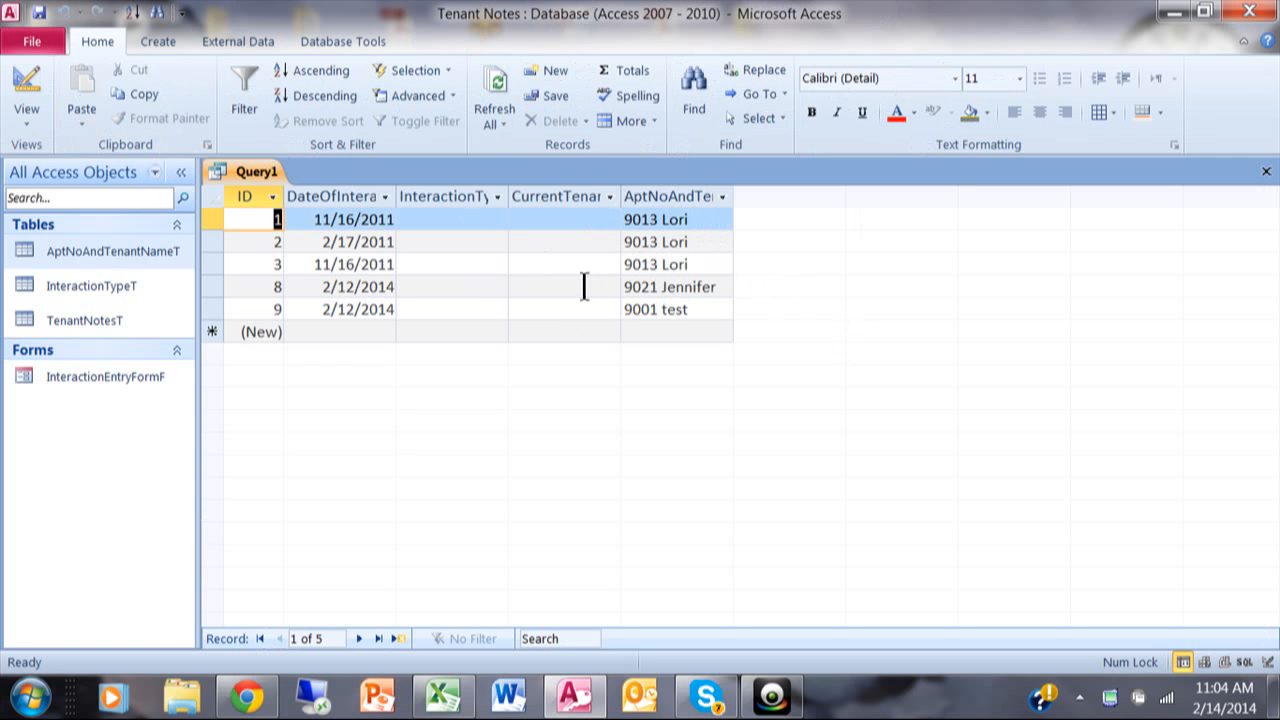
{"action": "mouse_move", "coordinate": [524, 196]}
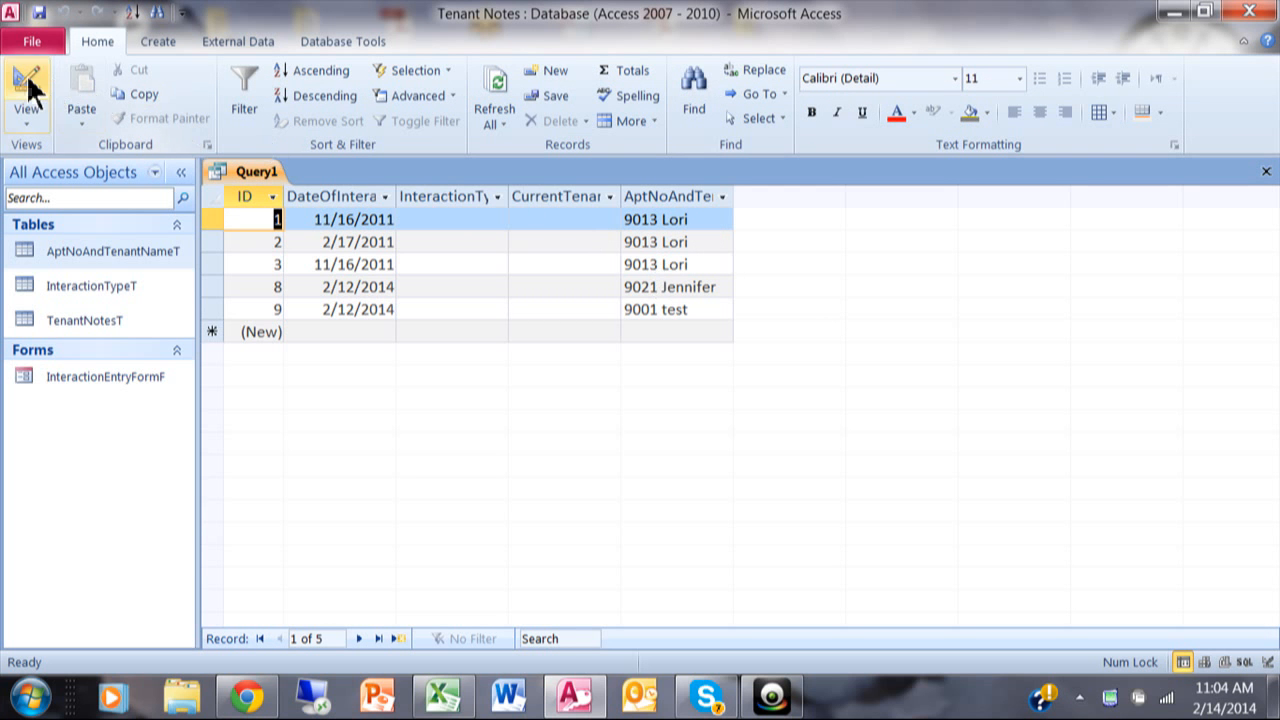
- Back in Design View, re-add AptNoAndTenantNameT via Show Table and select its join line
{"action": "left_click", "coordinate": [24, 90]}
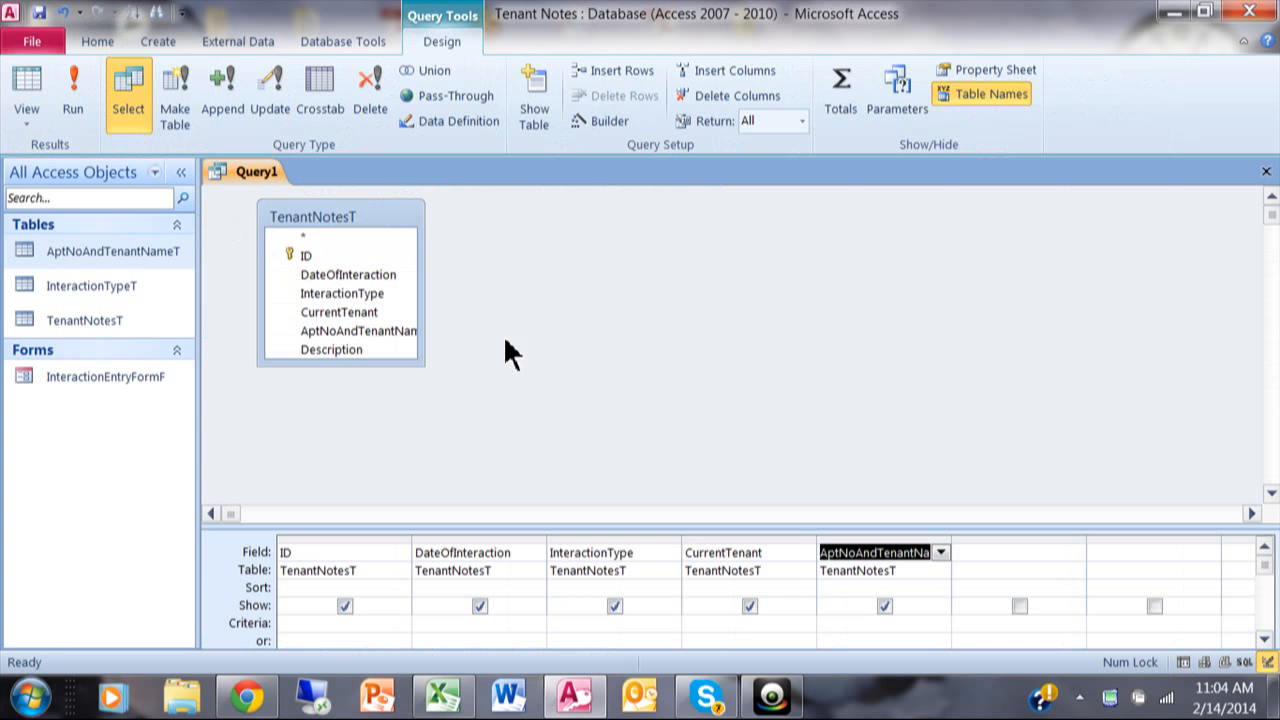
{"action": "mouse_move", "coordinate": [456, 170]}
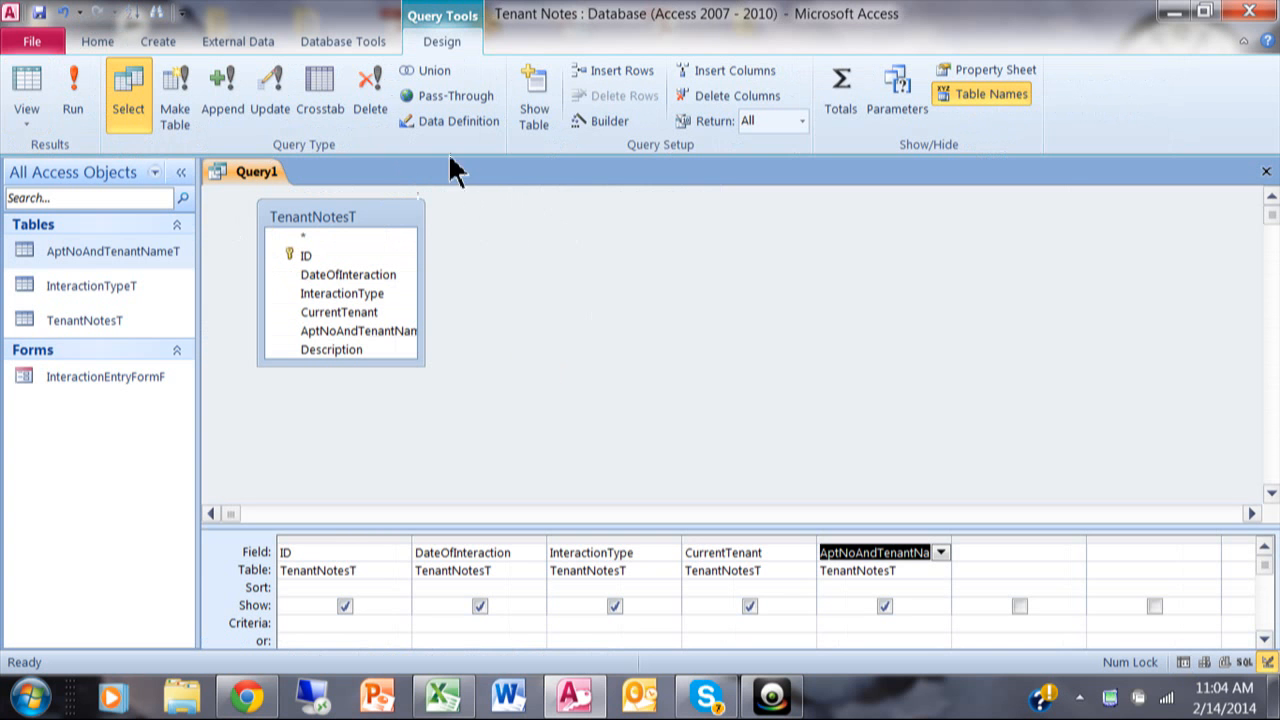
{"action": "left_click", "coordinate": [532, 90]}
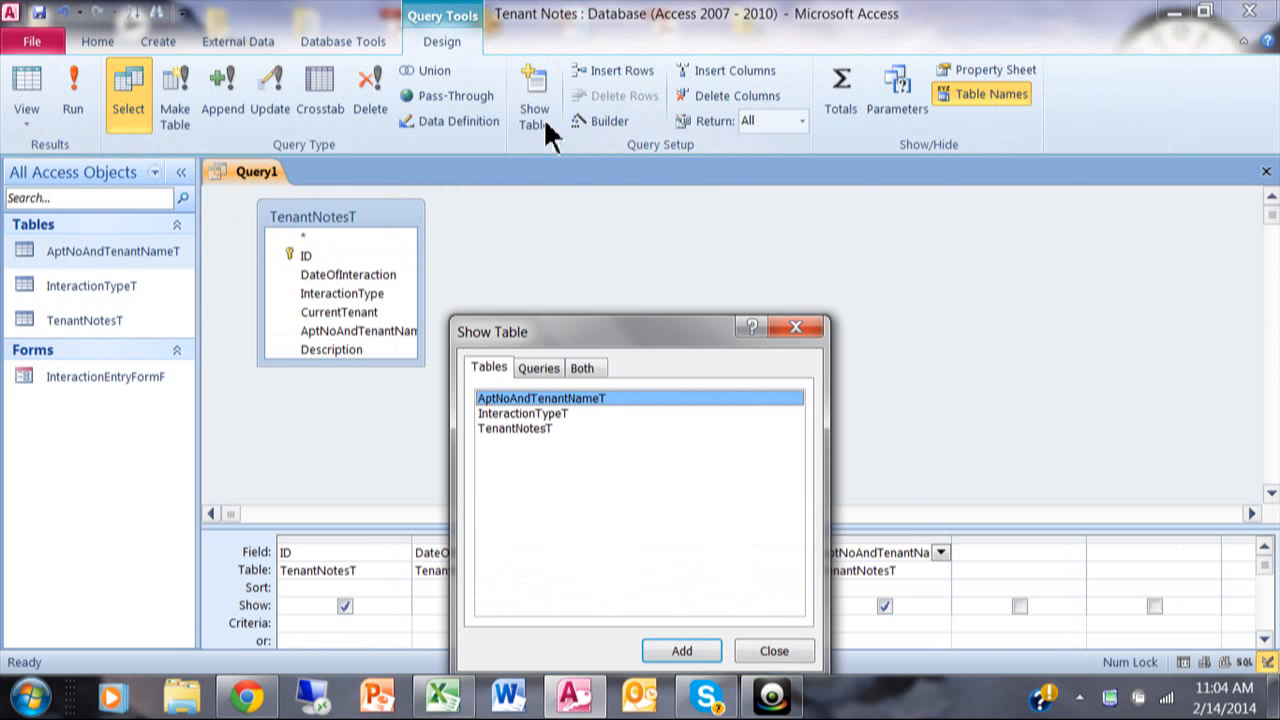
{"action": "mouse_move", "coordinate": [612, 414]}
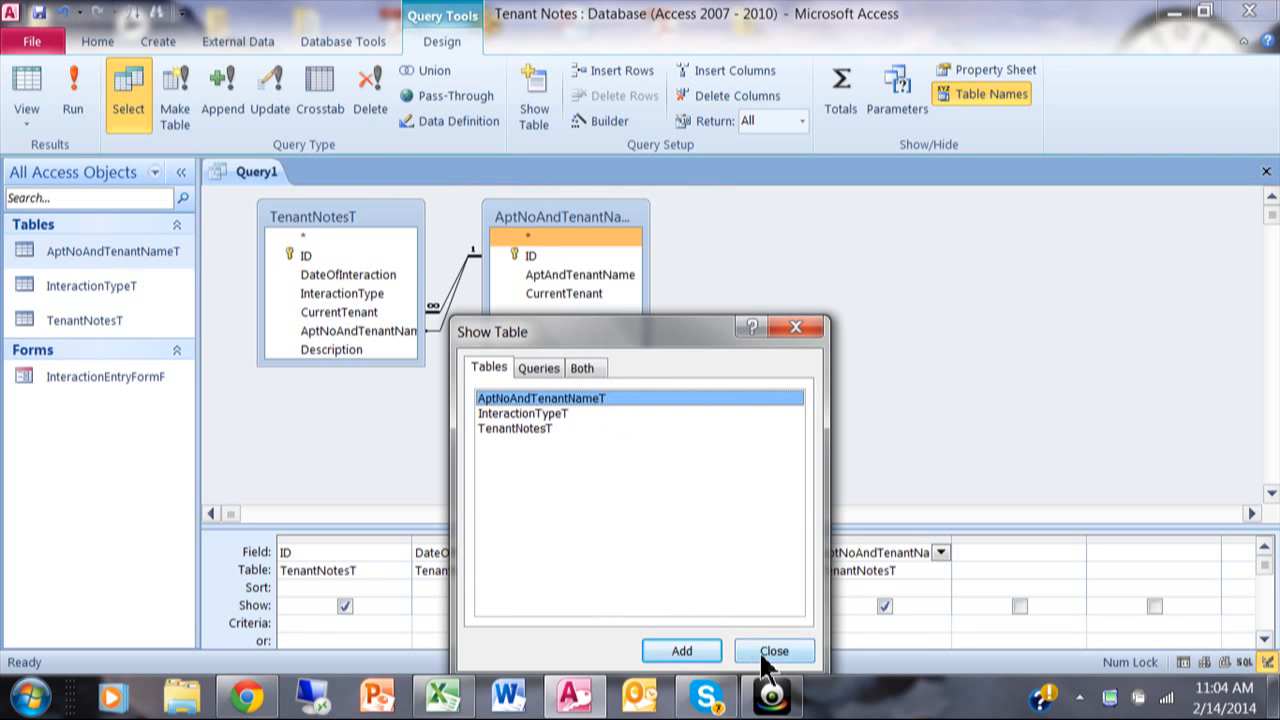
{"action": "left_click", "coordinate": [772, 652]}
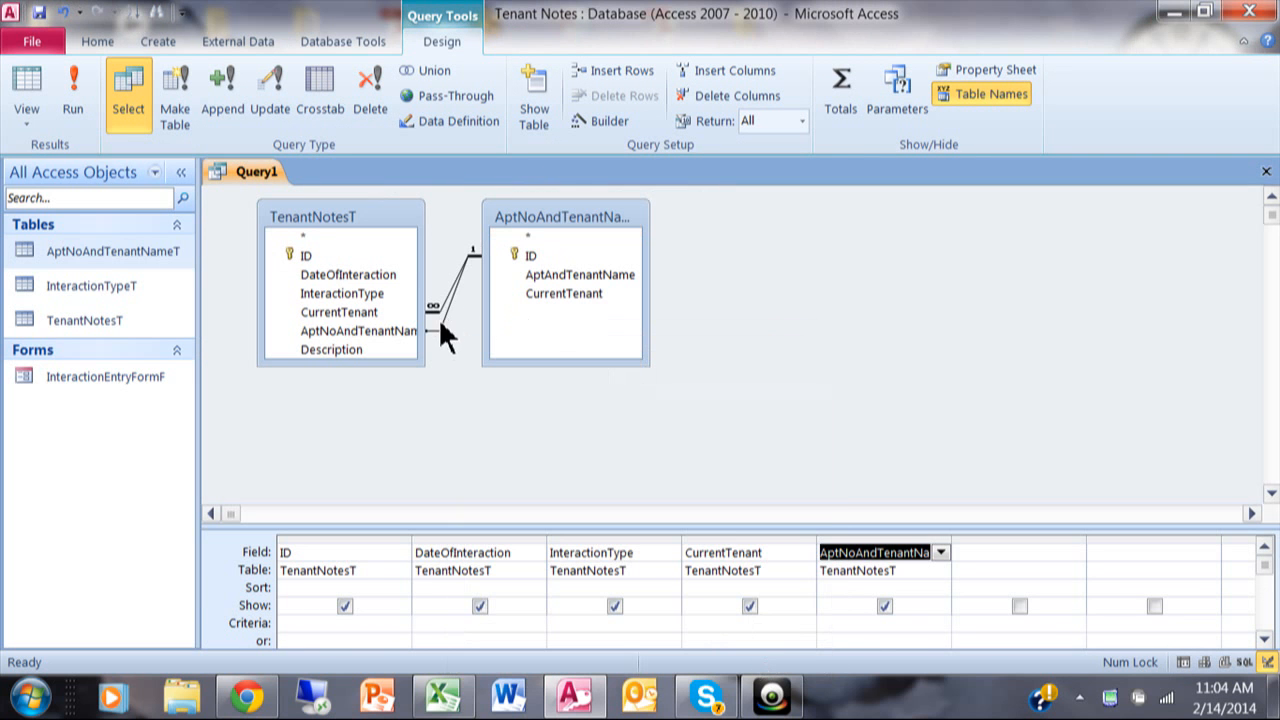
{"action": "left_click", "coordinate": [356, 332]}
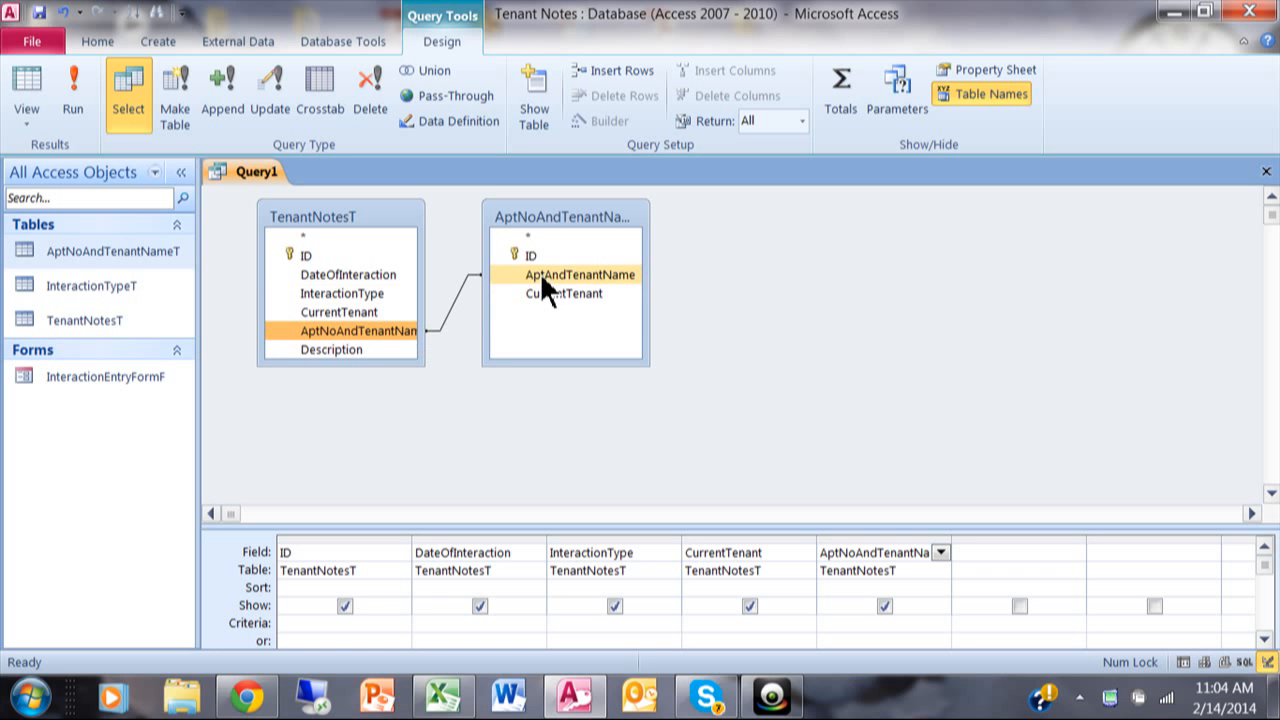
{"action": "mouse_move", "coordinate": [72, 96]}
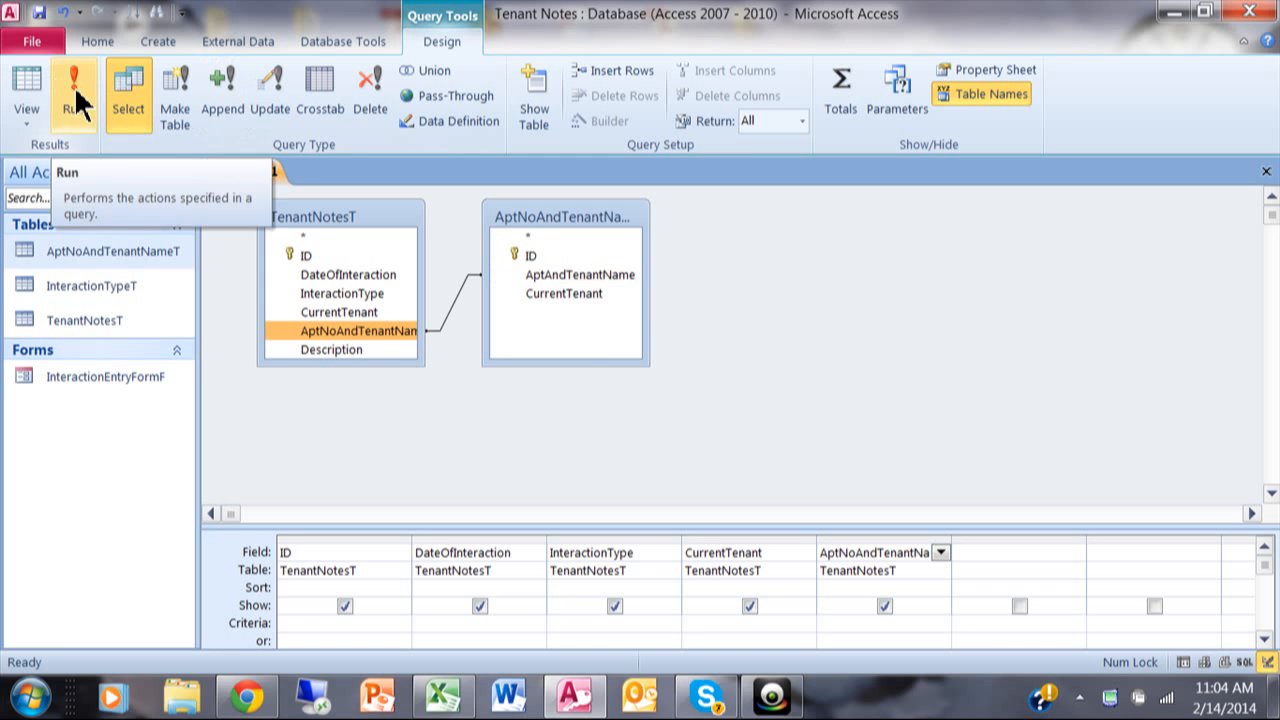
- Run Query1, dismiss the 'Type mismatch in expression' error, and delete the join
{"action": "left_click", "coordinate": [72, 90]}
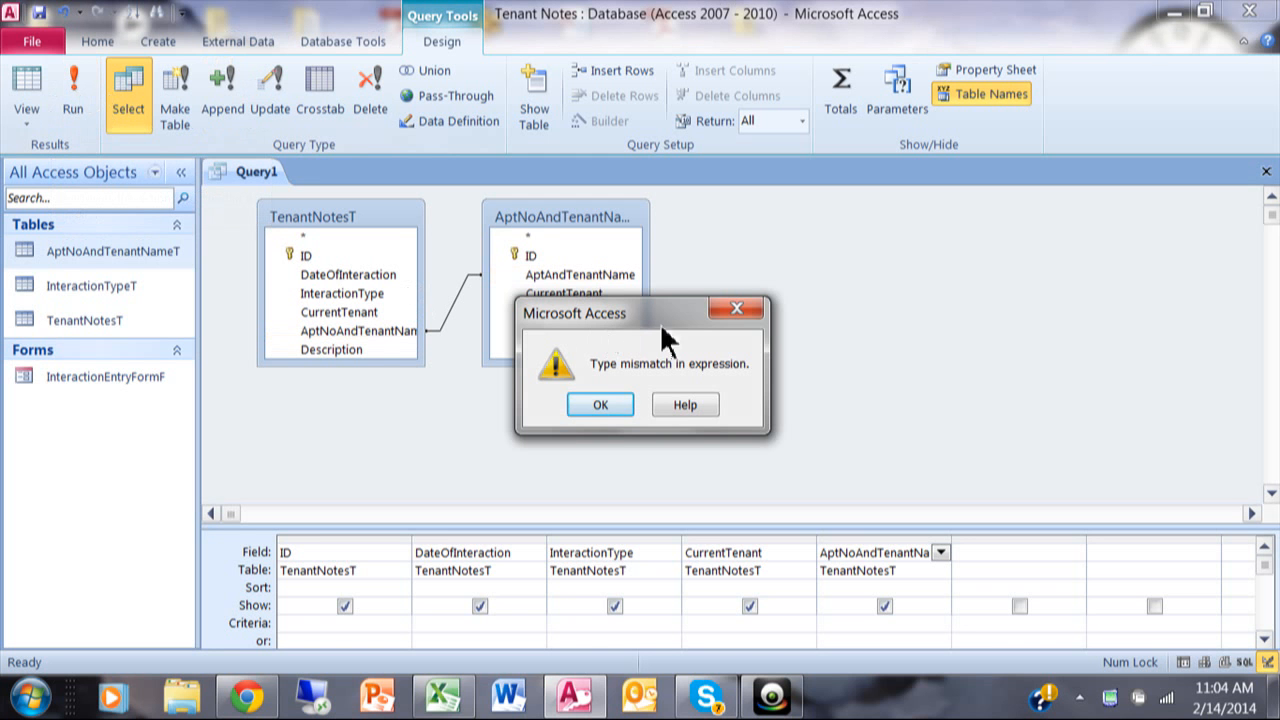
{"action": "left_click", "coordinate": [600, 404]}
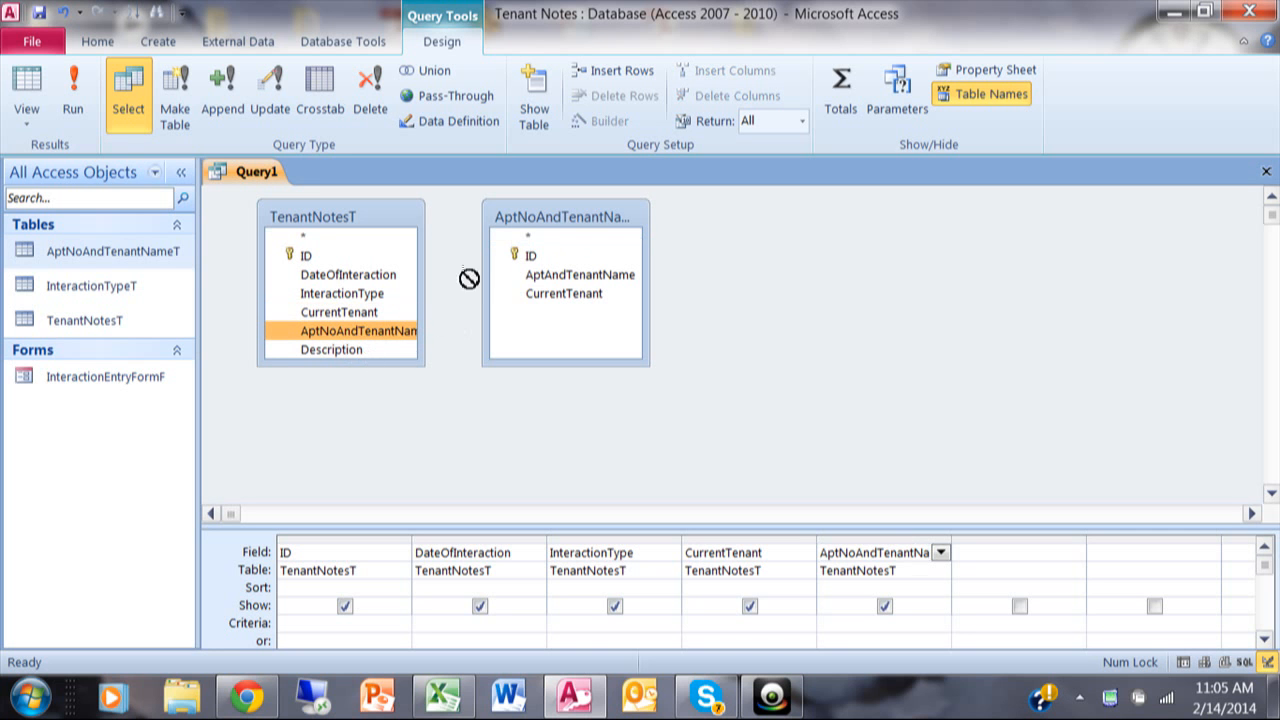
- Join AptNoAndTenantName to ID, add CurrentTenant to the grid, and run Query1
{"action": "left_click_drag", "start_coordinate": [356, 332], "coordinate": [530, 256]}
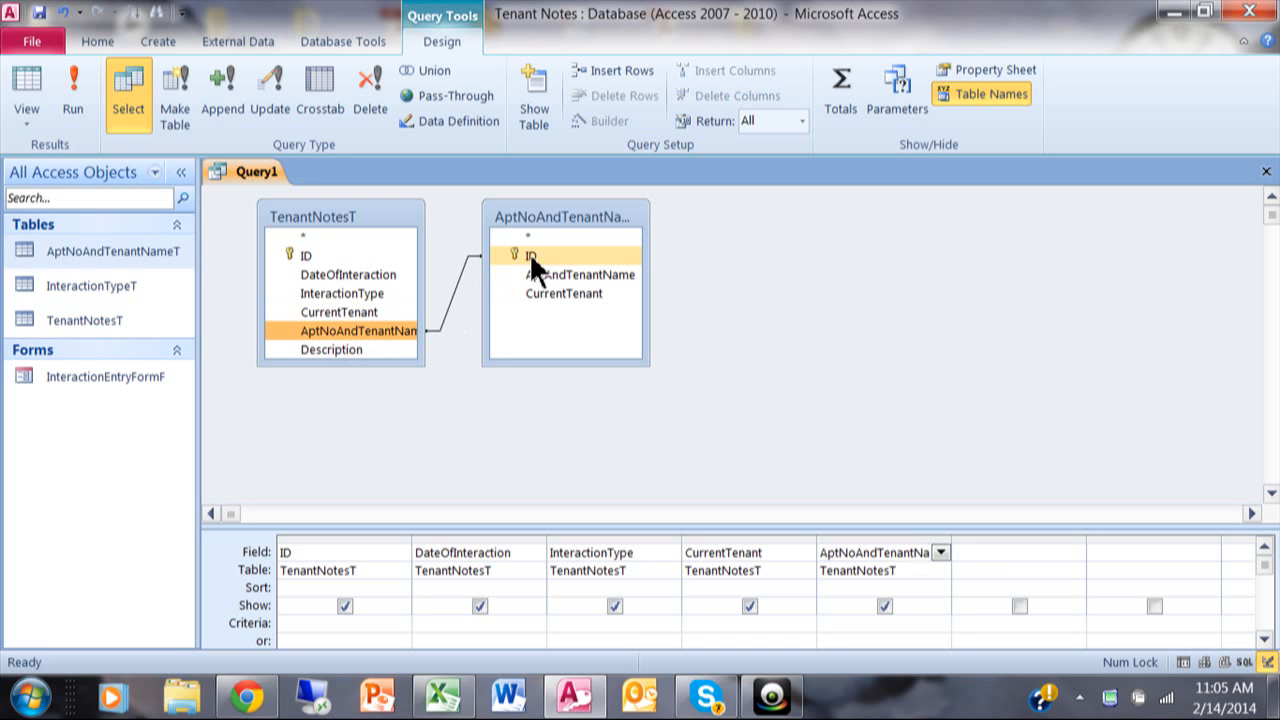
{"action": "left_click", "coordinate": [564, 292]}
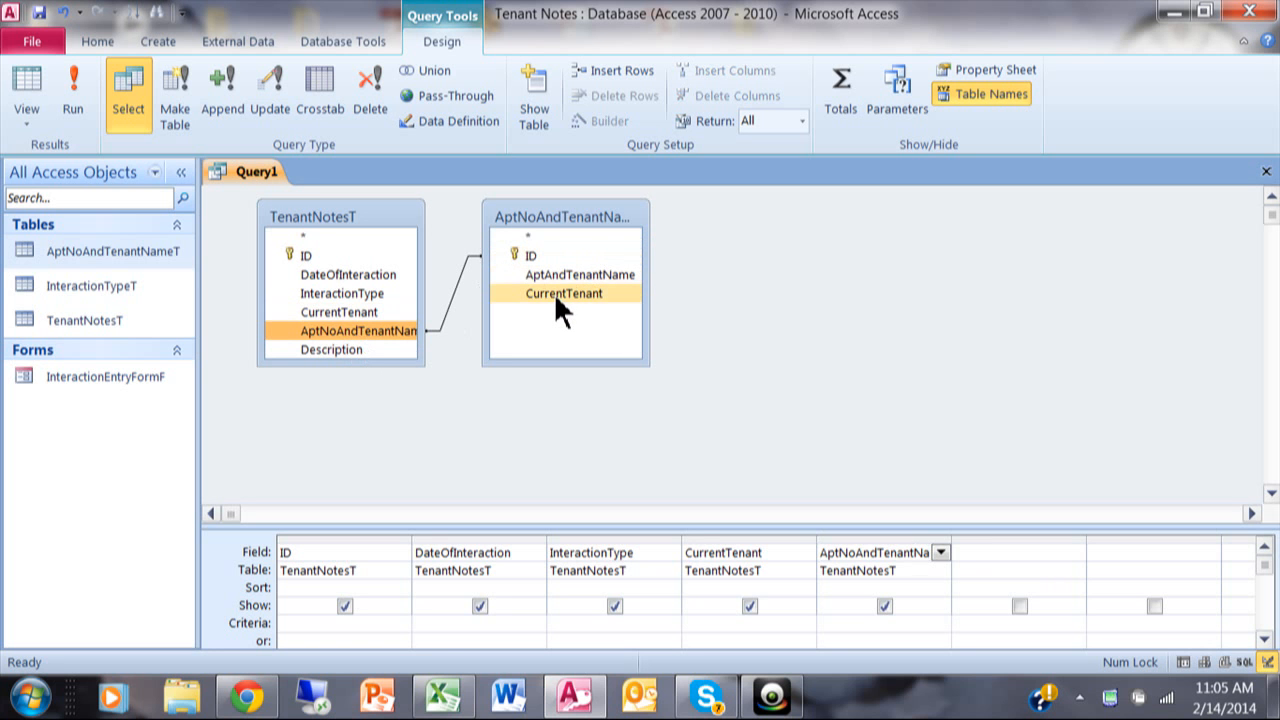
{"action": "double_click", "coordinate": [572, 292]}
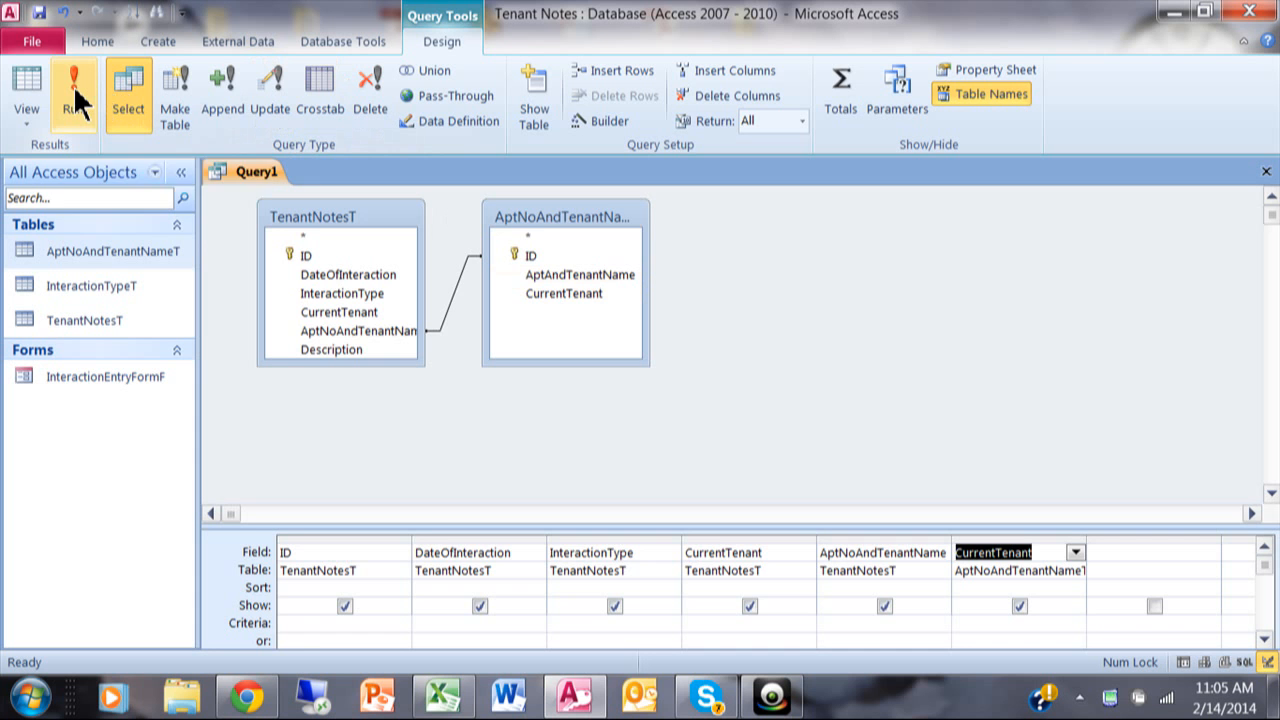
{"action": "left_click", "coordinate": [74, 90]}
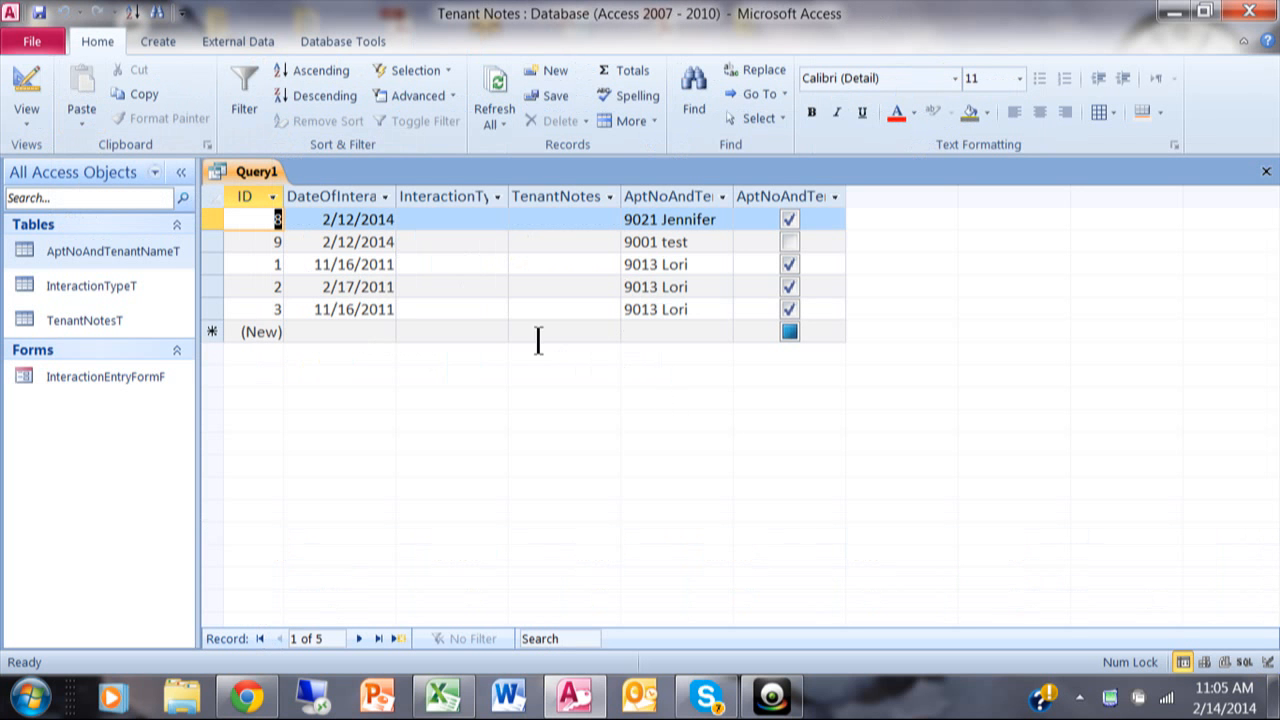
{"action": "mouse_move", "coordinate": [724, 470]}
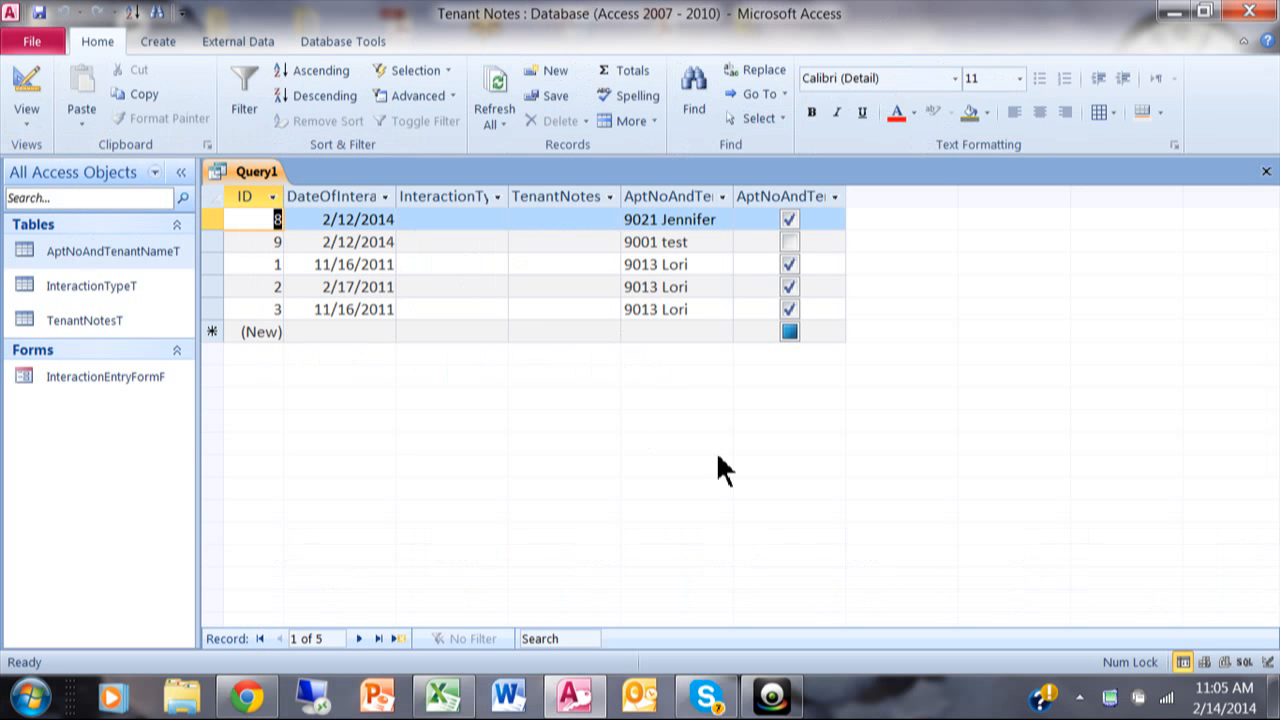
{"action": "mouse_move", "coordinate": [678, 514]}
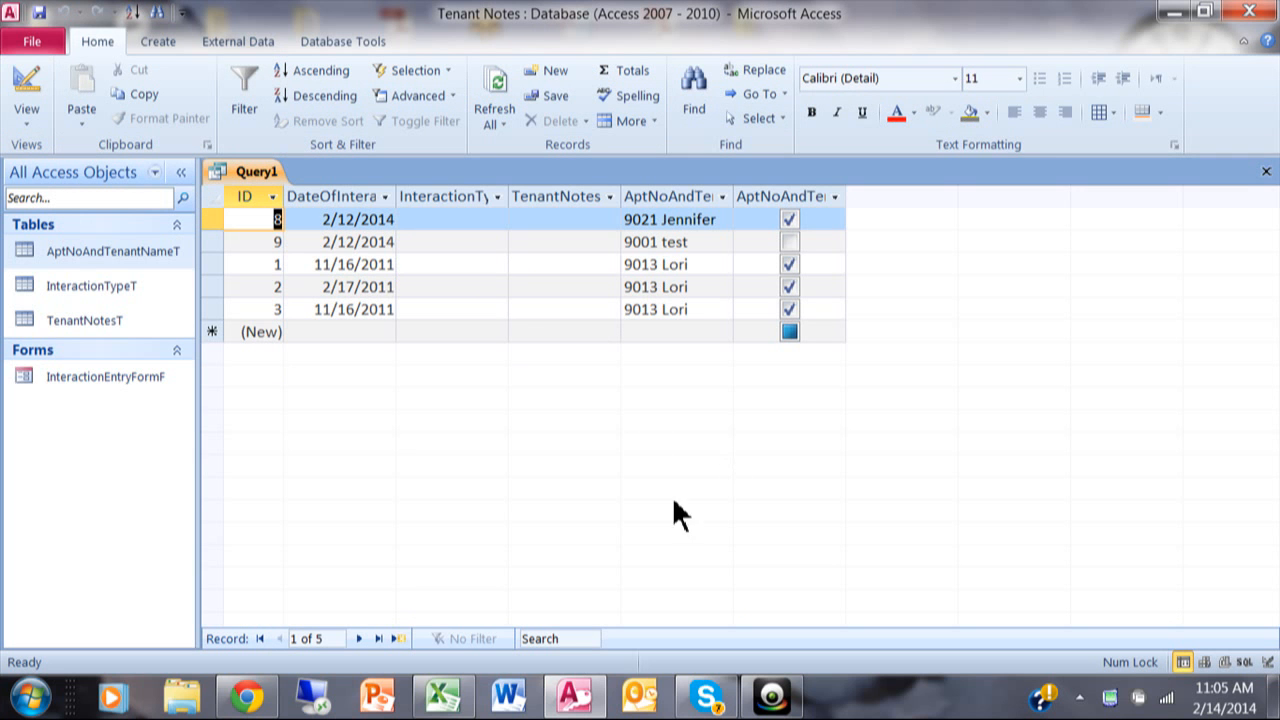
{"action": "mouse_move", "coordinate": [918, 410]}
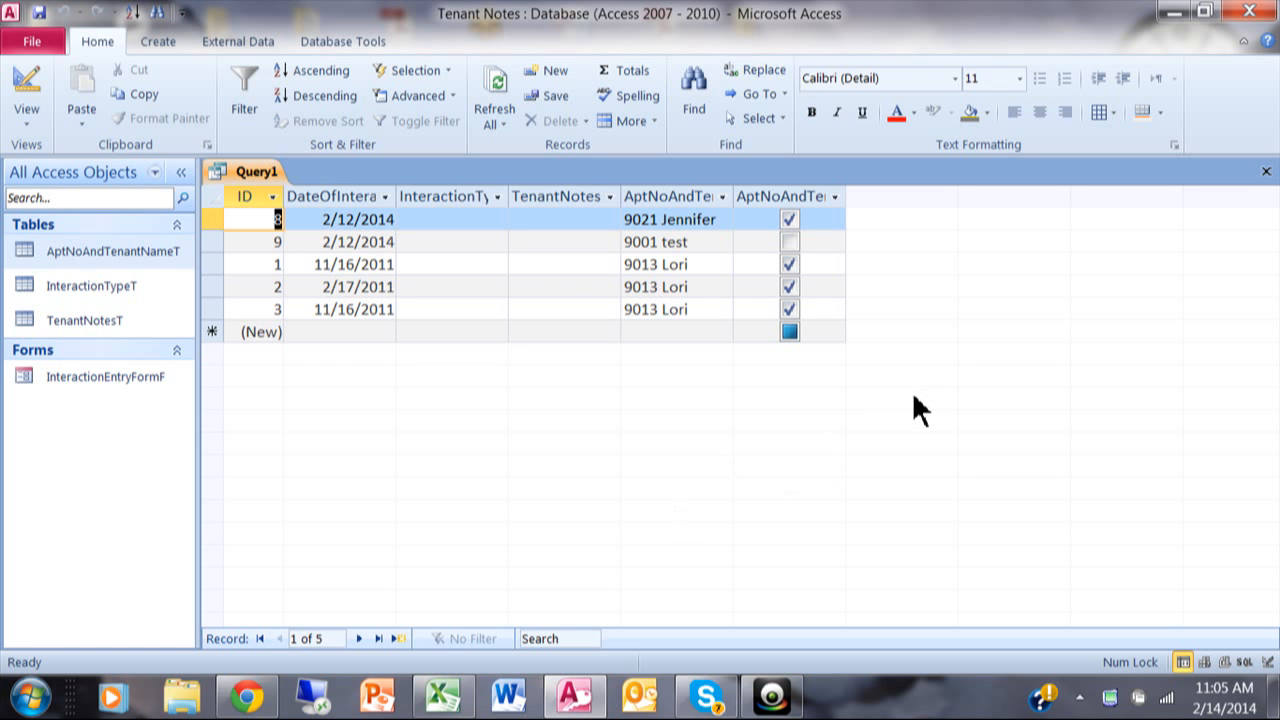
{"action": "mouse_move", "coordinate": [658, 204]}
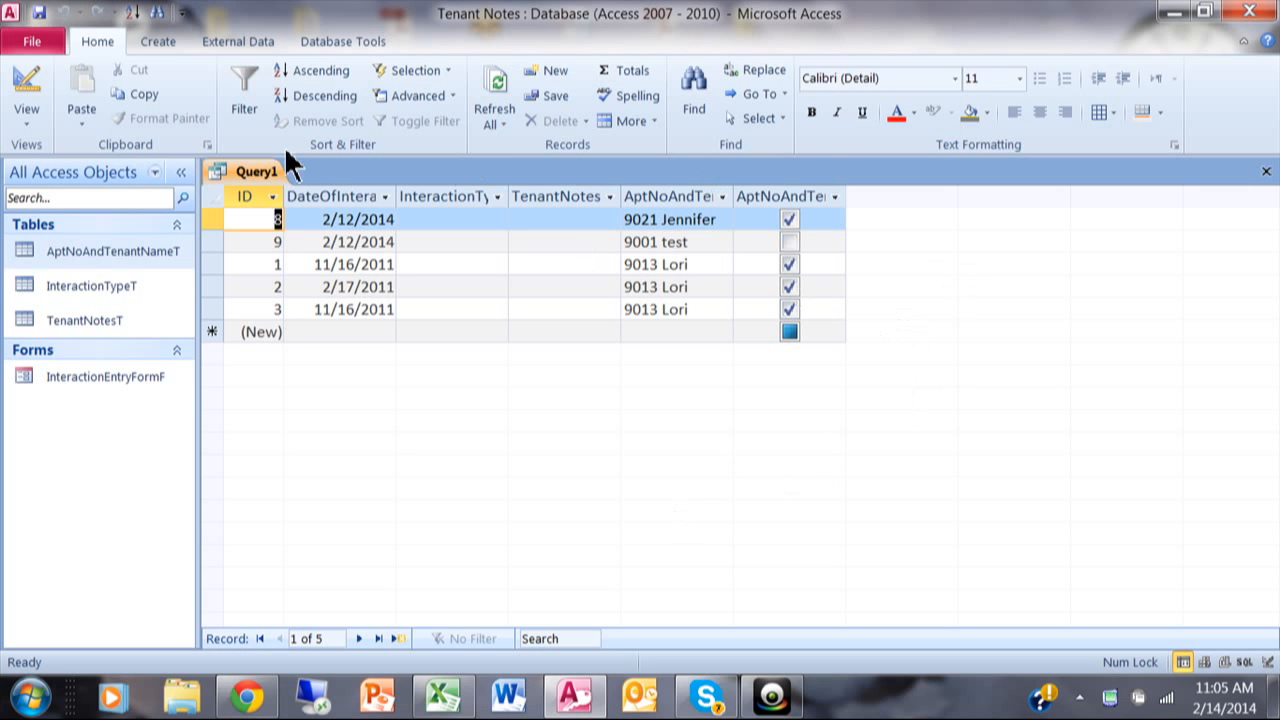
{"action": "mouse_move", "coordinate": [916, 210]}
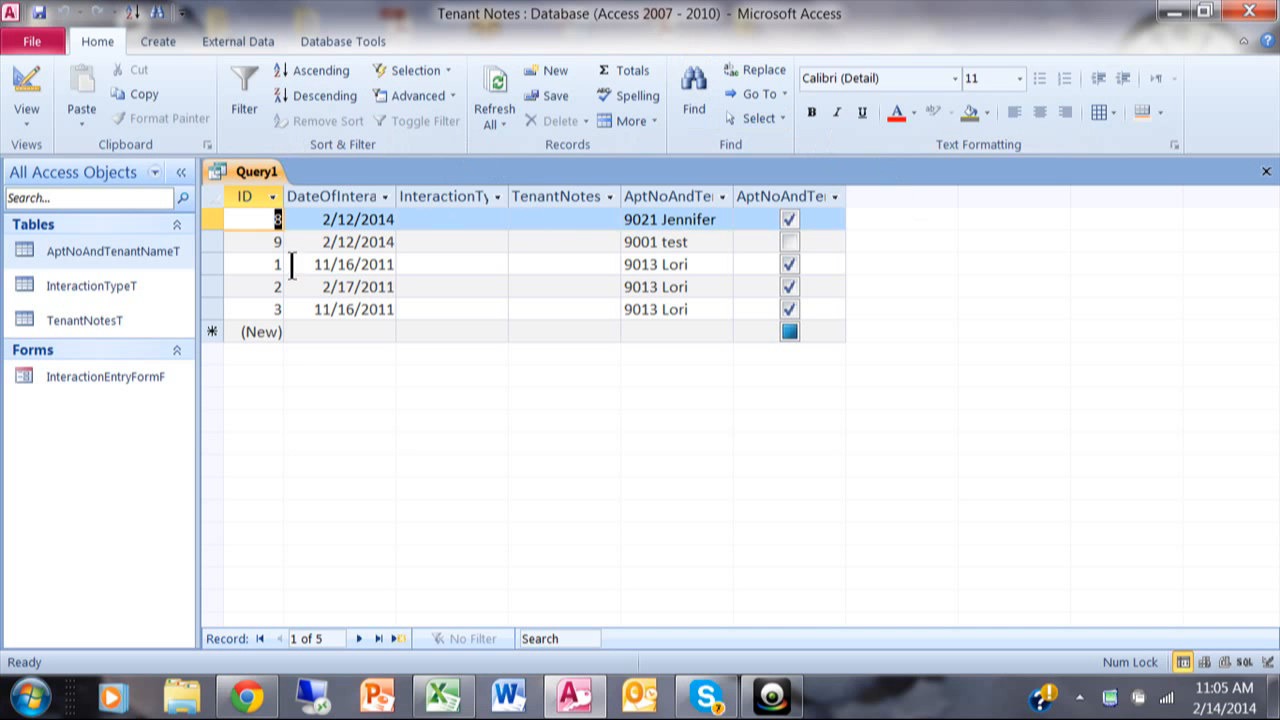
{"action": "mouse_move", "coordinate": [792, 172]}
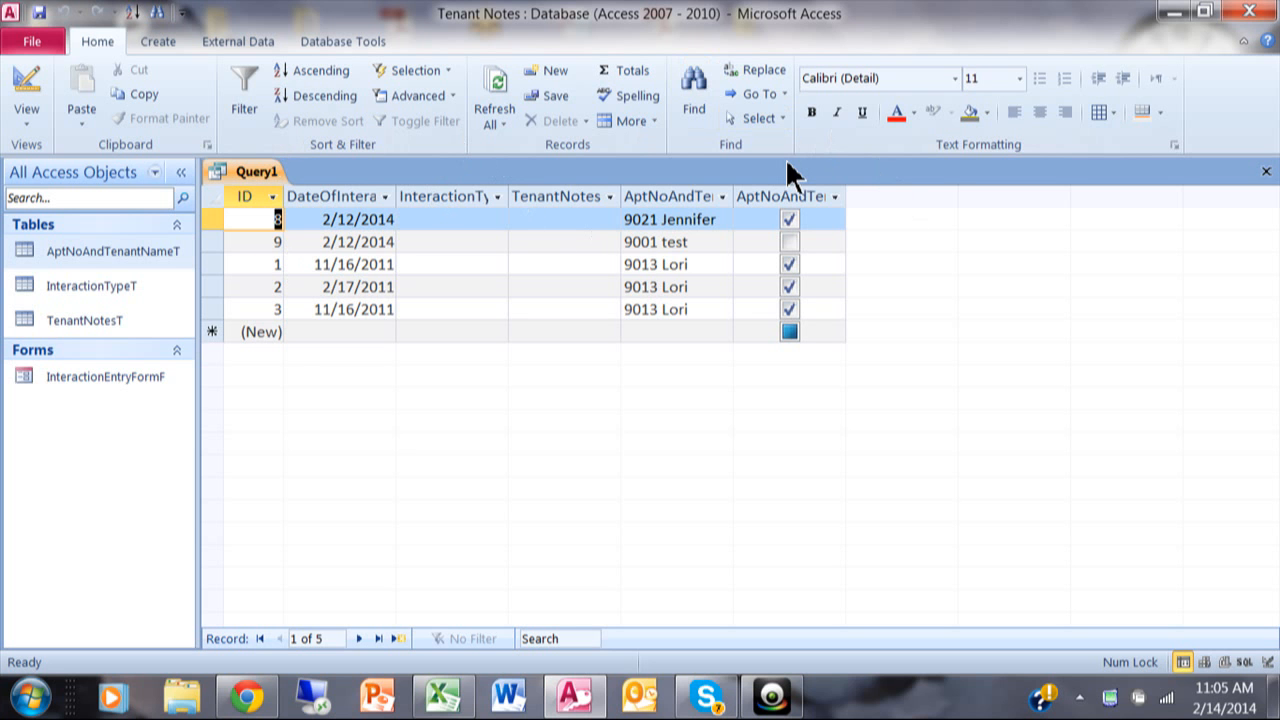
{"action": "mouse_move", "coordinate": [944, 164]}
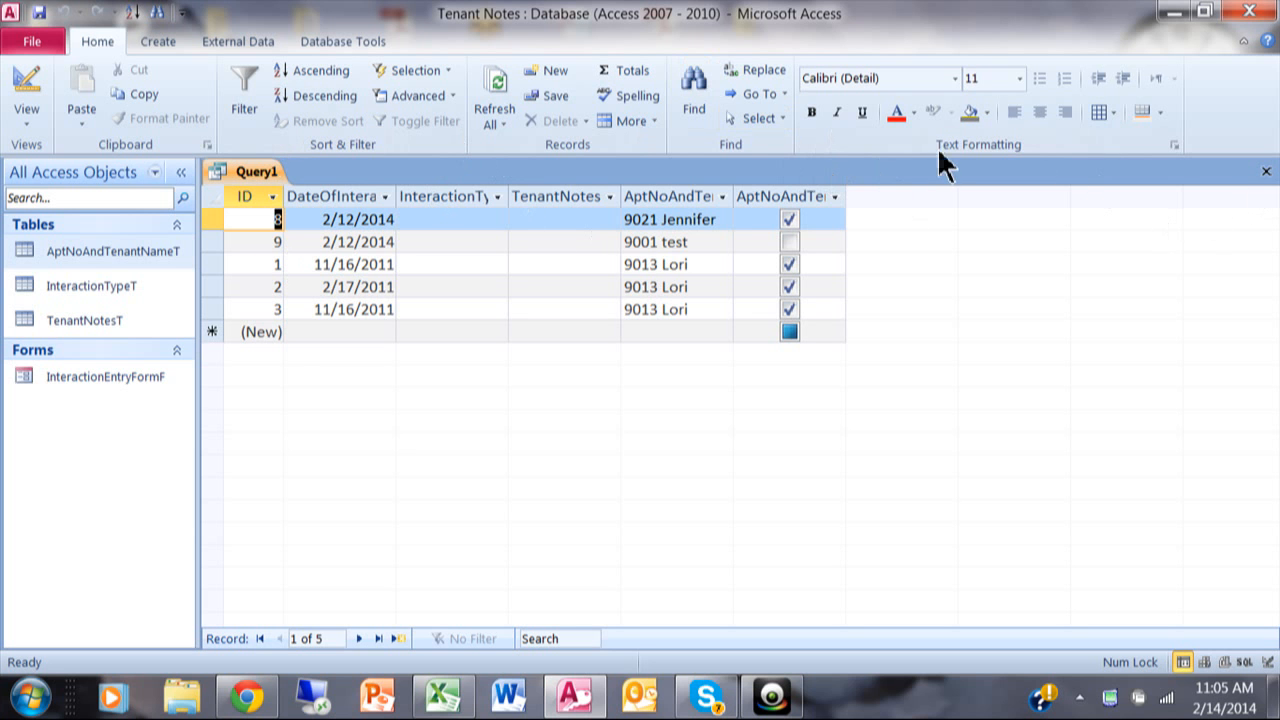
{"action": "mouse_move", "coordinate": [1104, 316]}
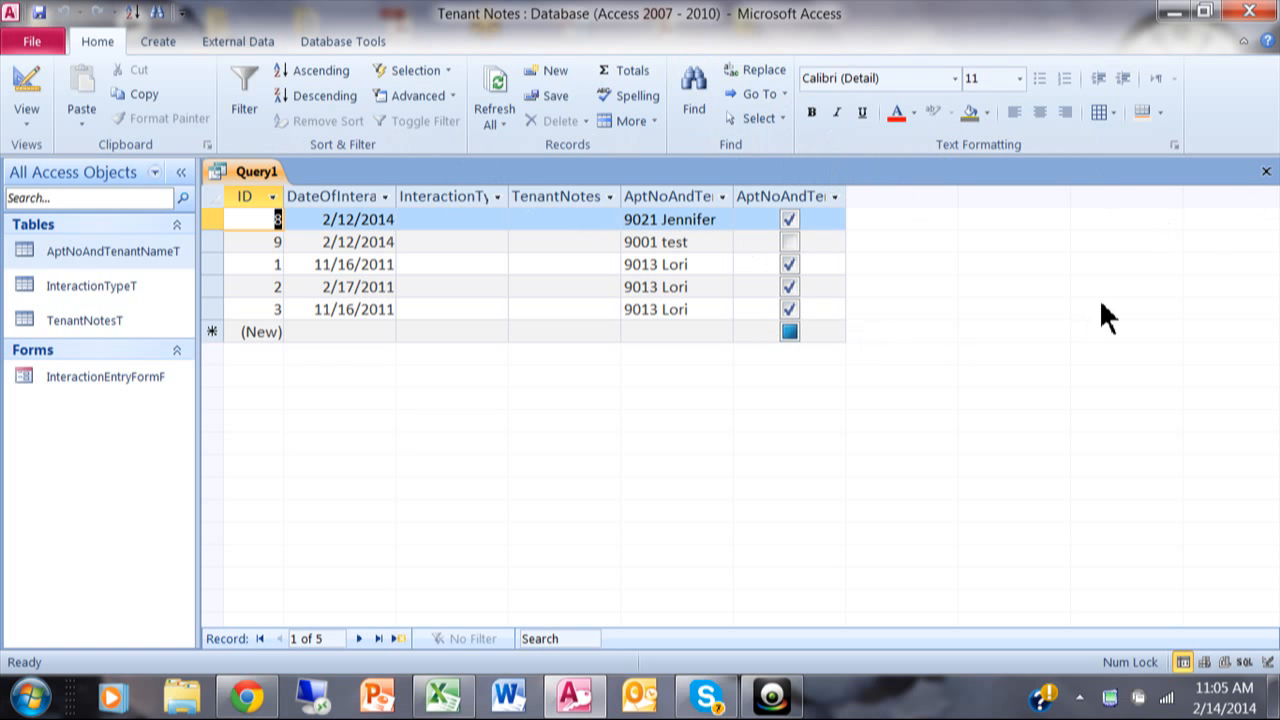
{"action": "mouse_move", "coordinate": [1270, 200]}
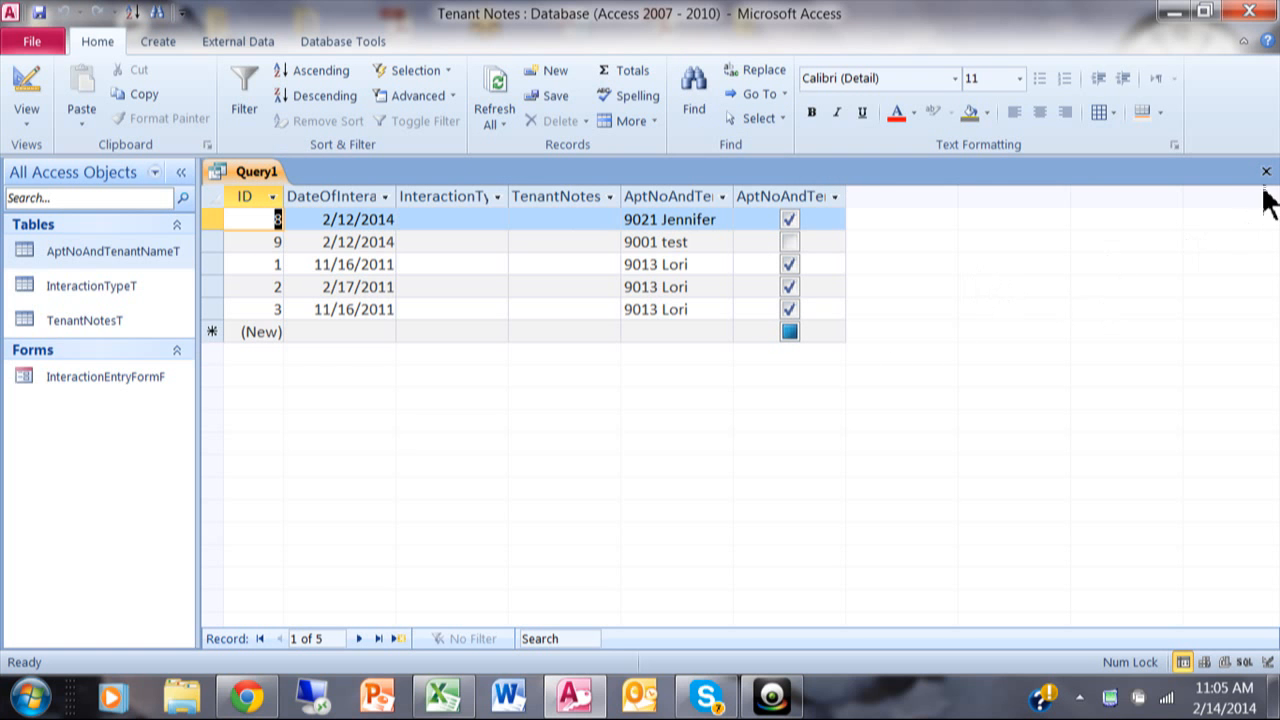
{"action": "mouse_move", "coordinate": [1264, 172]}
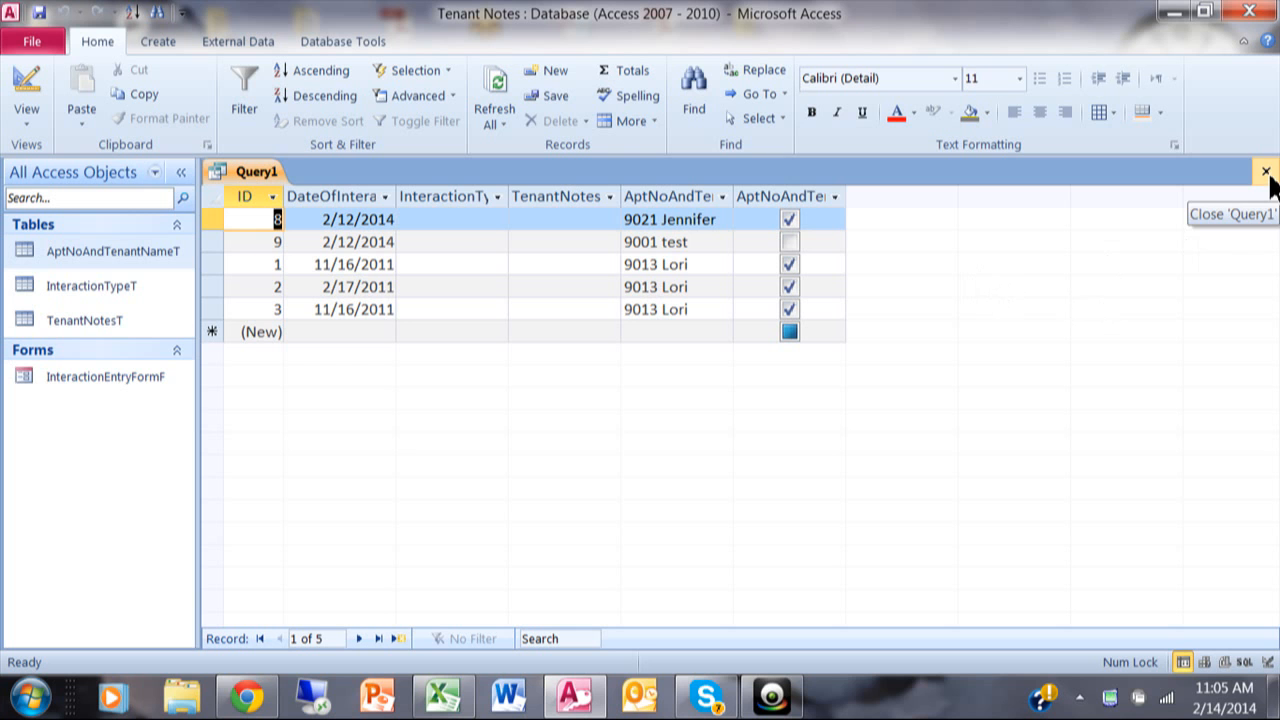